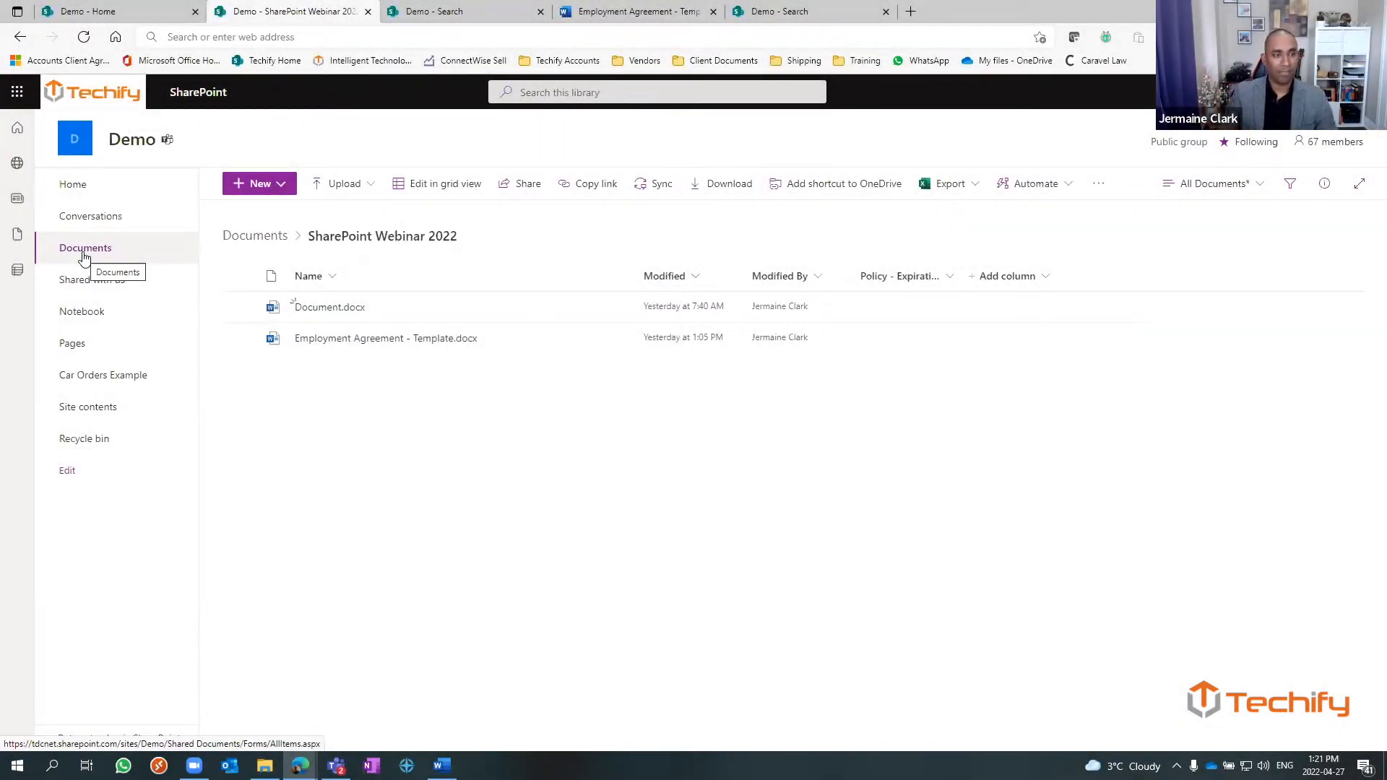
- Navigate from the Demo site home into the SharePoint Webinar 2022 library folder
left_click(73, 185)
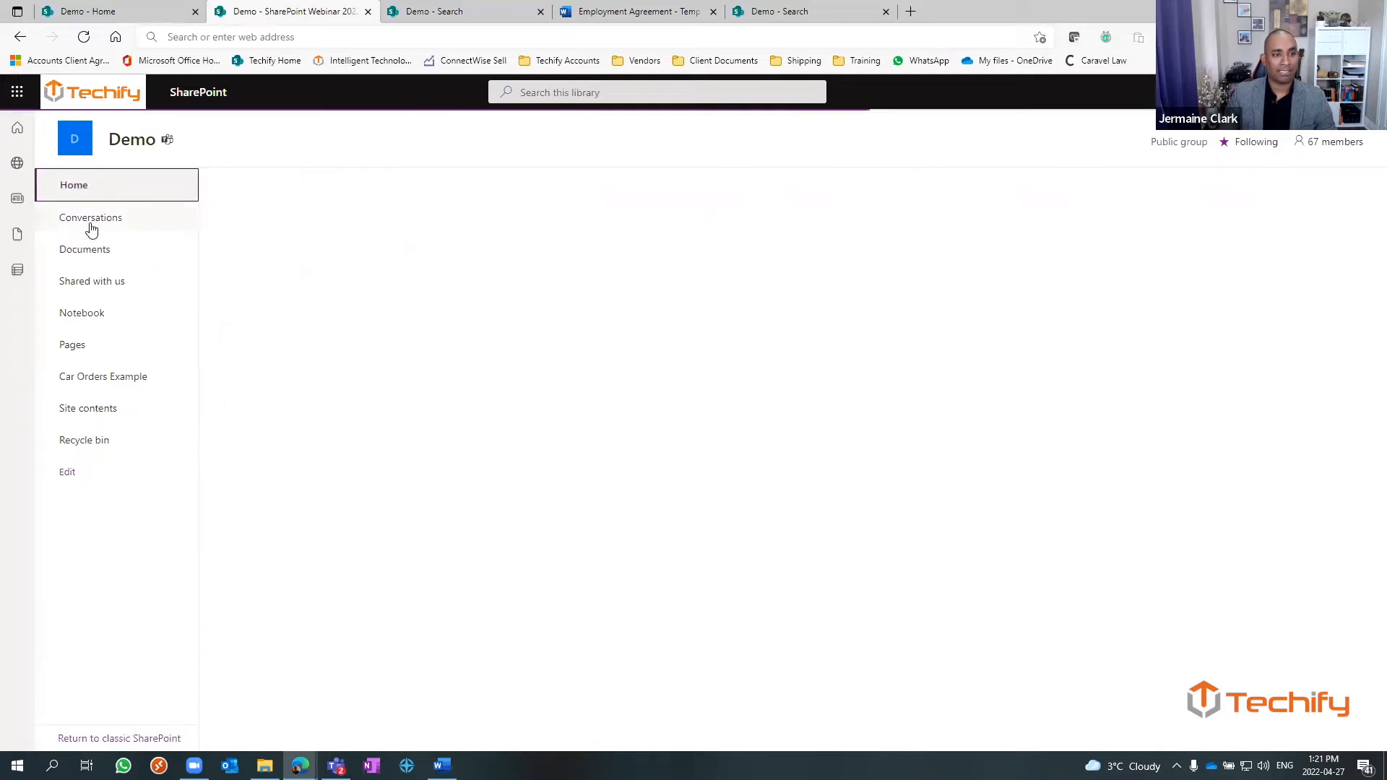
left_click(74, 184)
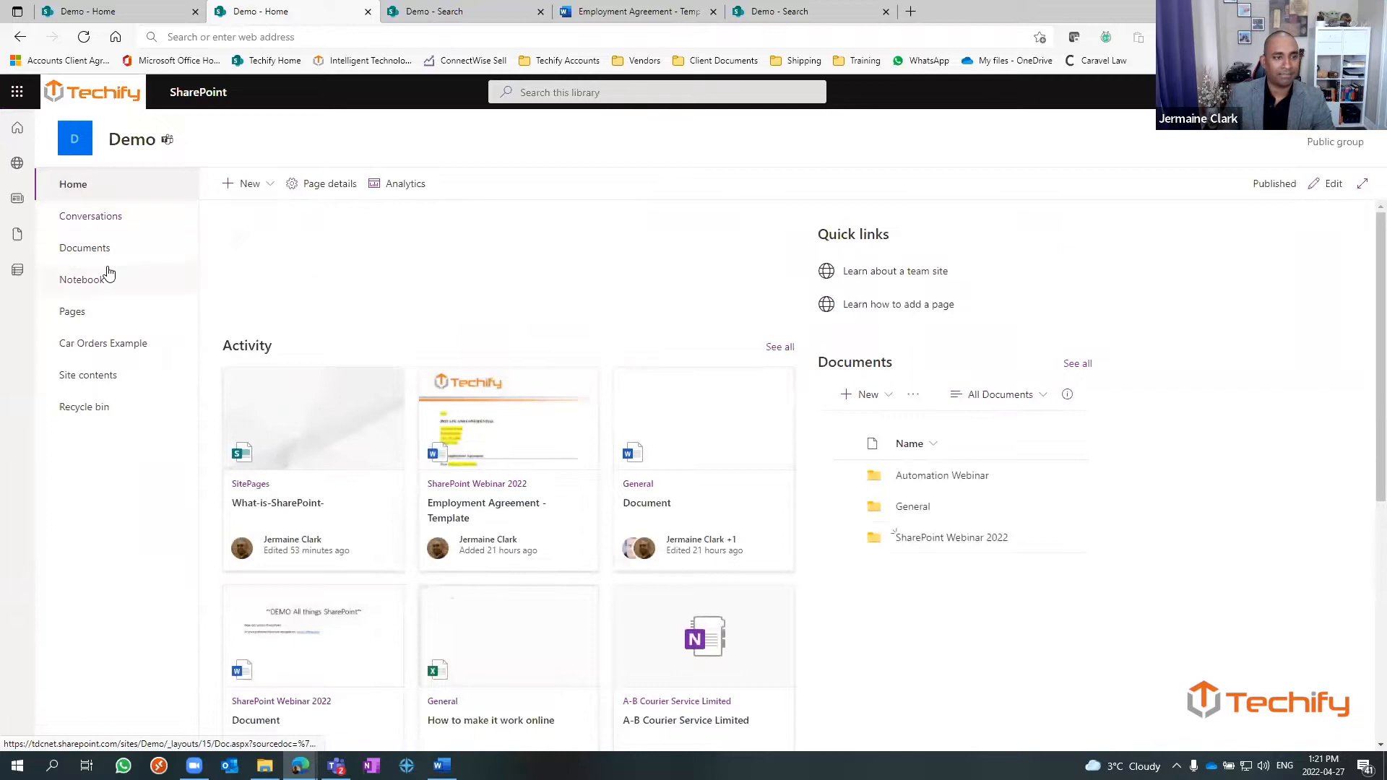
left_click(85, 248)
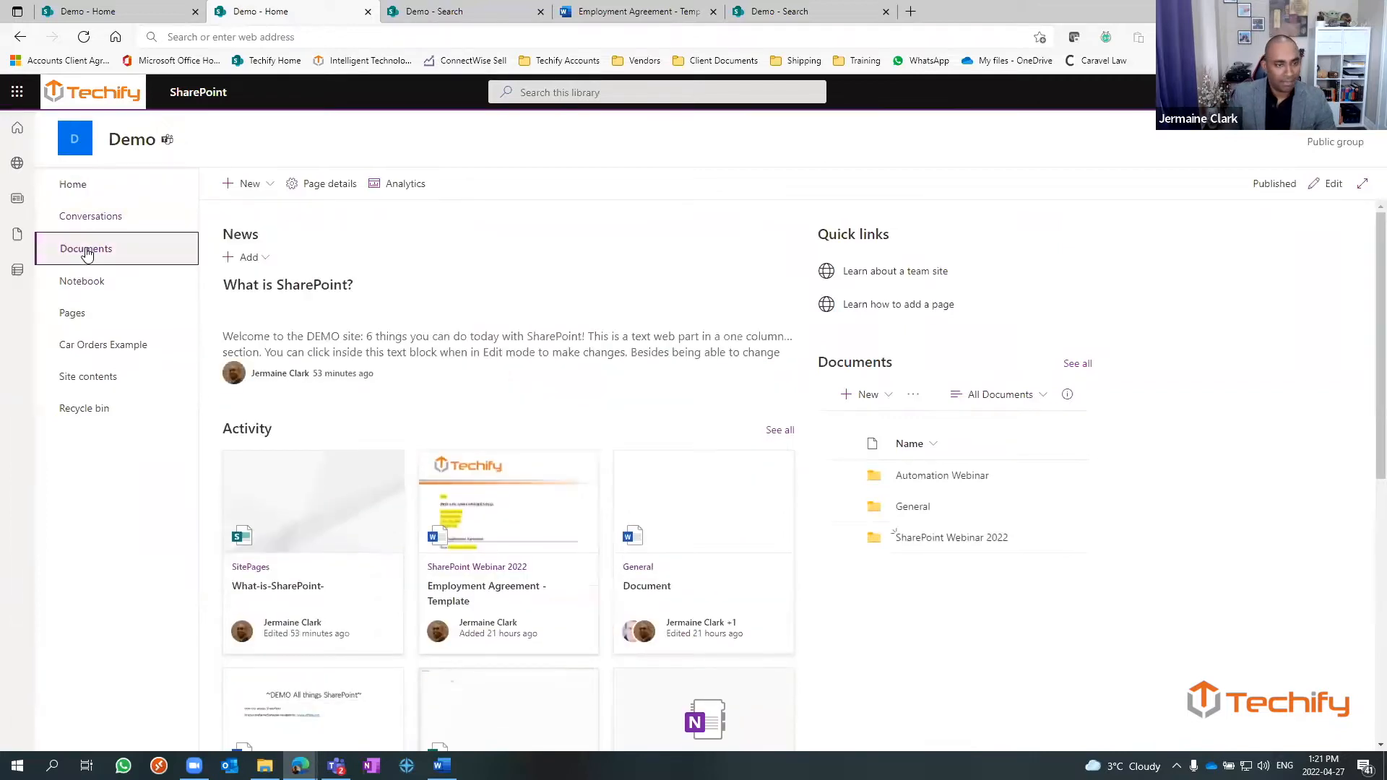
left_click(86, 248)
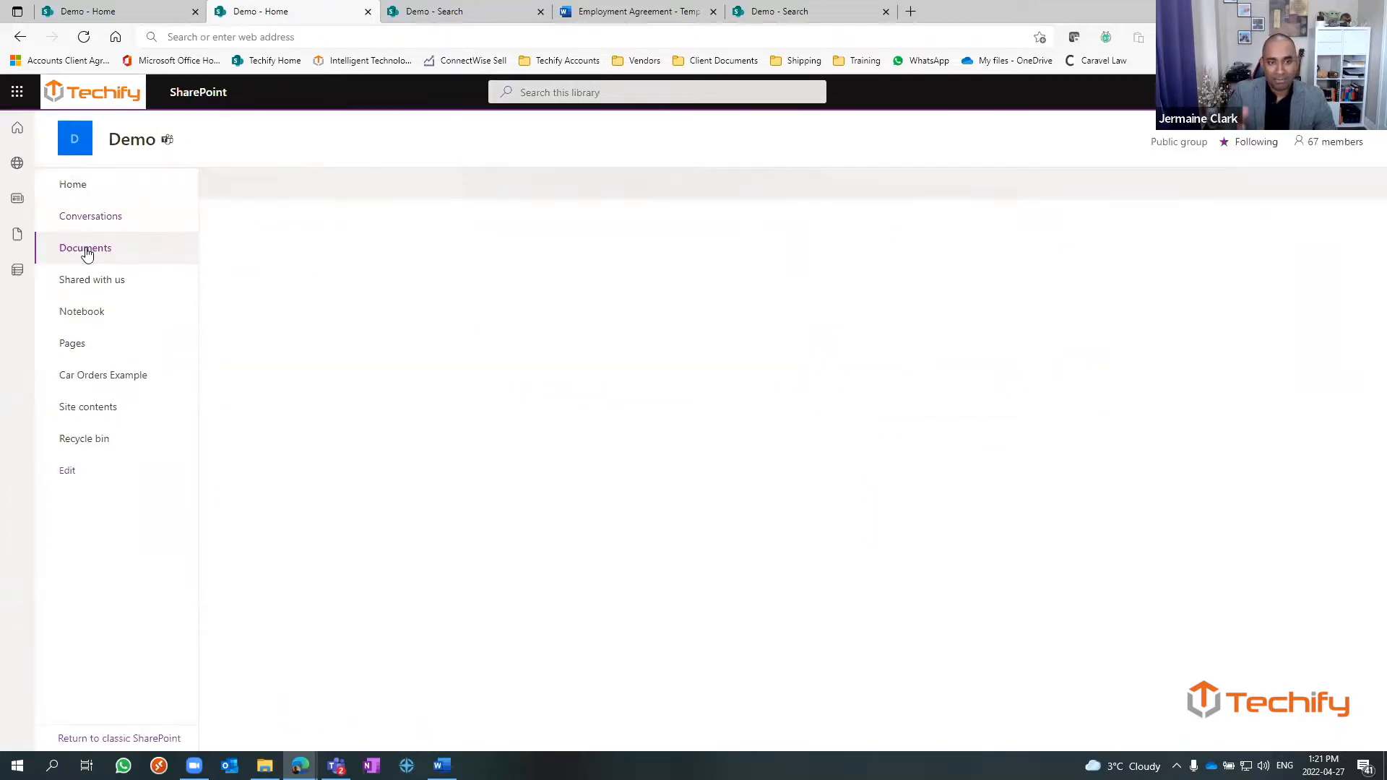
left_click(85, 248)
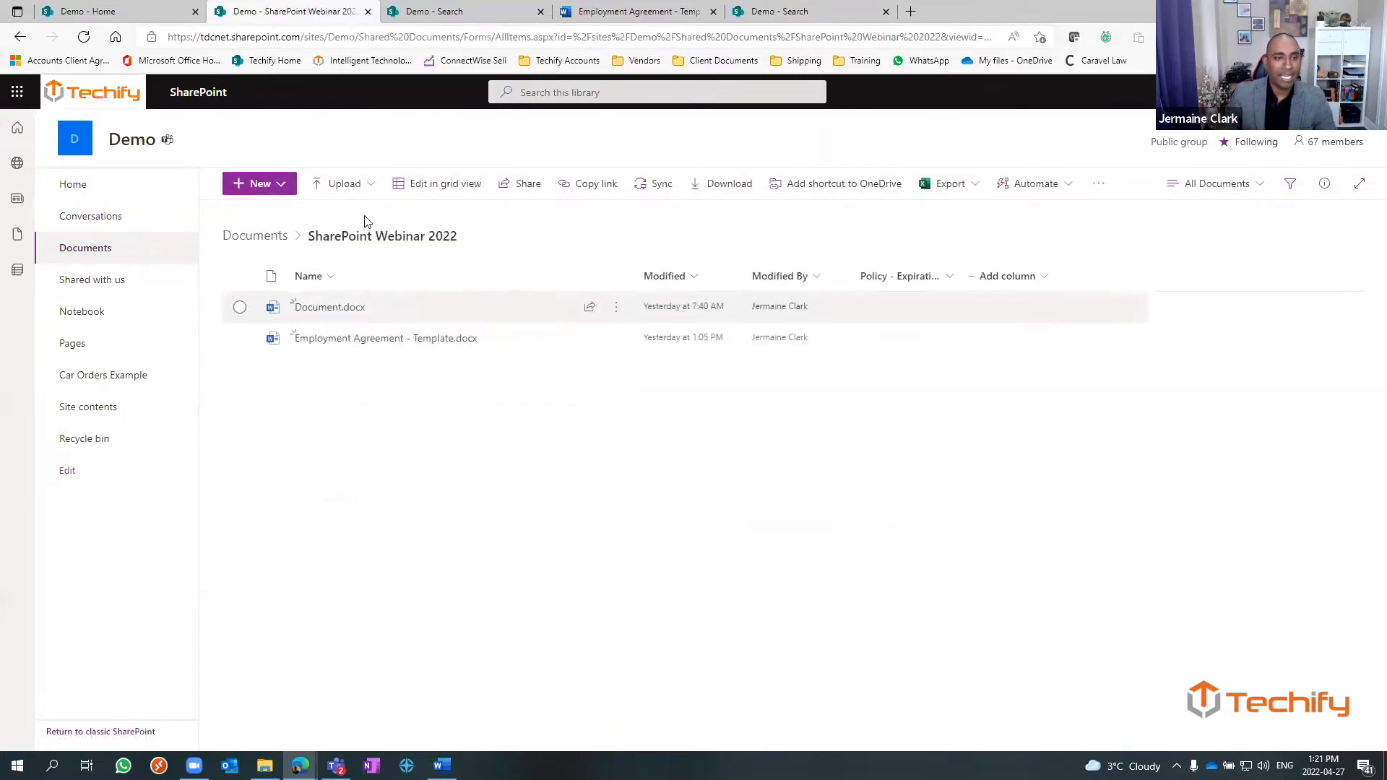
mouse_move(382, 338)
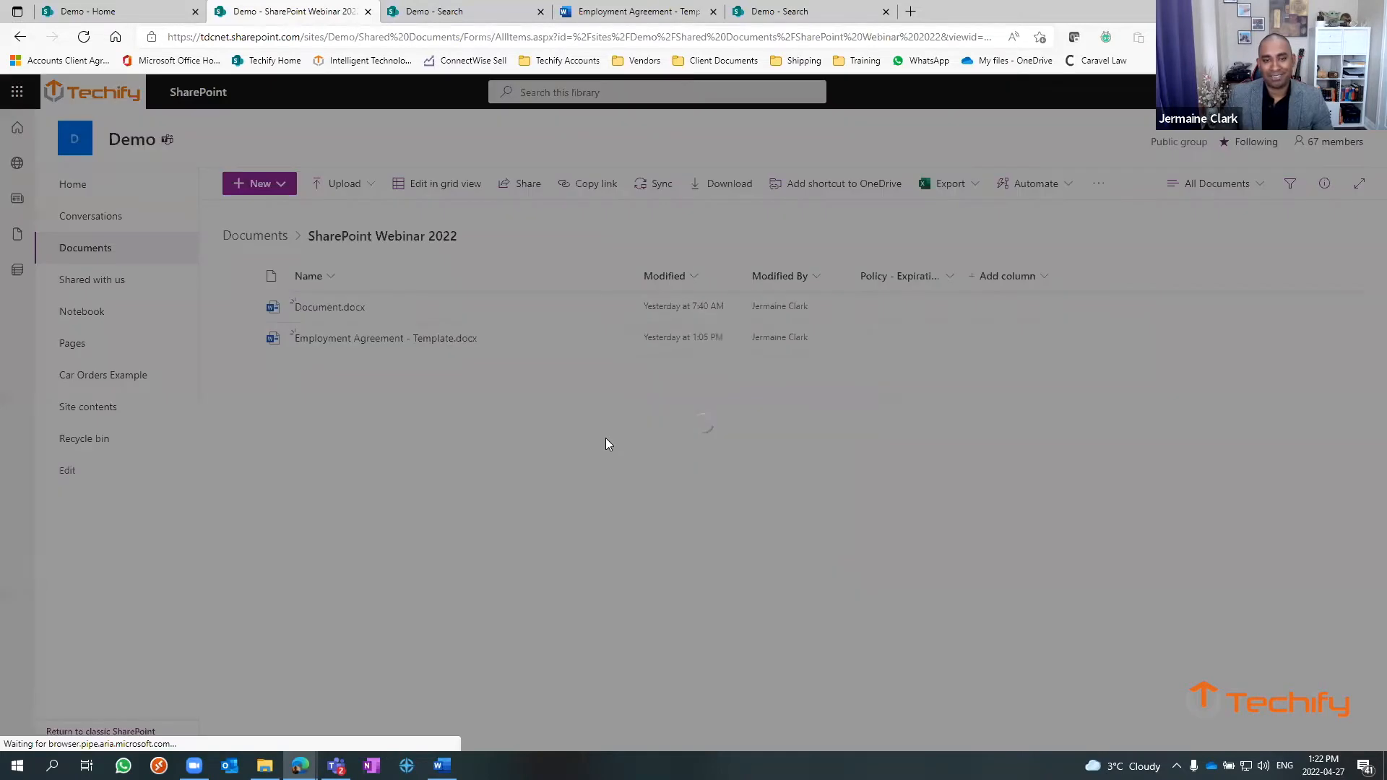
- Share Employment Agreement - Template.docx with Brendan ('bren') with the message 'Let's work!' and send
left_click(521, 183)
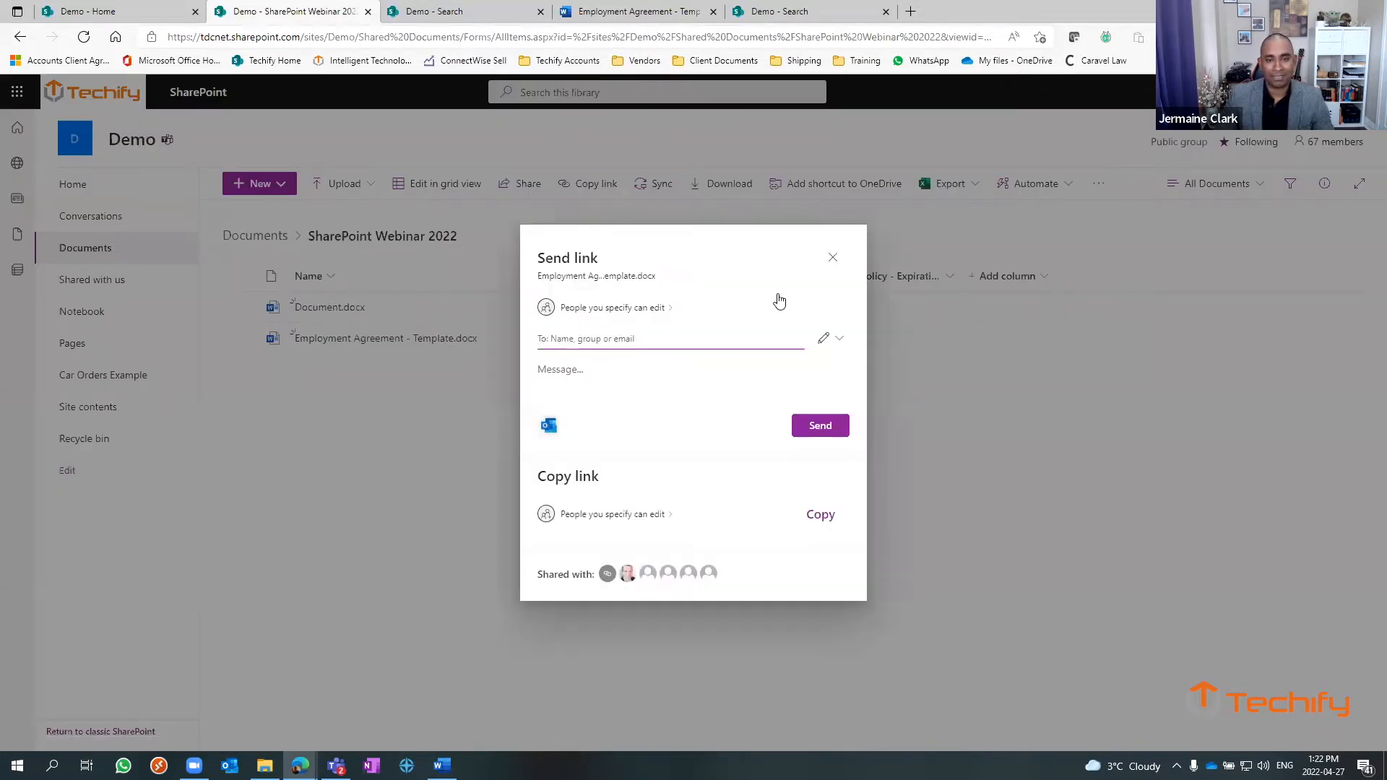
left_click(831, 256)
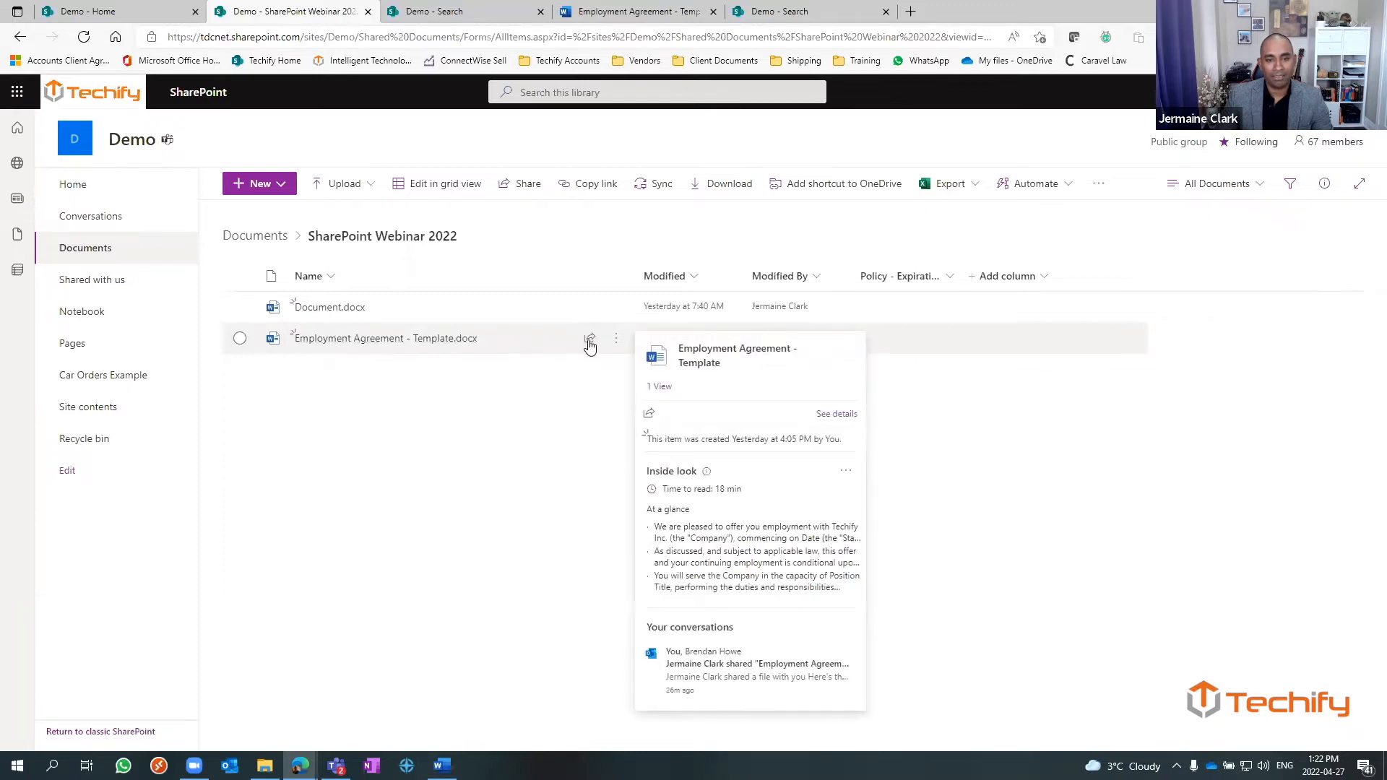
mouse_move(589, 343)
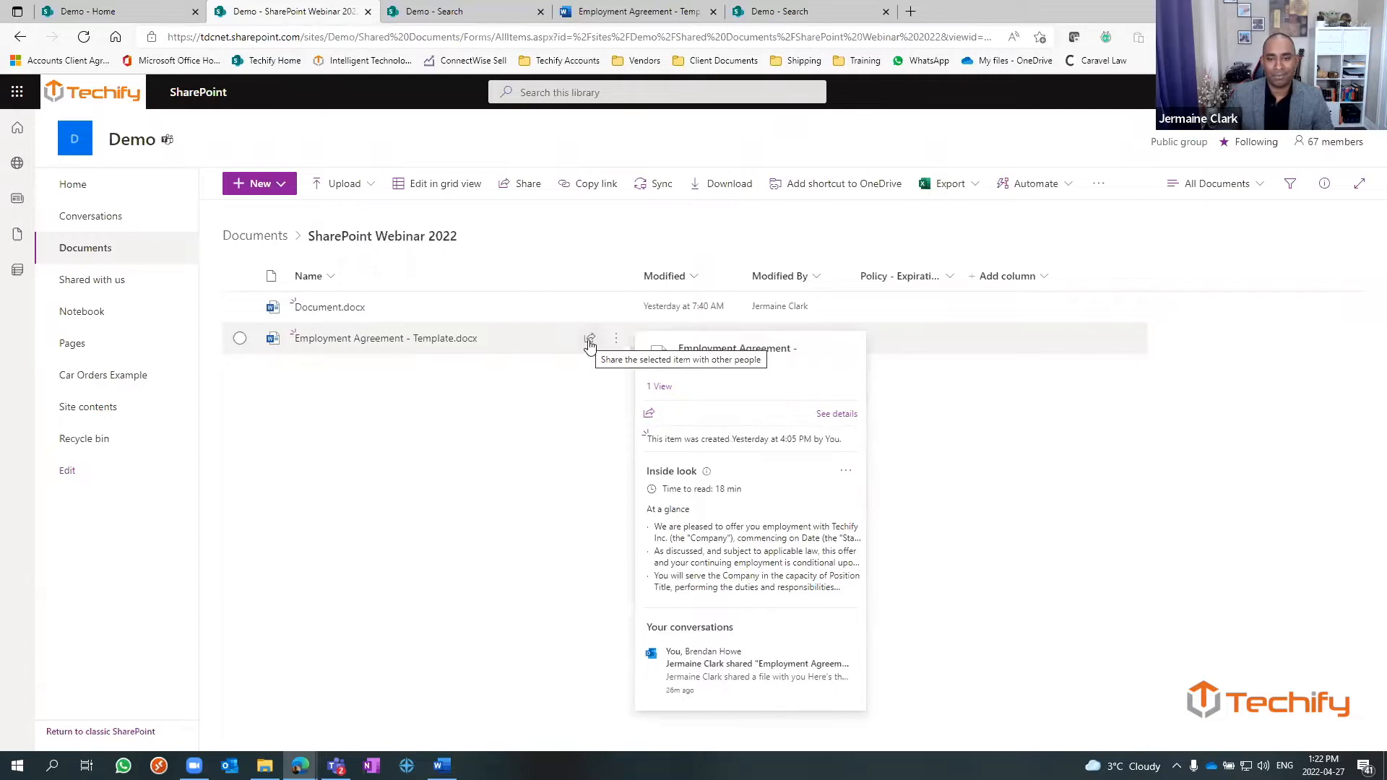
left_click(590, 340)
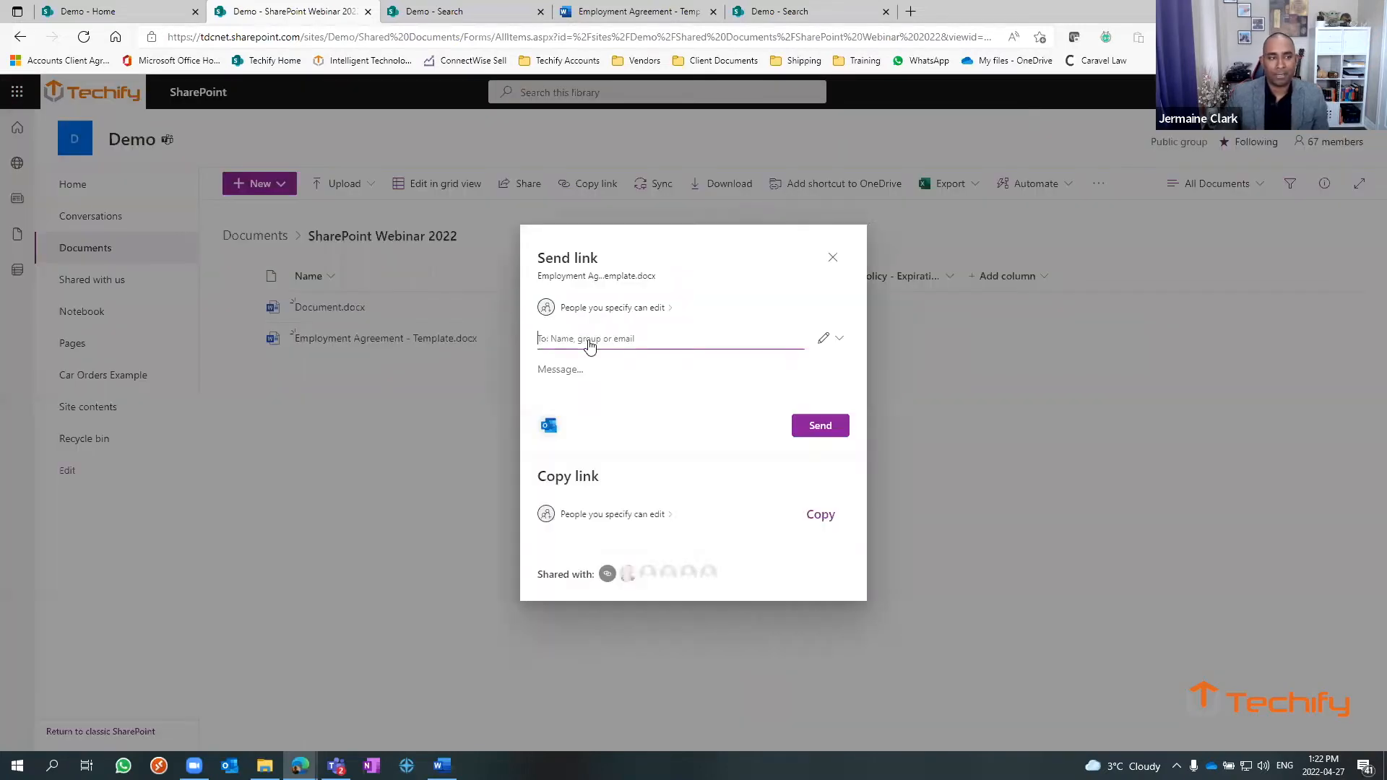
left_click(670, 338)
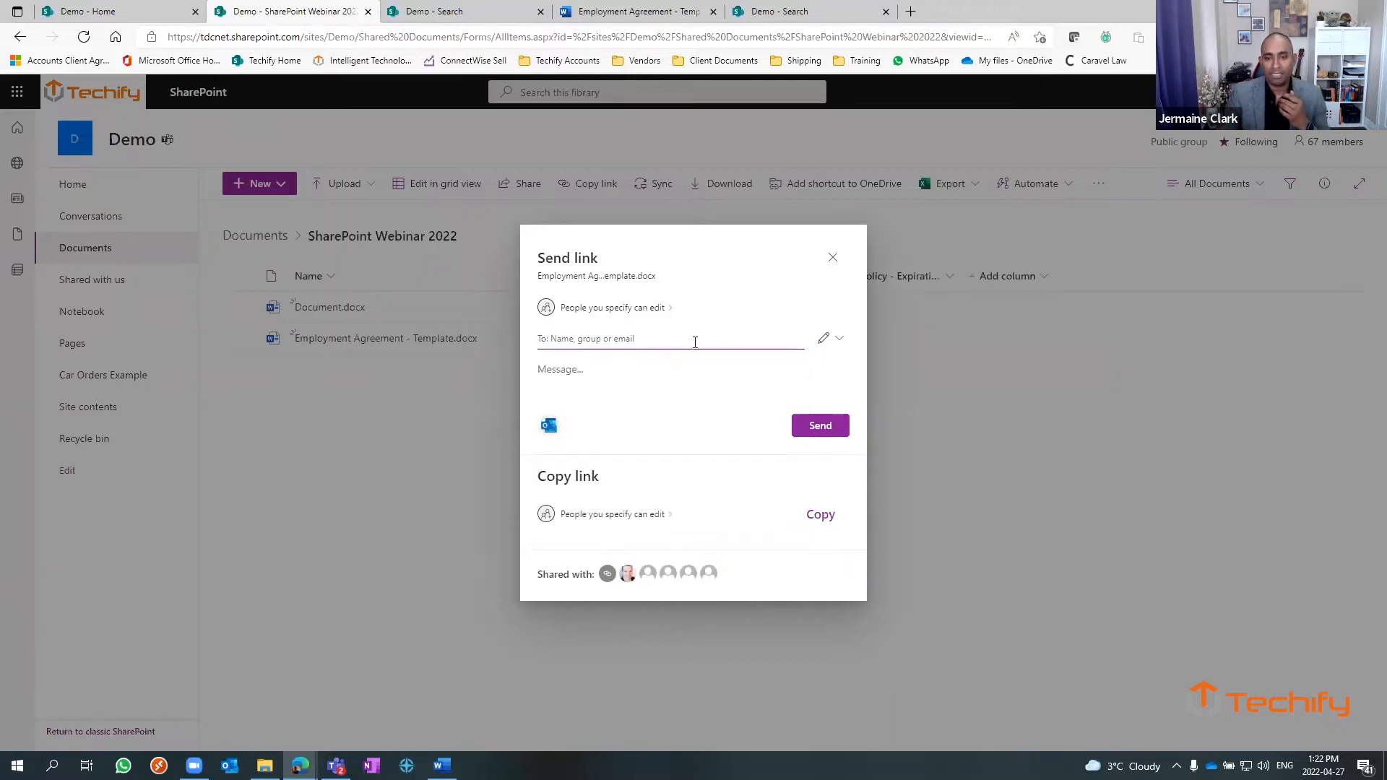
type("bren")
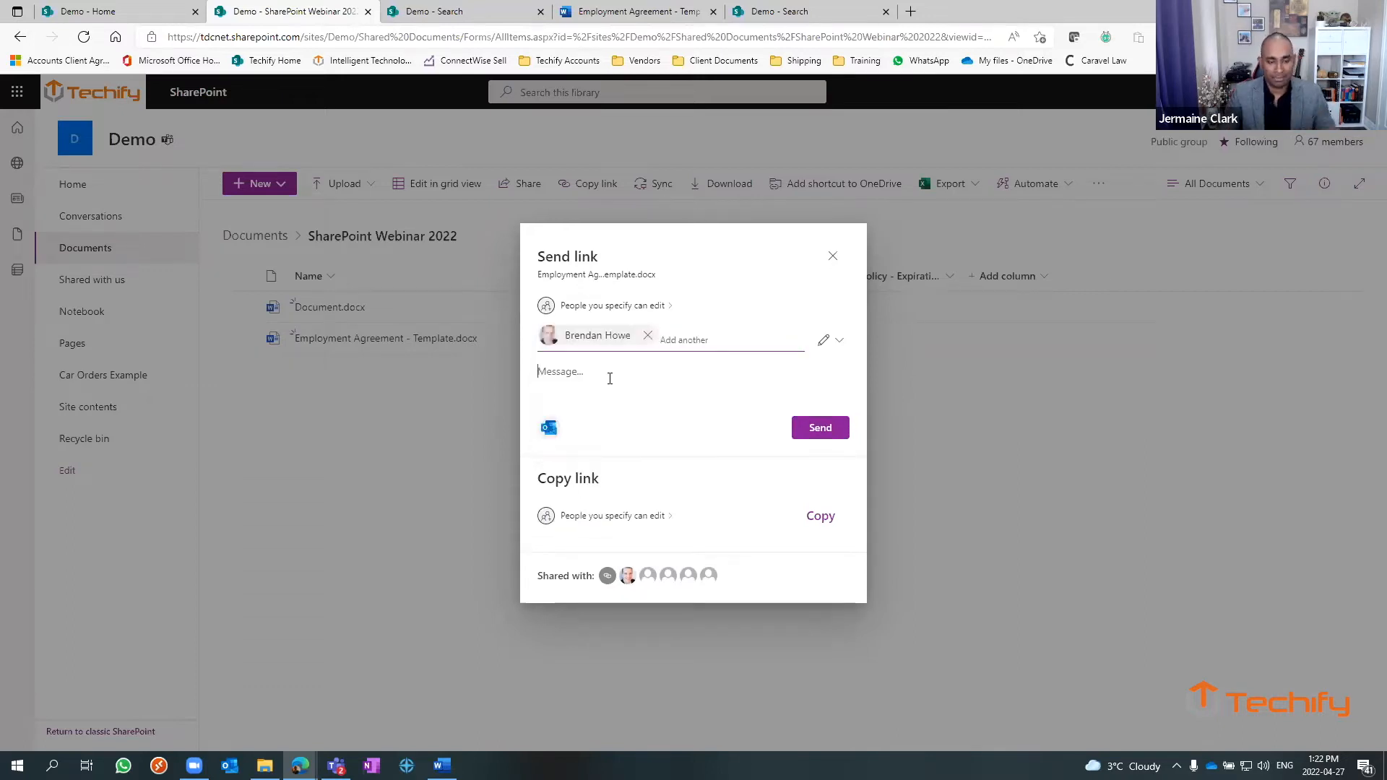
type("Let's work!")
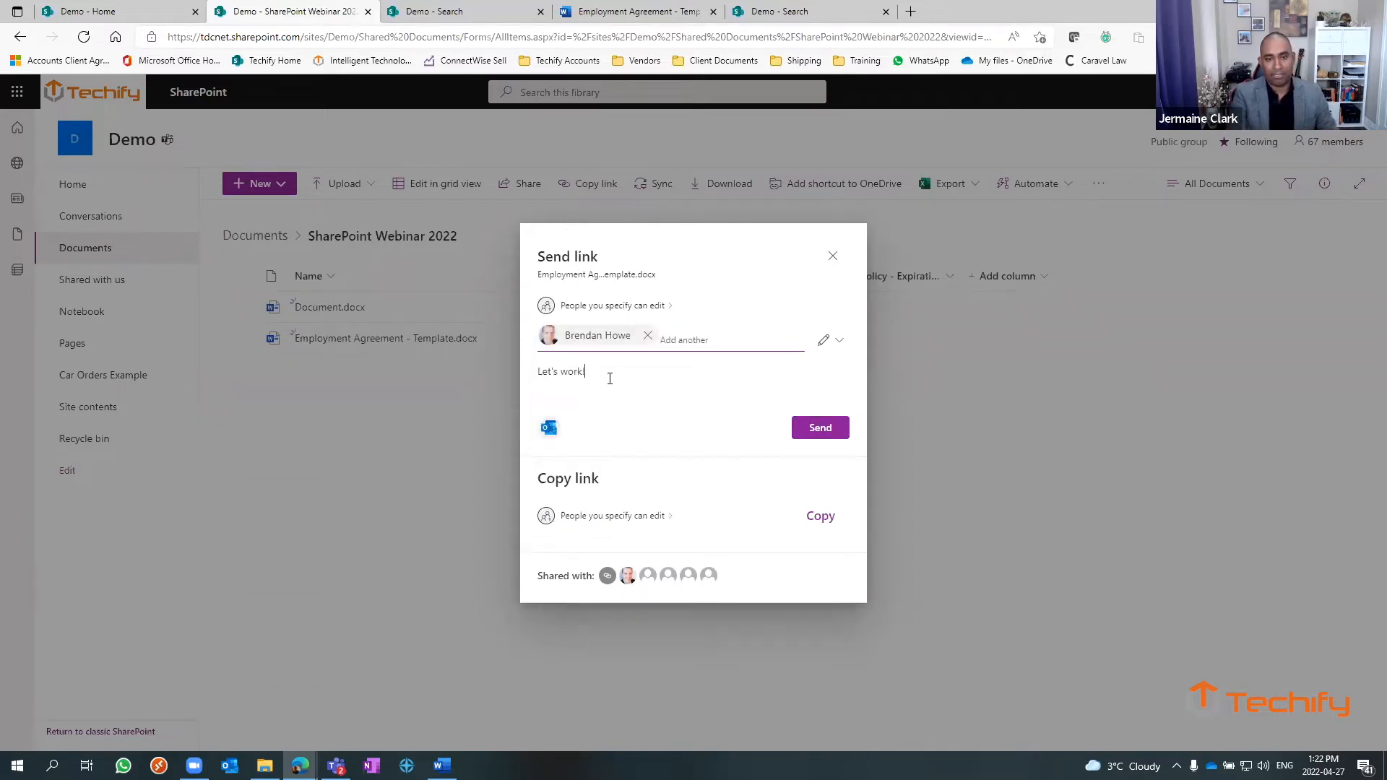
left_click(818, 427)
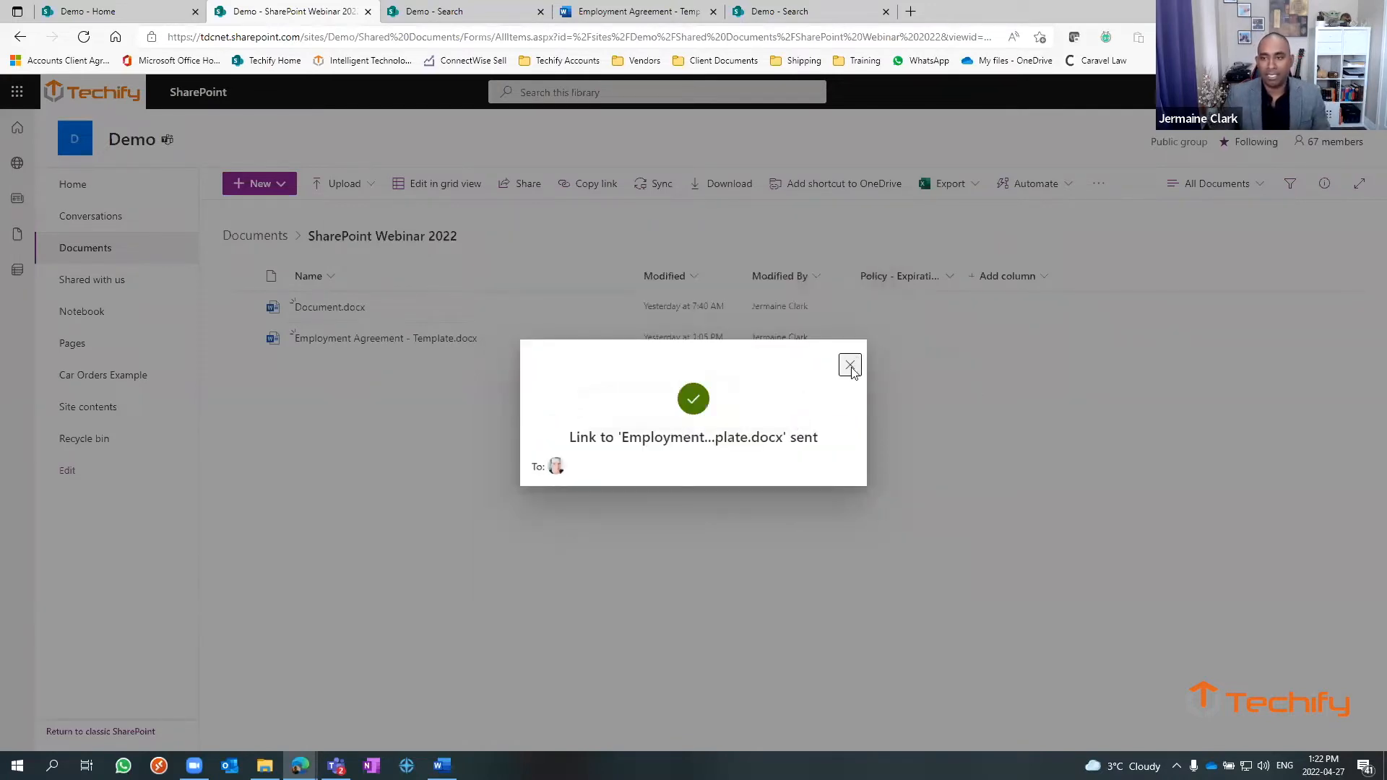
left_click(848, 366)
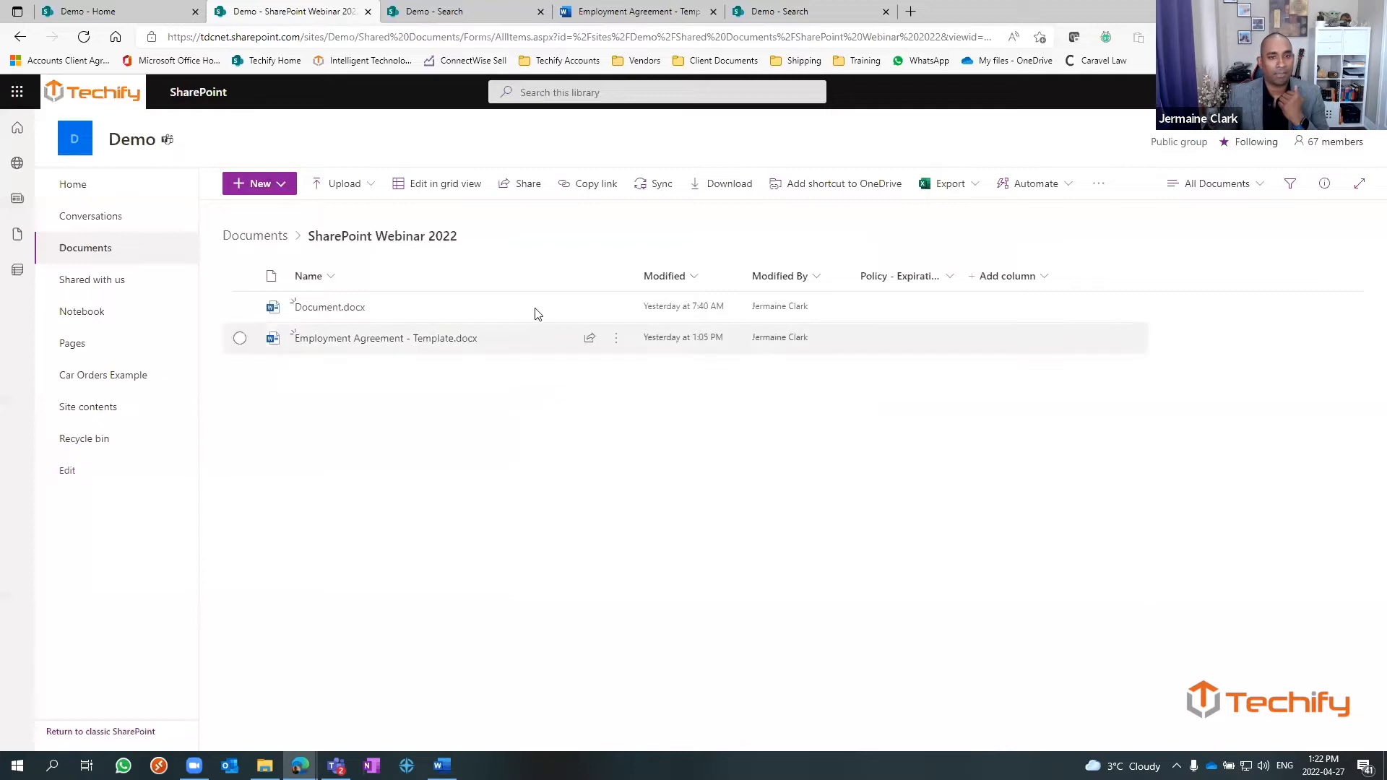
- Open the template in Word for the web and add '– bob is your uncle' after Postal Code
left_click(635, 11)
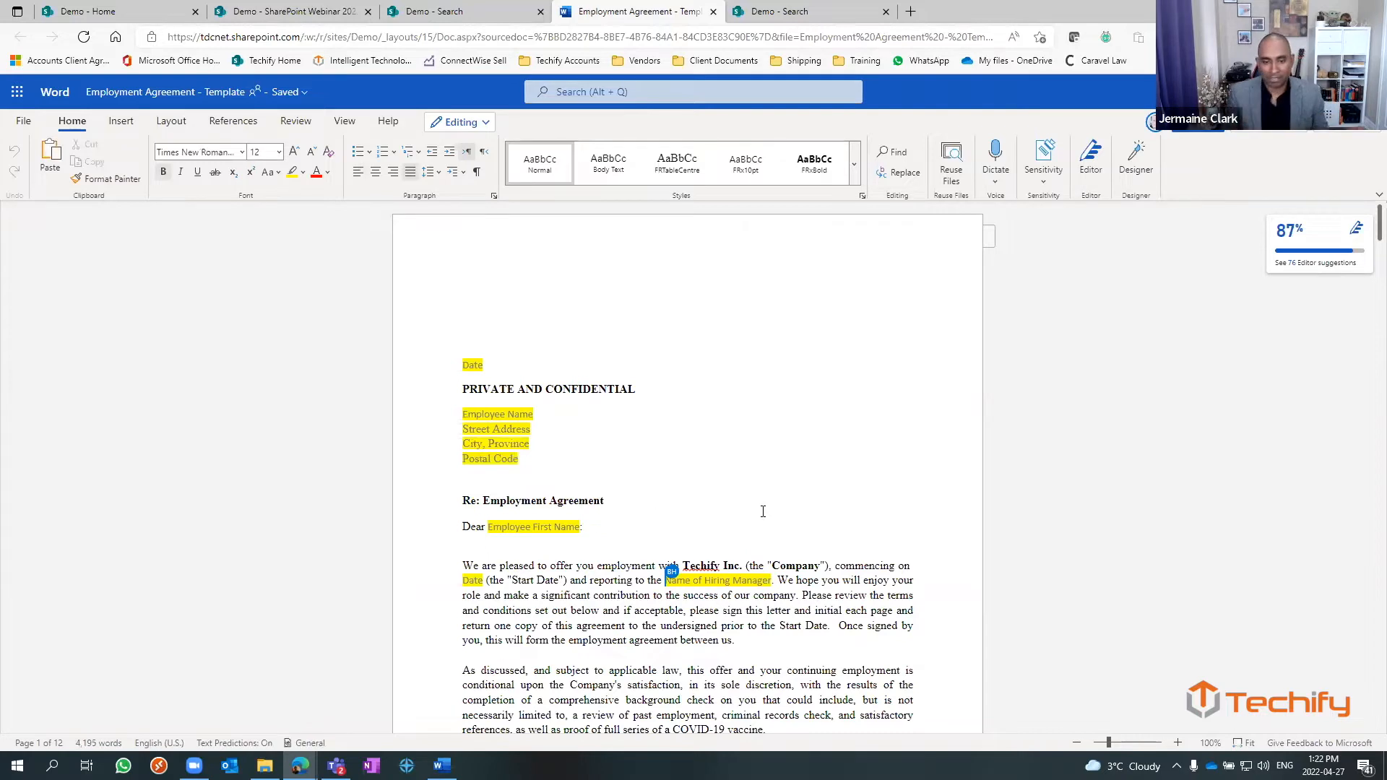
left_click(655, 500)
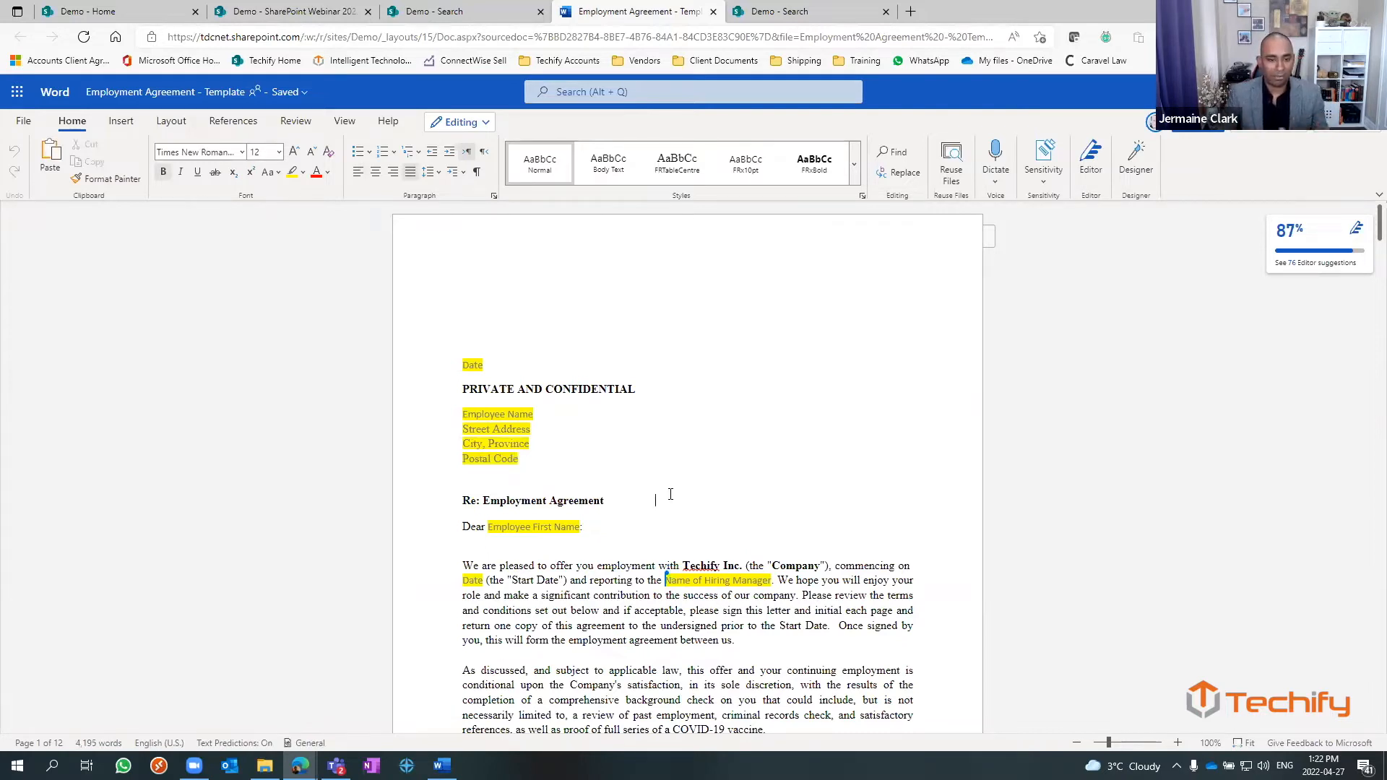
scroll("down", 3)
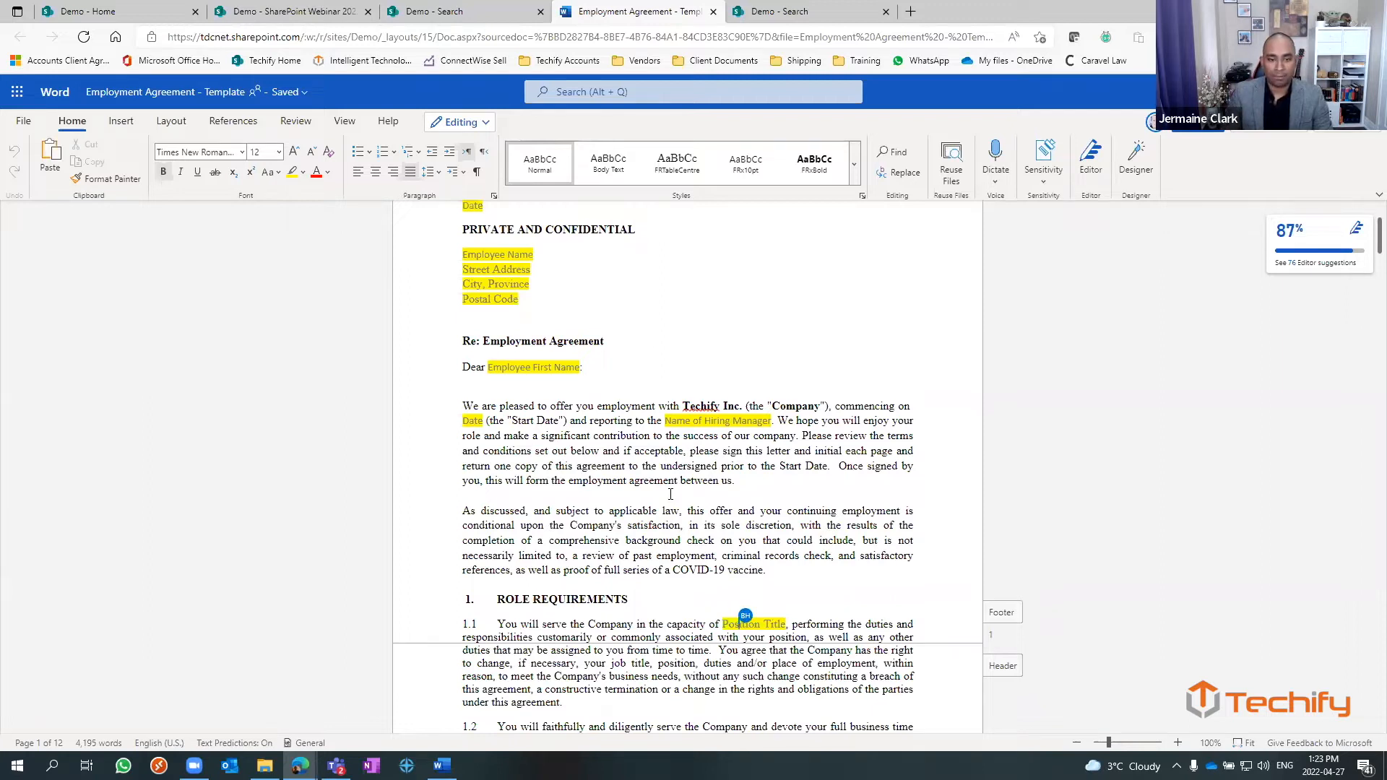
left_click(655, 341)
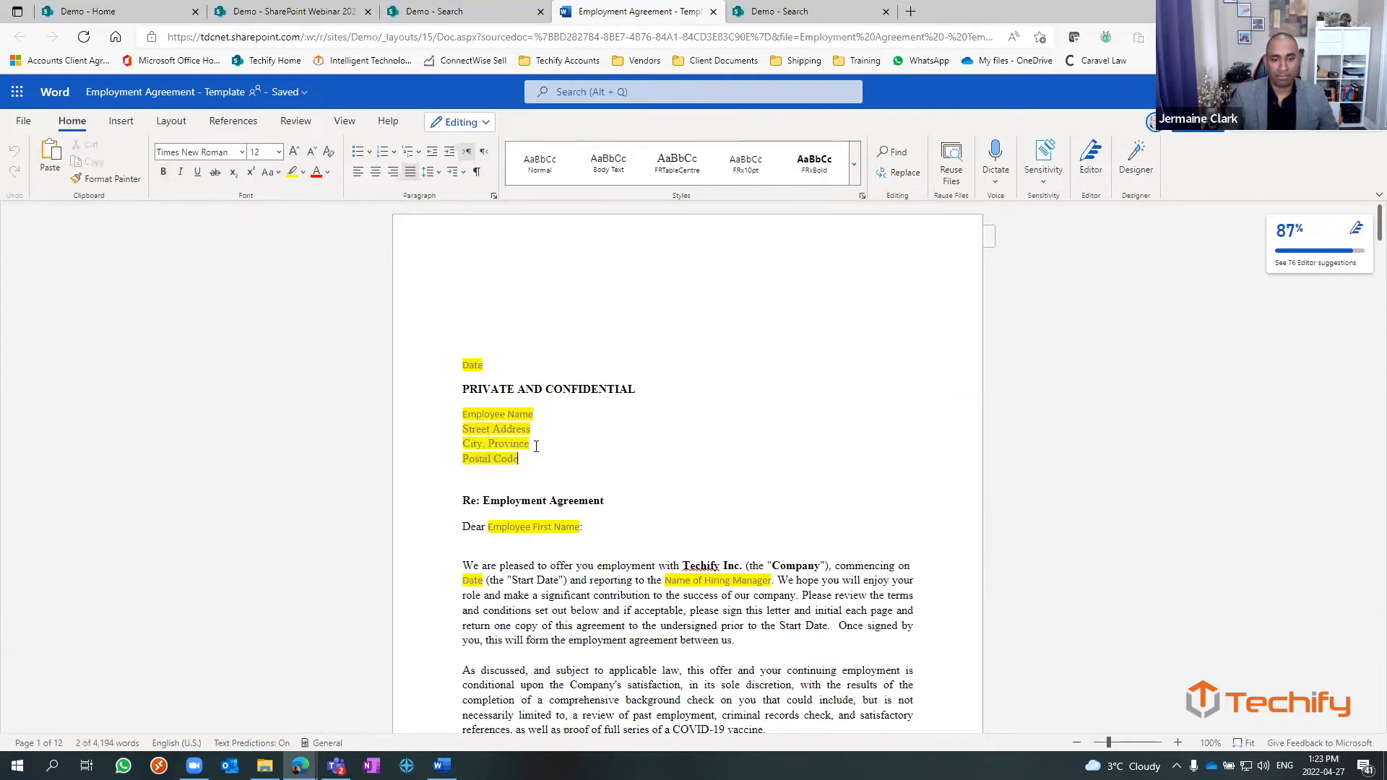
type("-")
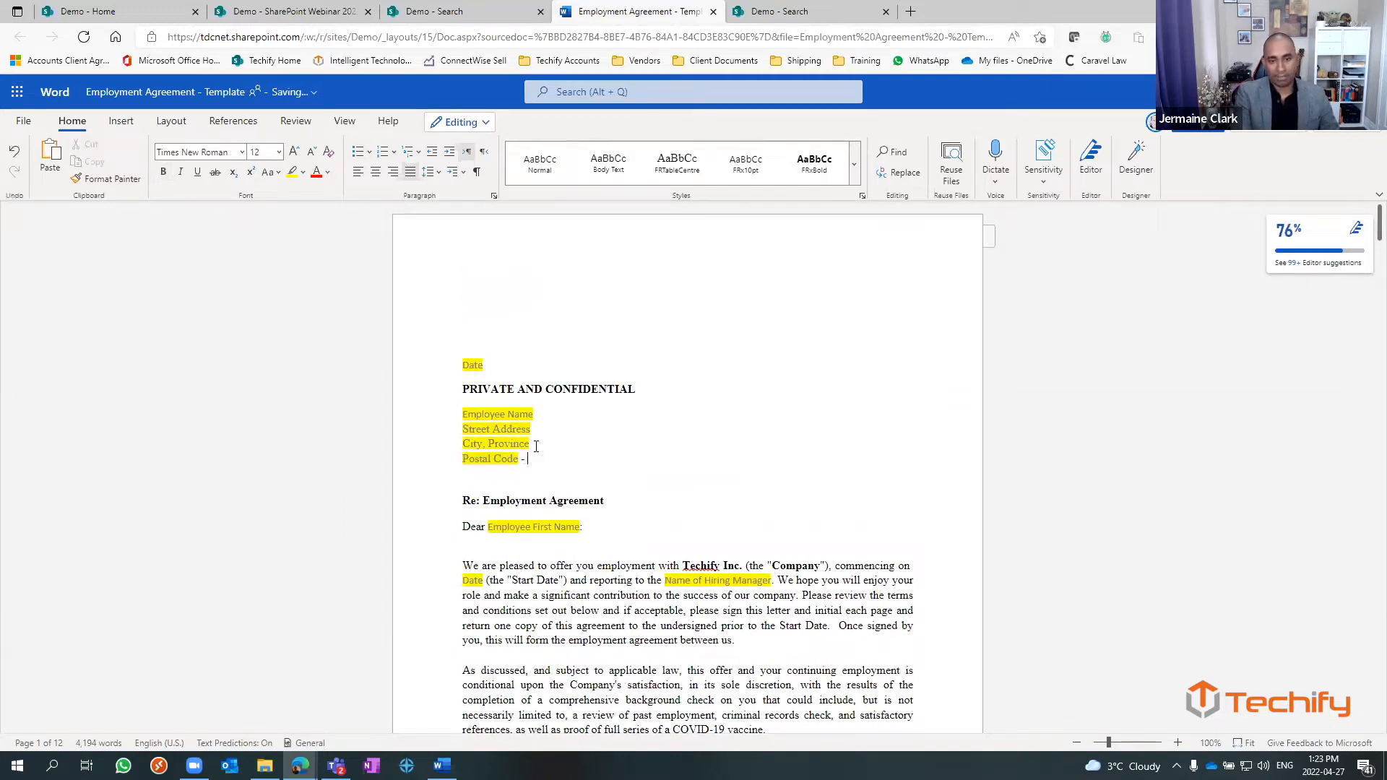
type("bob if your uncle")
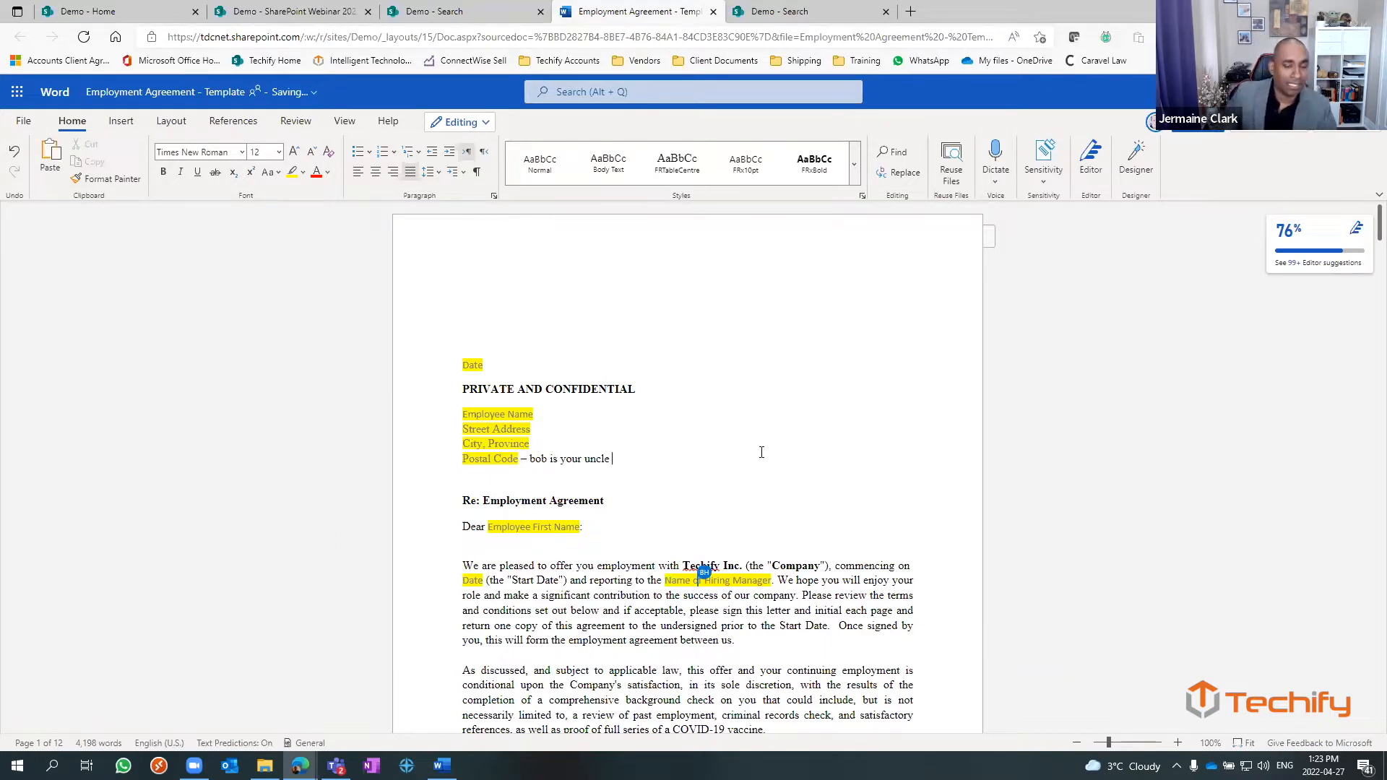
scroll("down", 3)
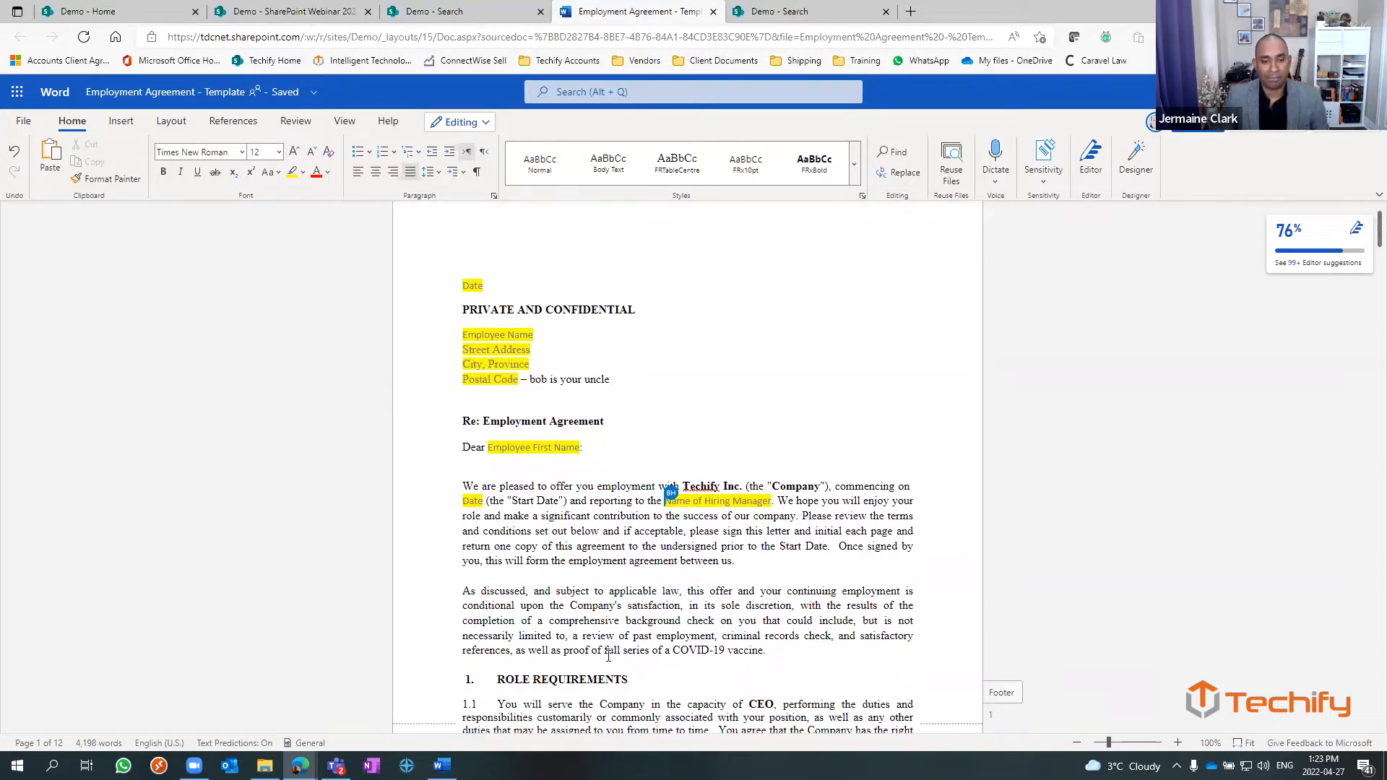
scroll("down", 3)
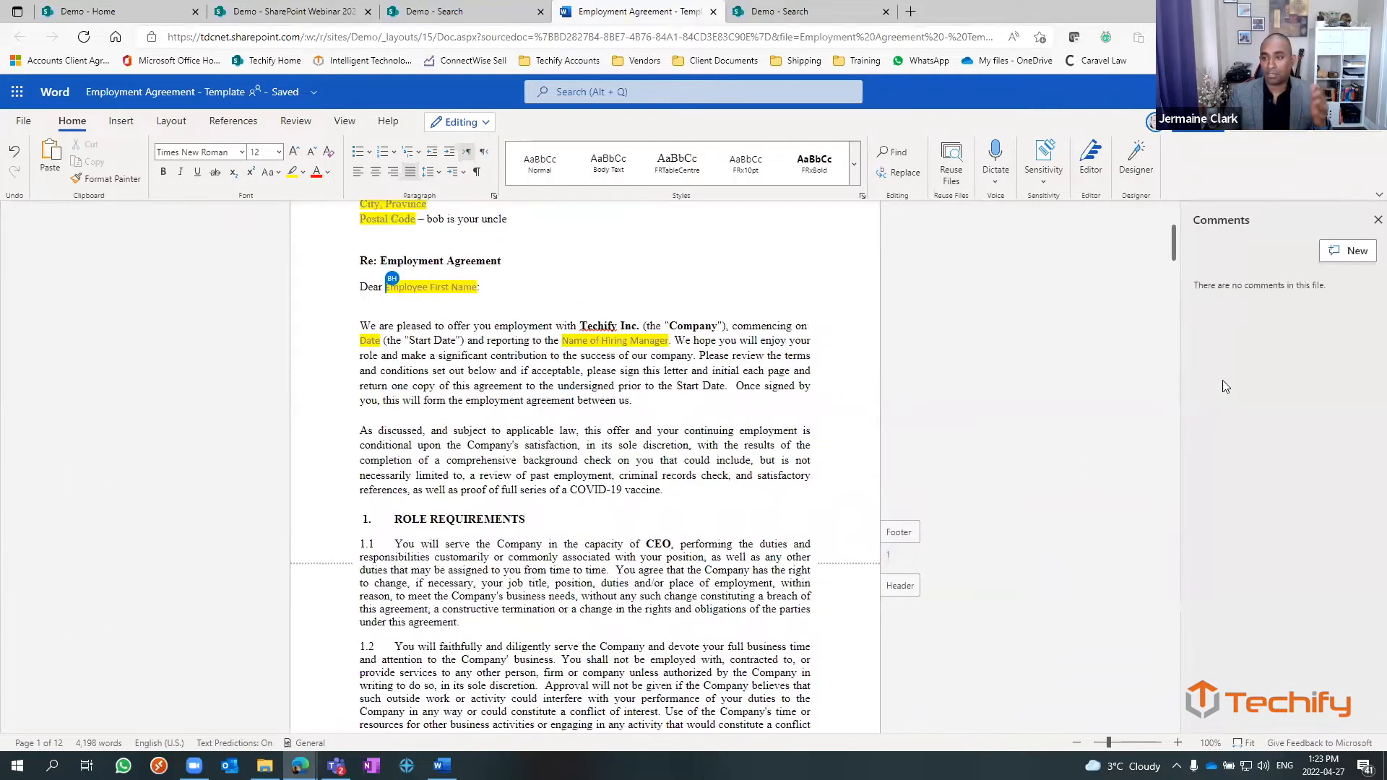
- Post a new comment on the template reading 'Please stop doing that.'
left_click(1355, 251)
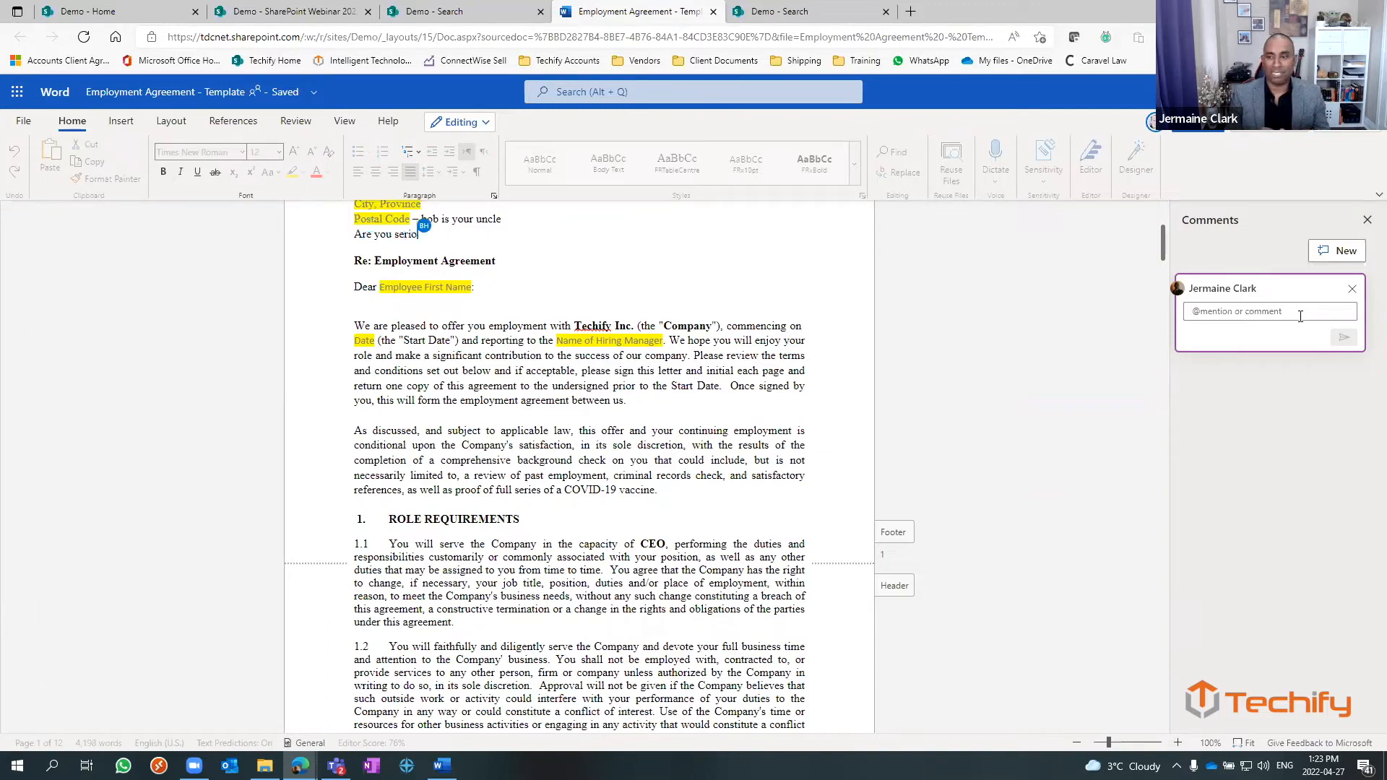
type("Pleas st")
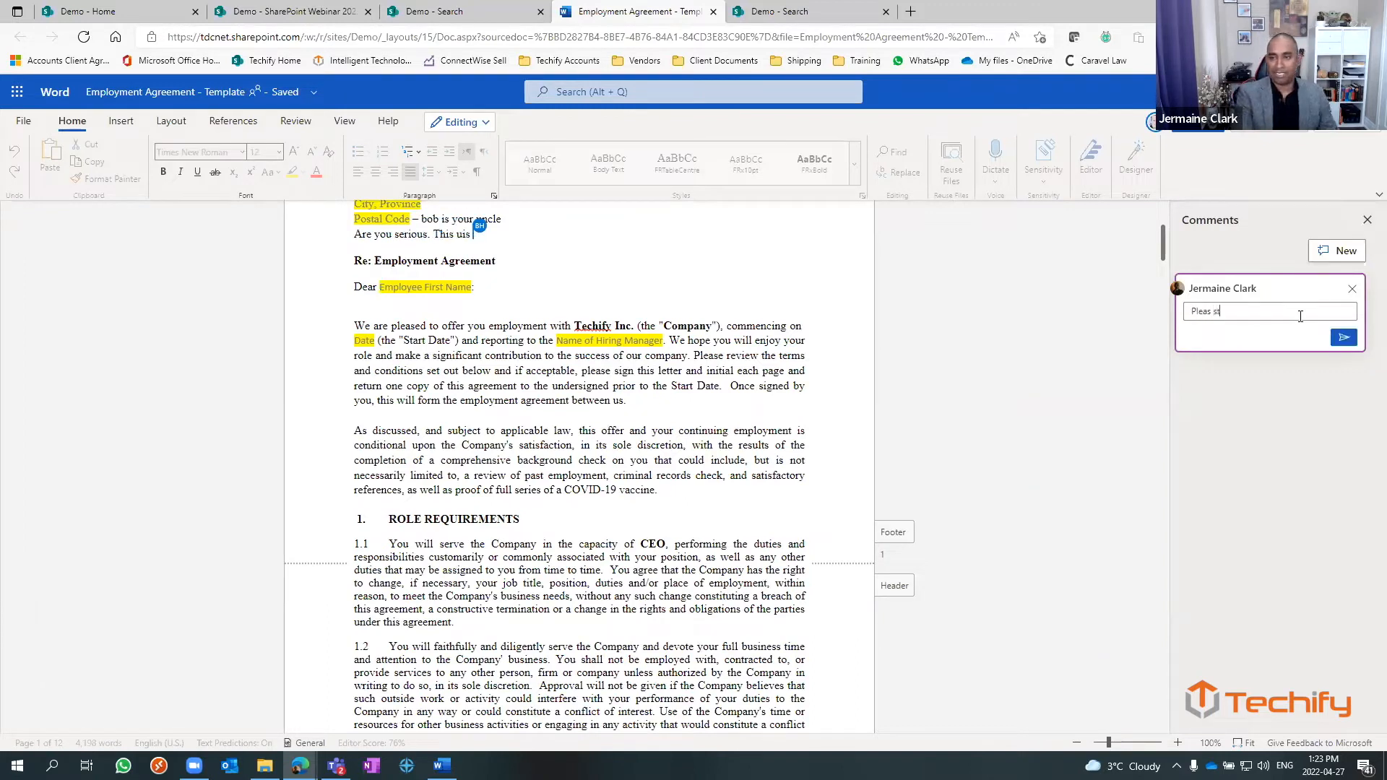
type("Please stop doing that.")
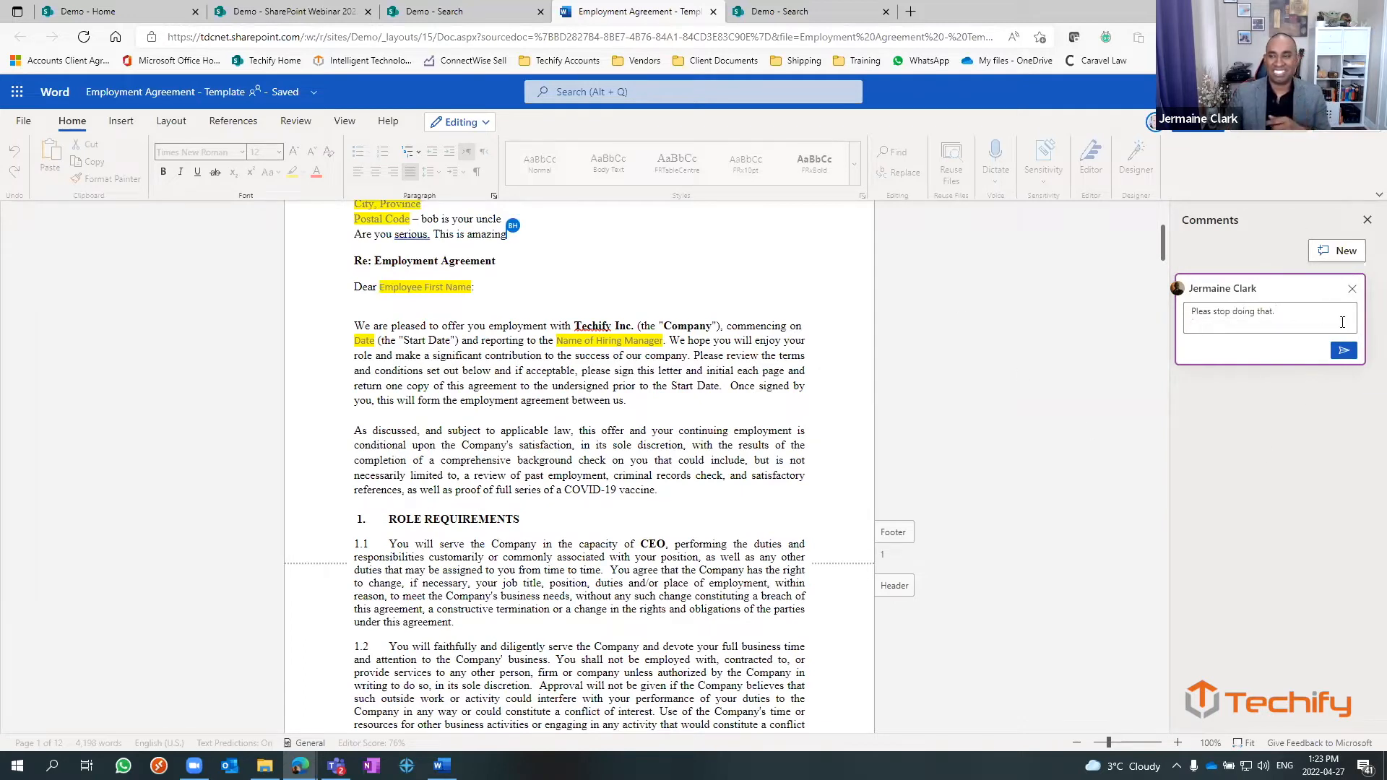
left_click(1342, 350)
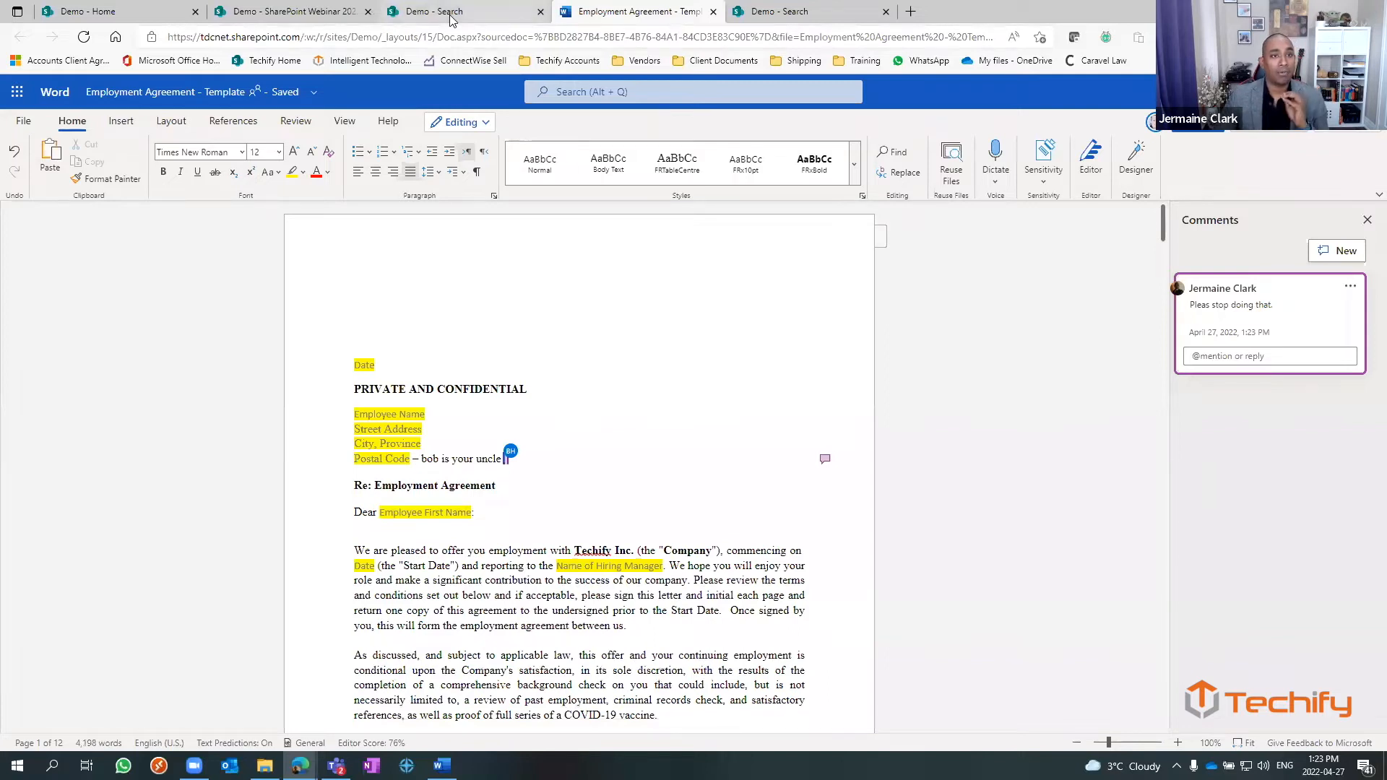
- Switch from the Word document back to the Demo - SharePoint Webinar 2022 library tab
left_click(292, 11)
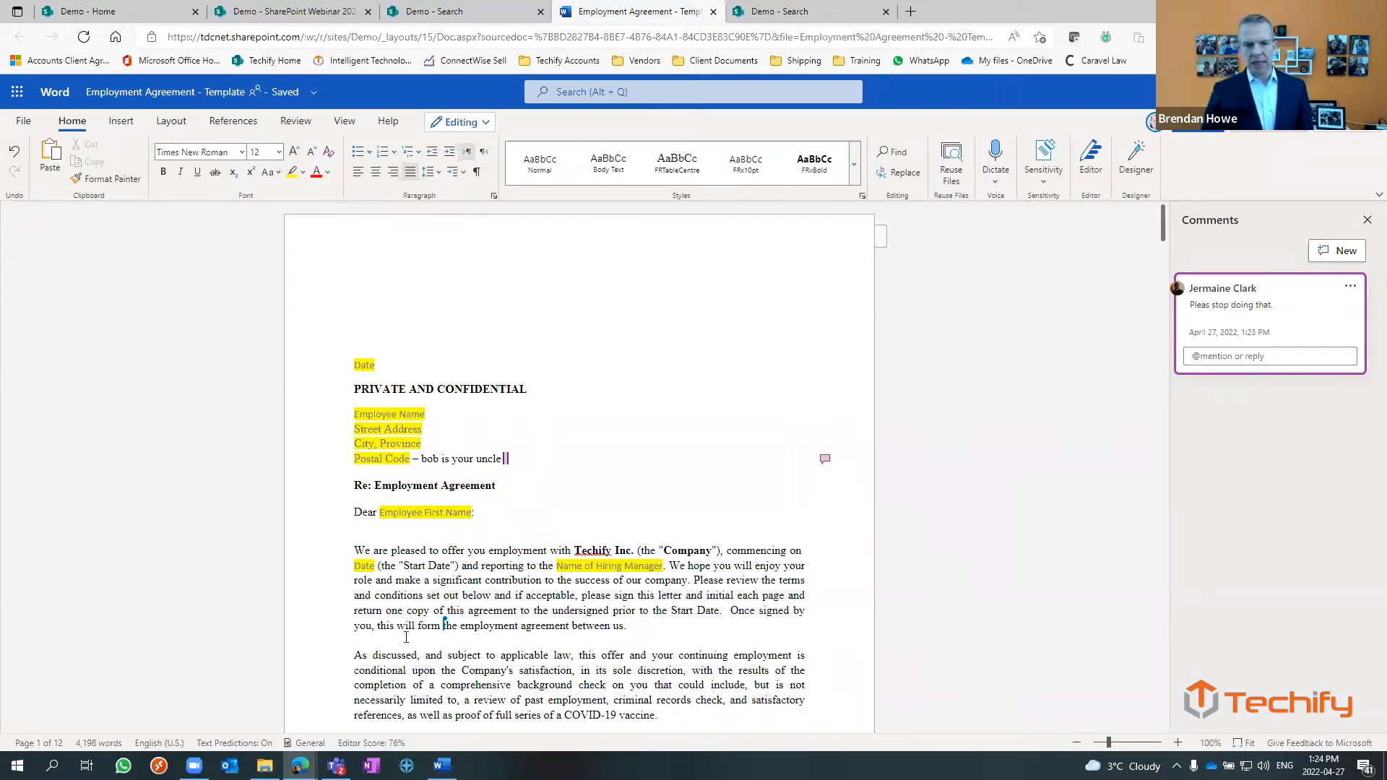
mouse_move(1014, 470)
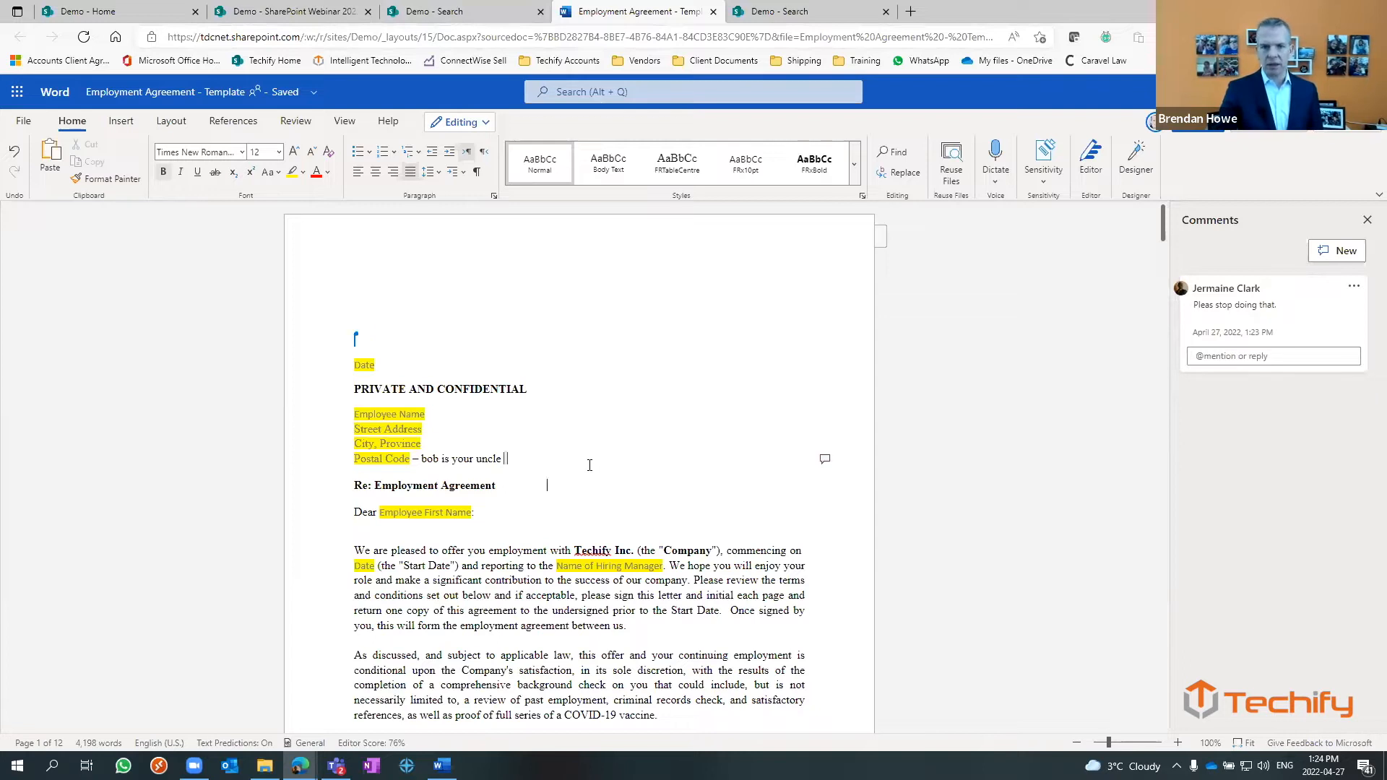
scroll("down", 3)
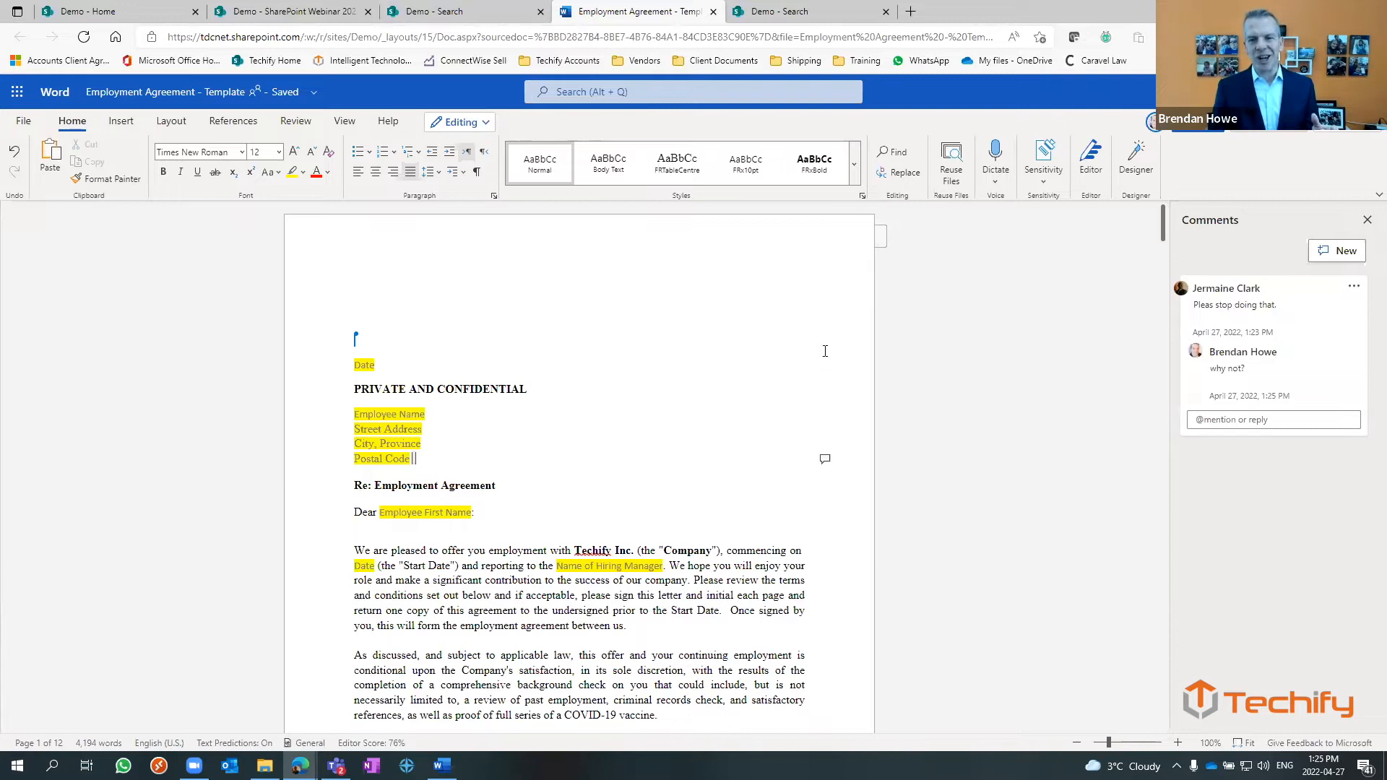
left_click(292, 11)
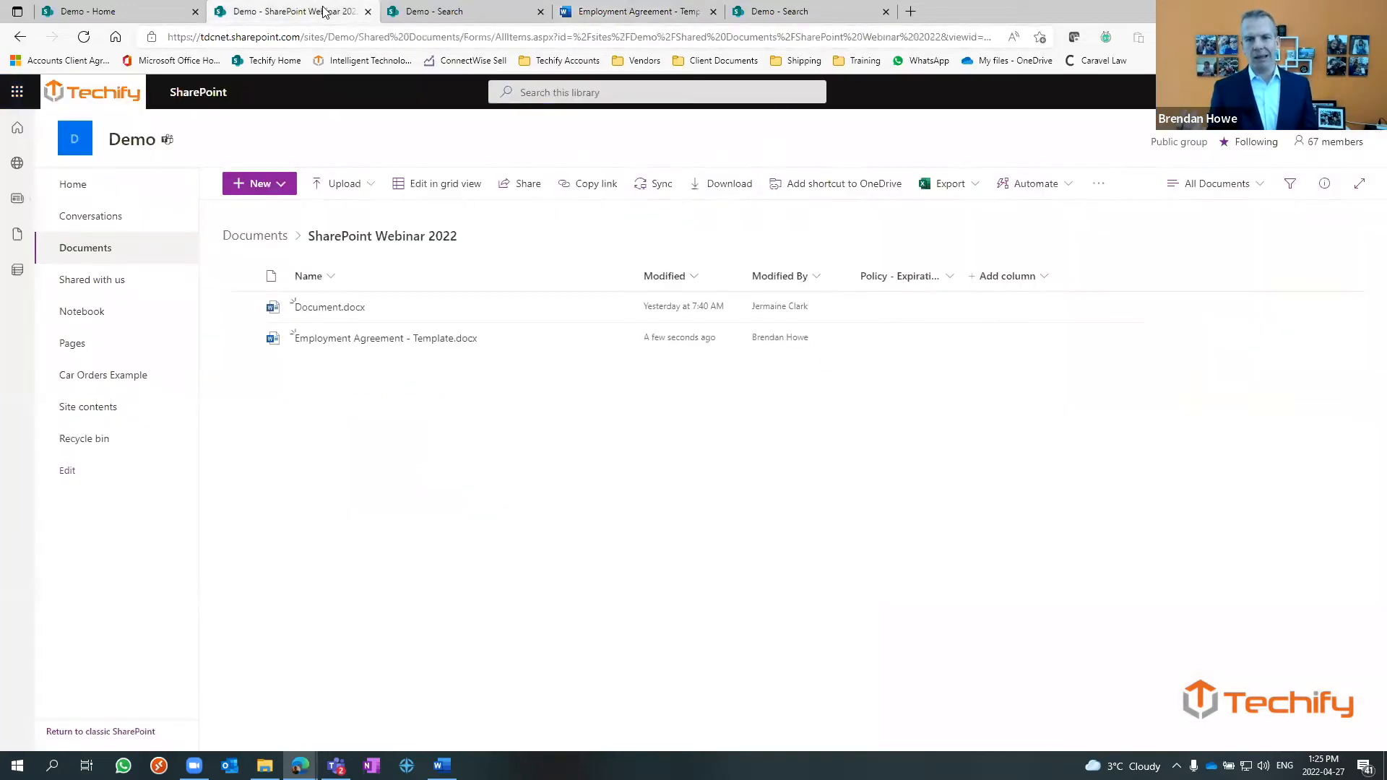
mouse_move(568, 481)
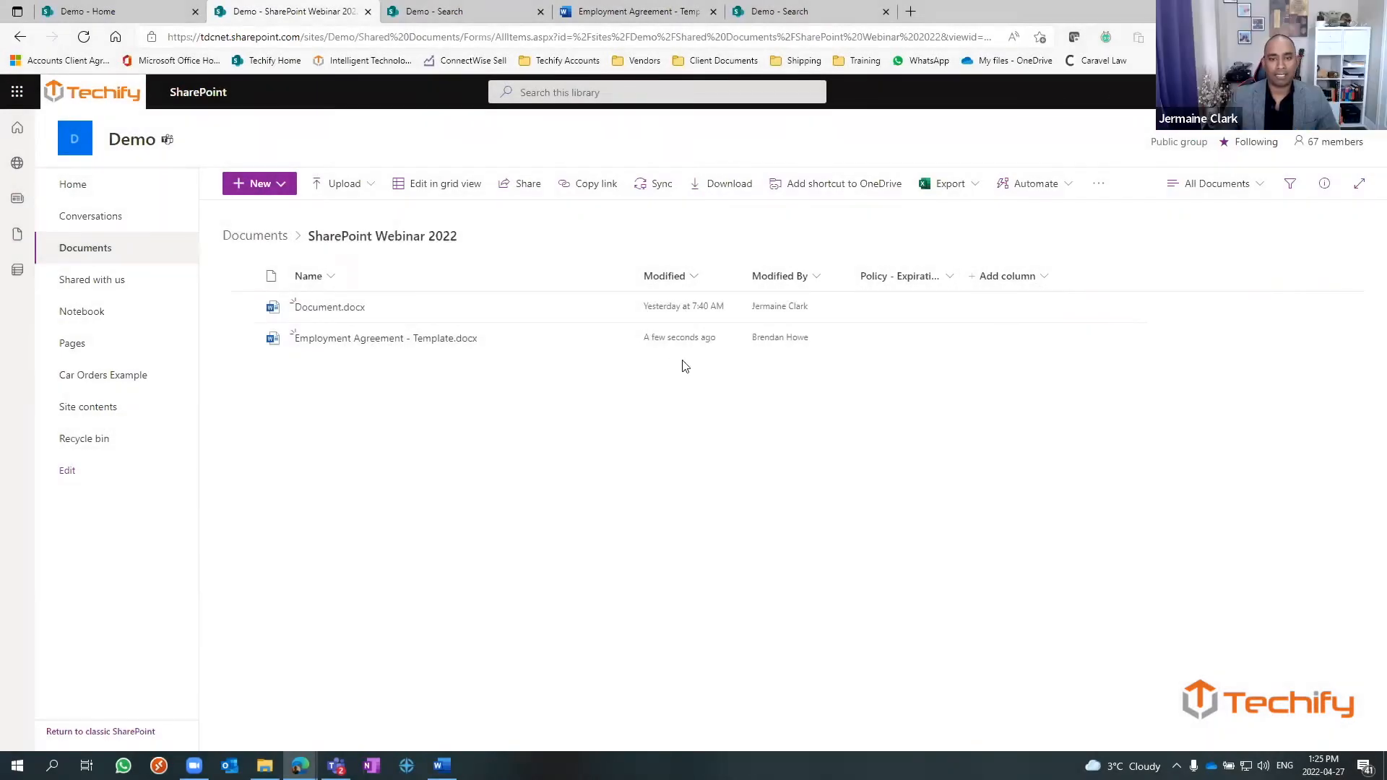
mouse_move(682, 337)
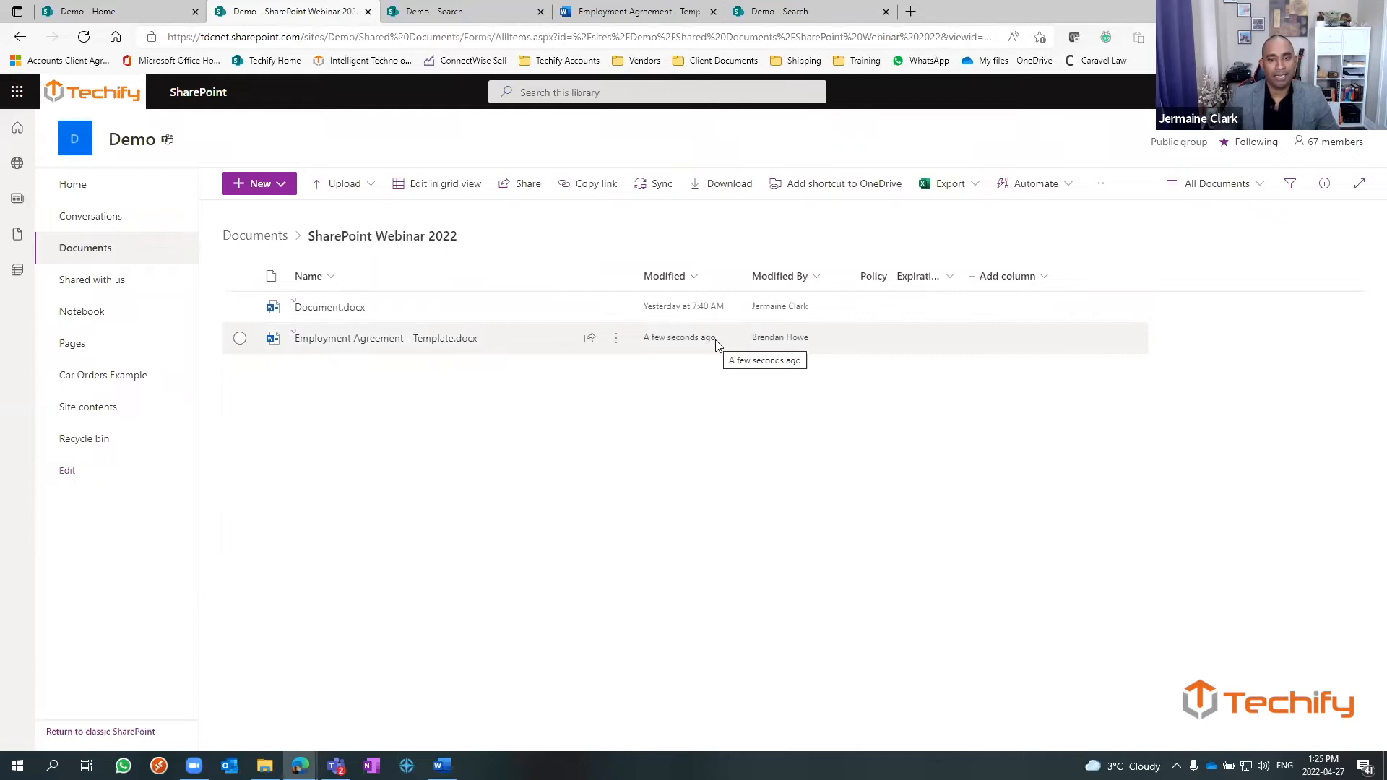
mouse_move(673, 347)
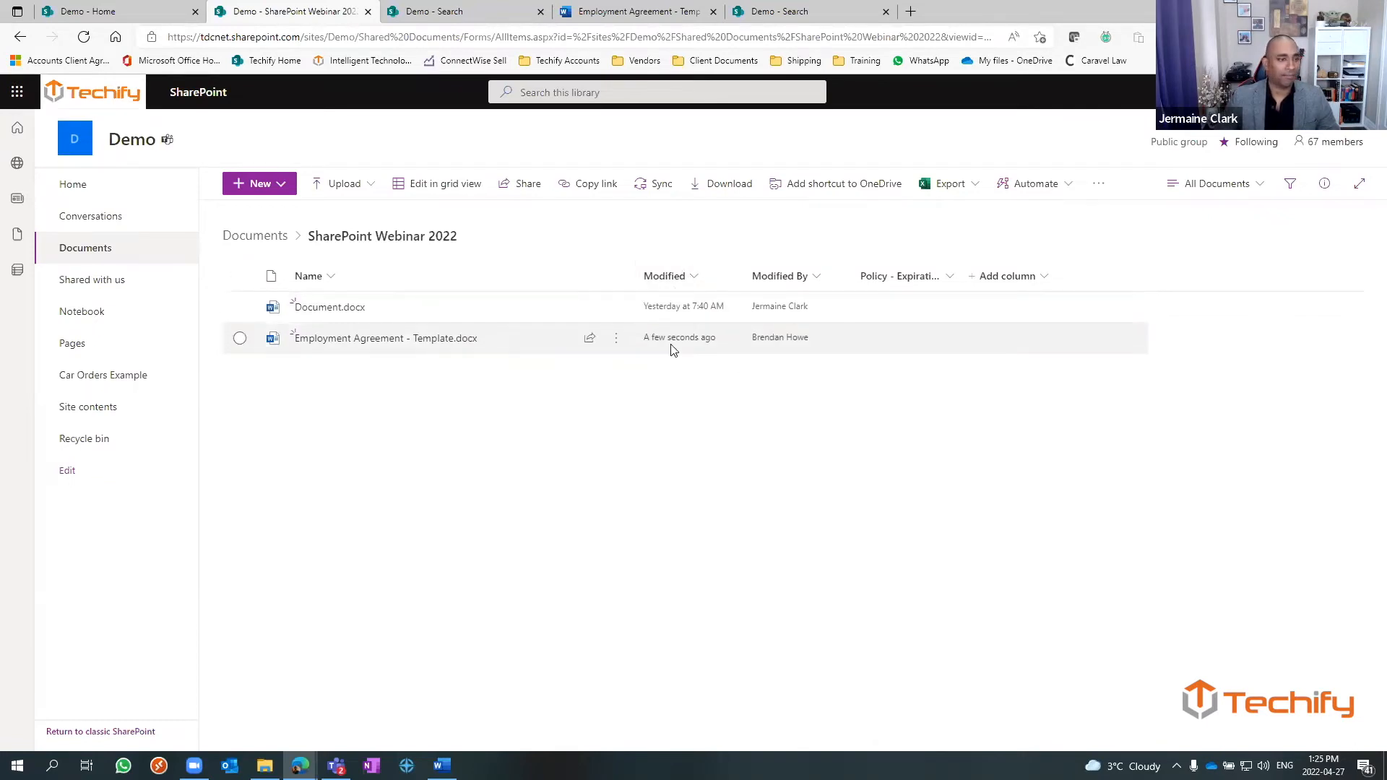
mouse_move(793, 343)
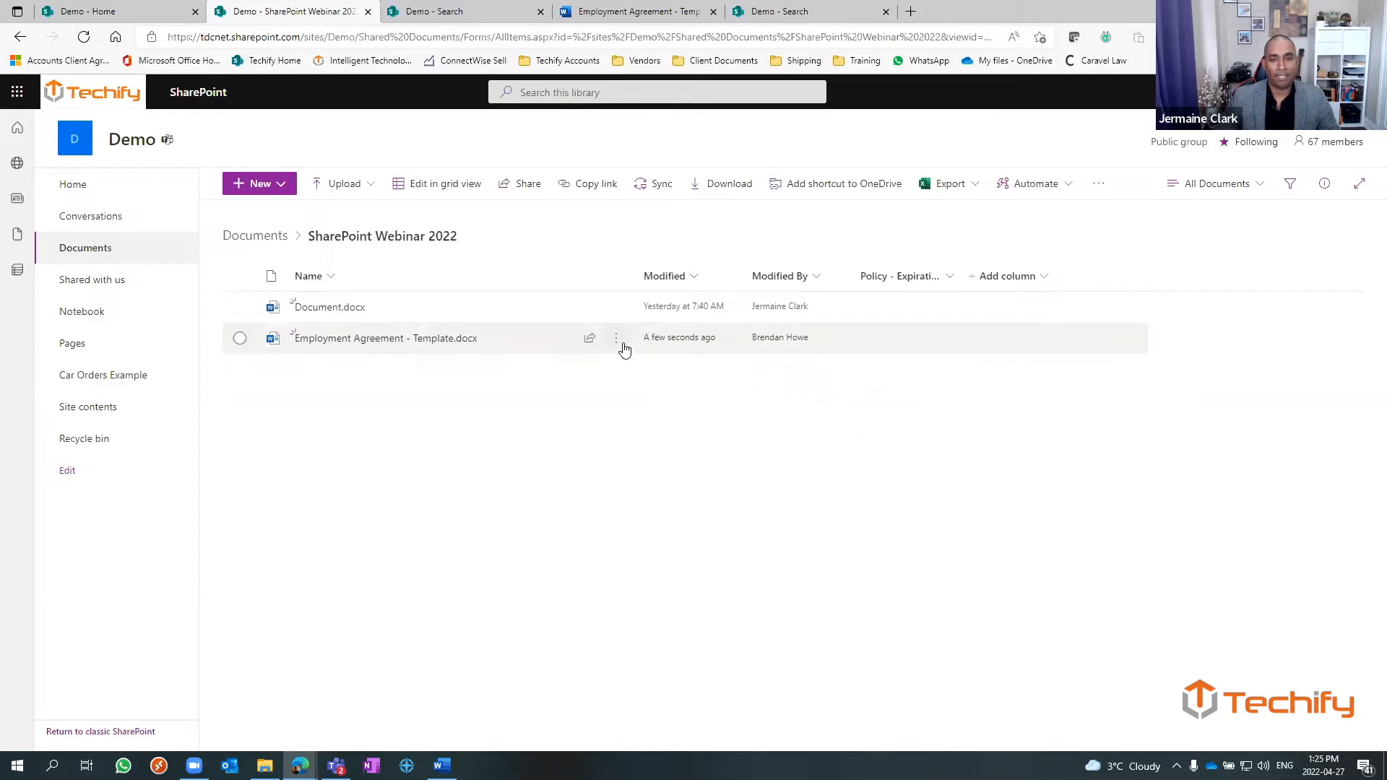
- Show the version history of Employment Agreement - Template.docx from its actions menu
left_click(615, 339)
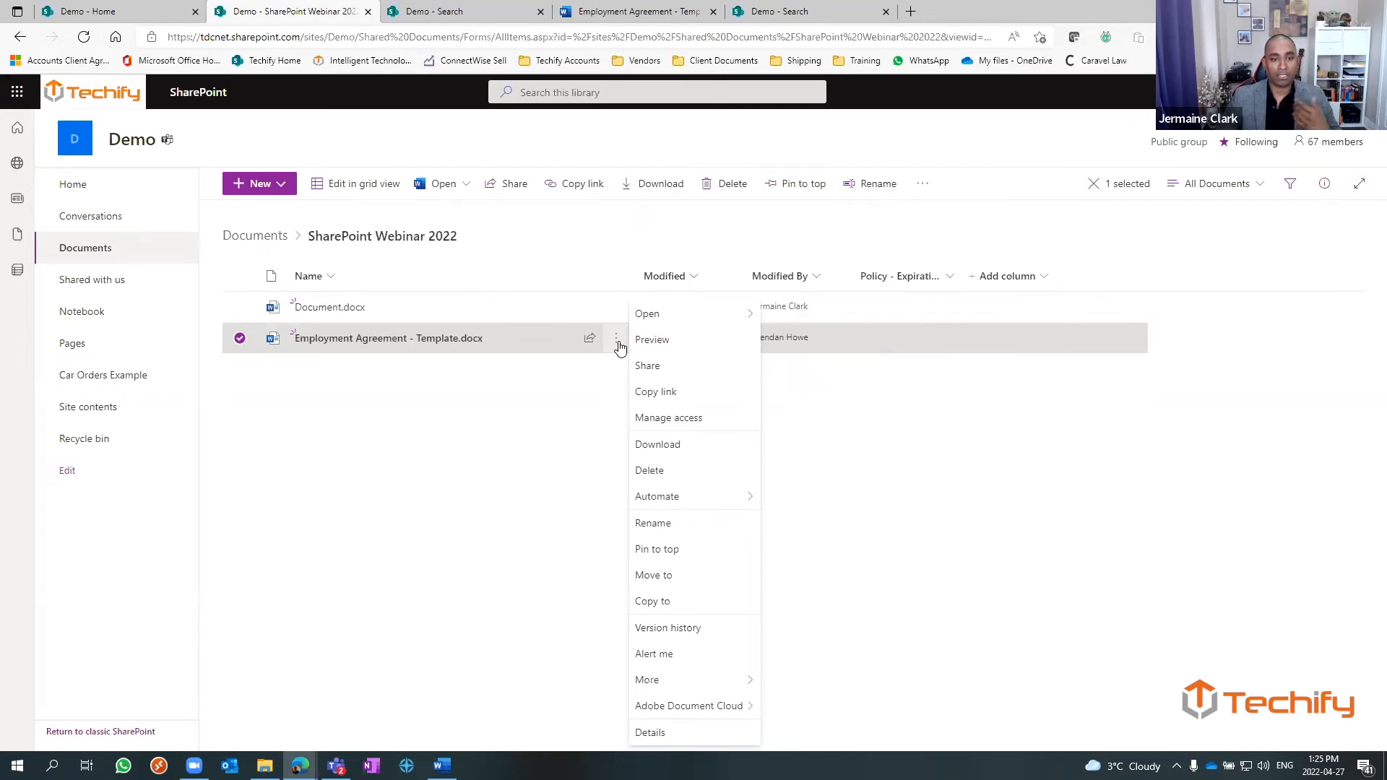
mouse_move(619, 350)
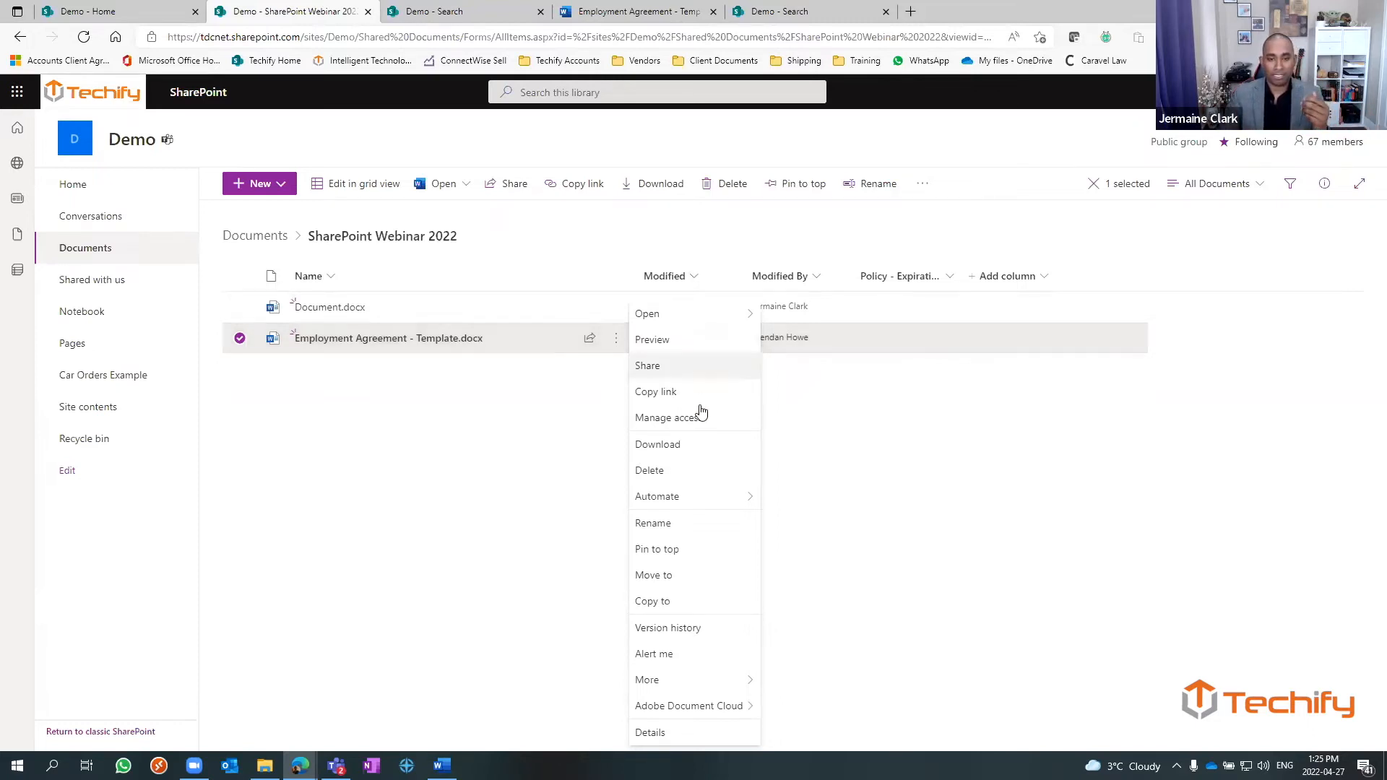
mouse_move(679, 677)
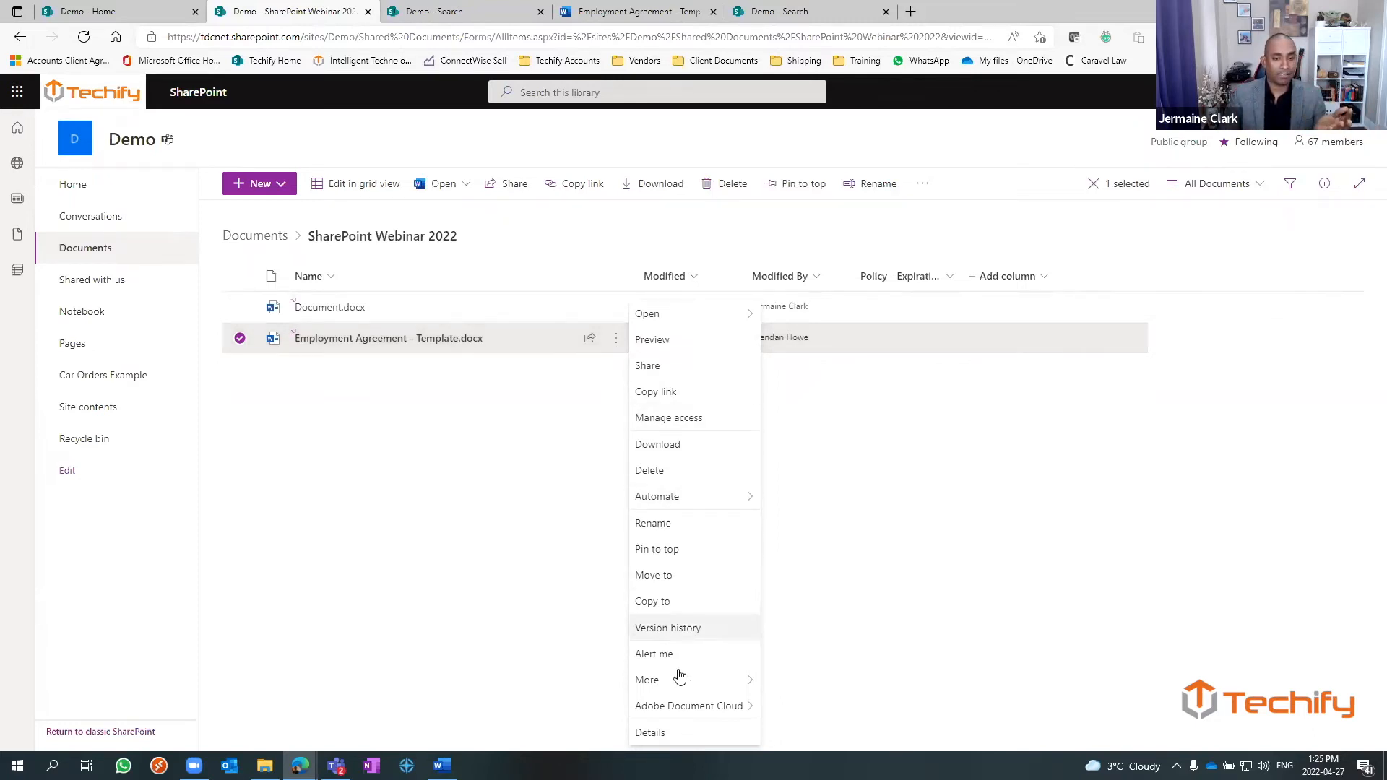
mouse_move(668, 633)
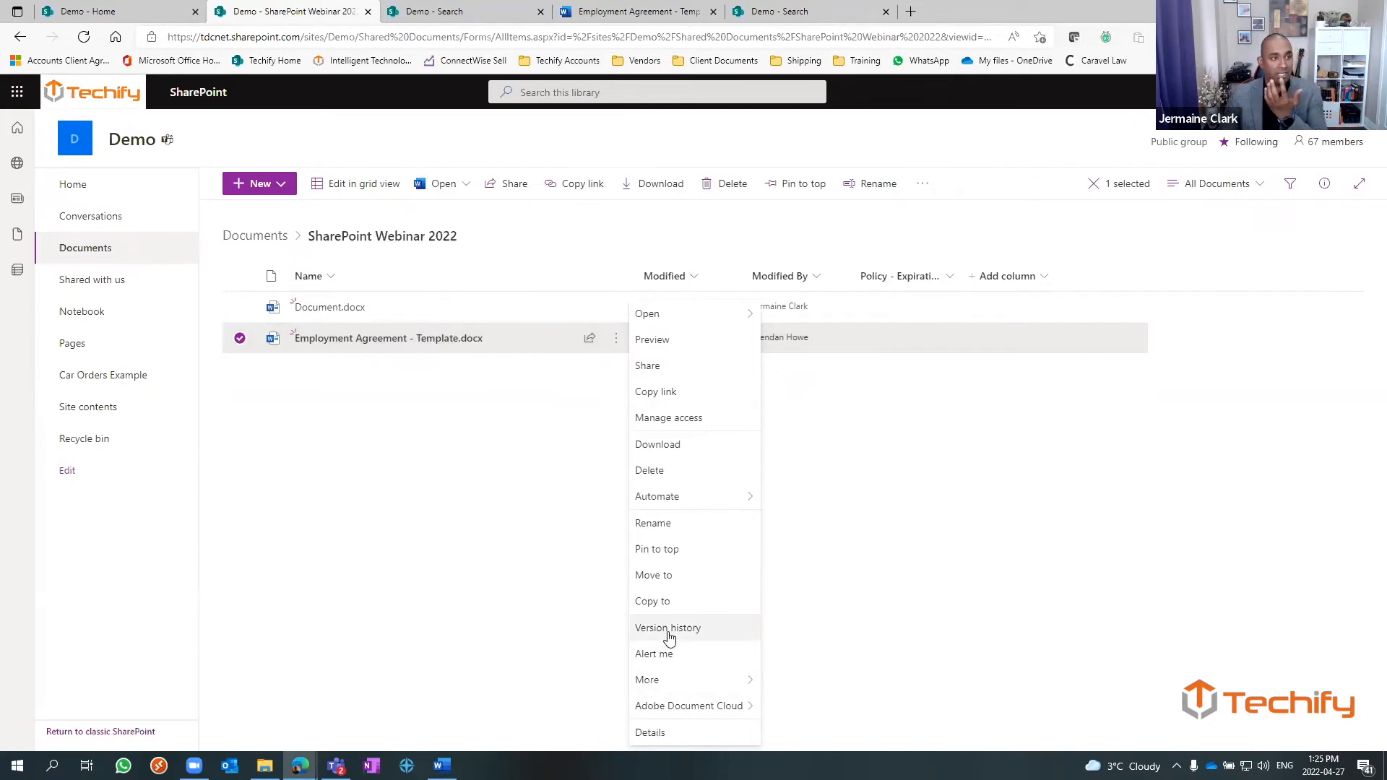
left_click(667, 627)
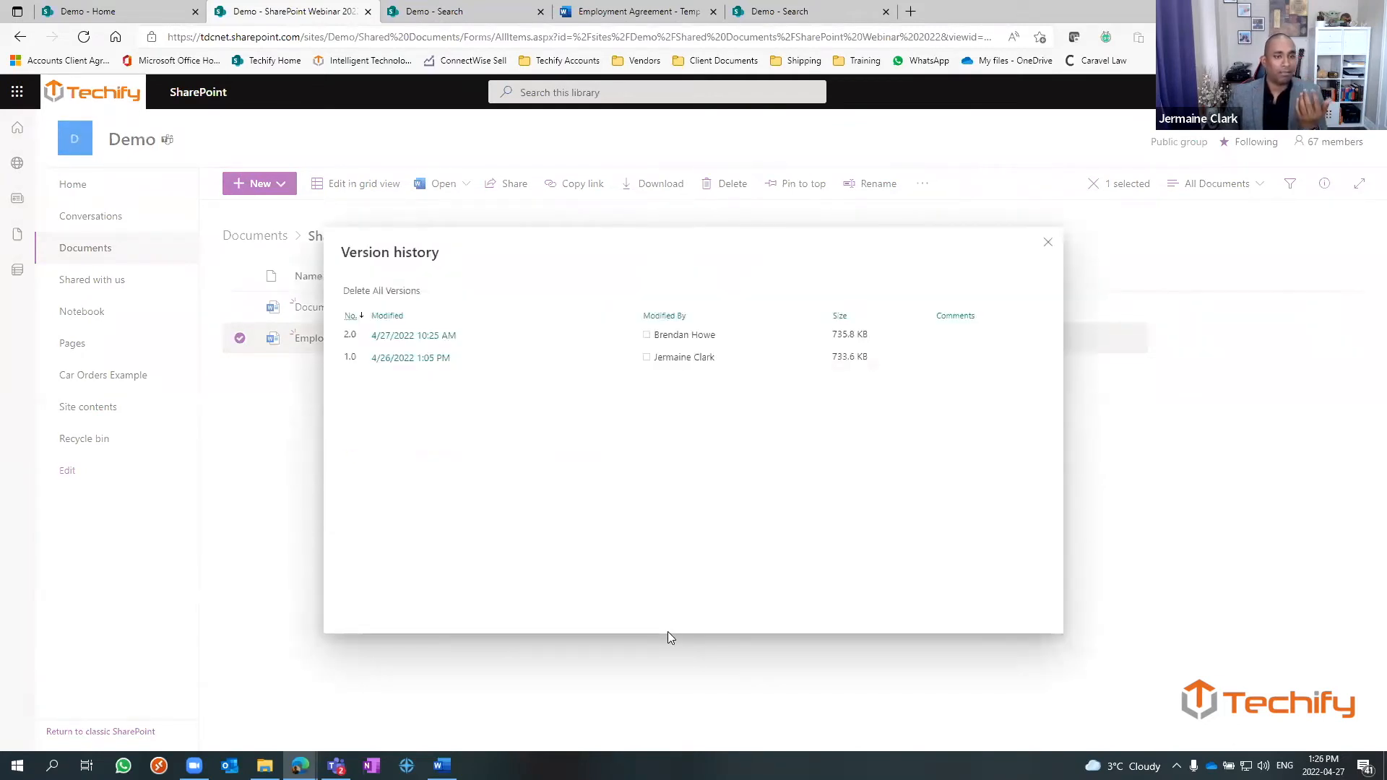
mouse_move(506, 367)
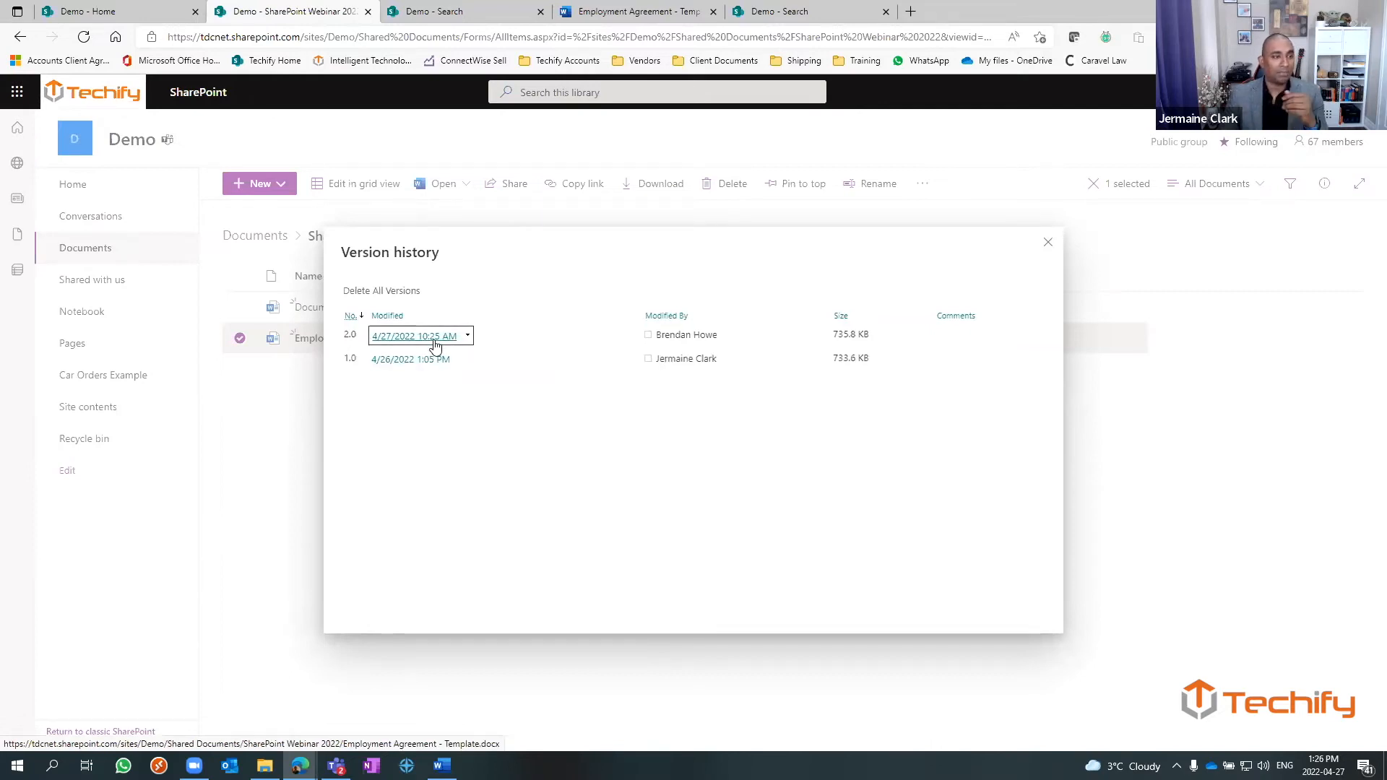
mouse_move(441, 343)
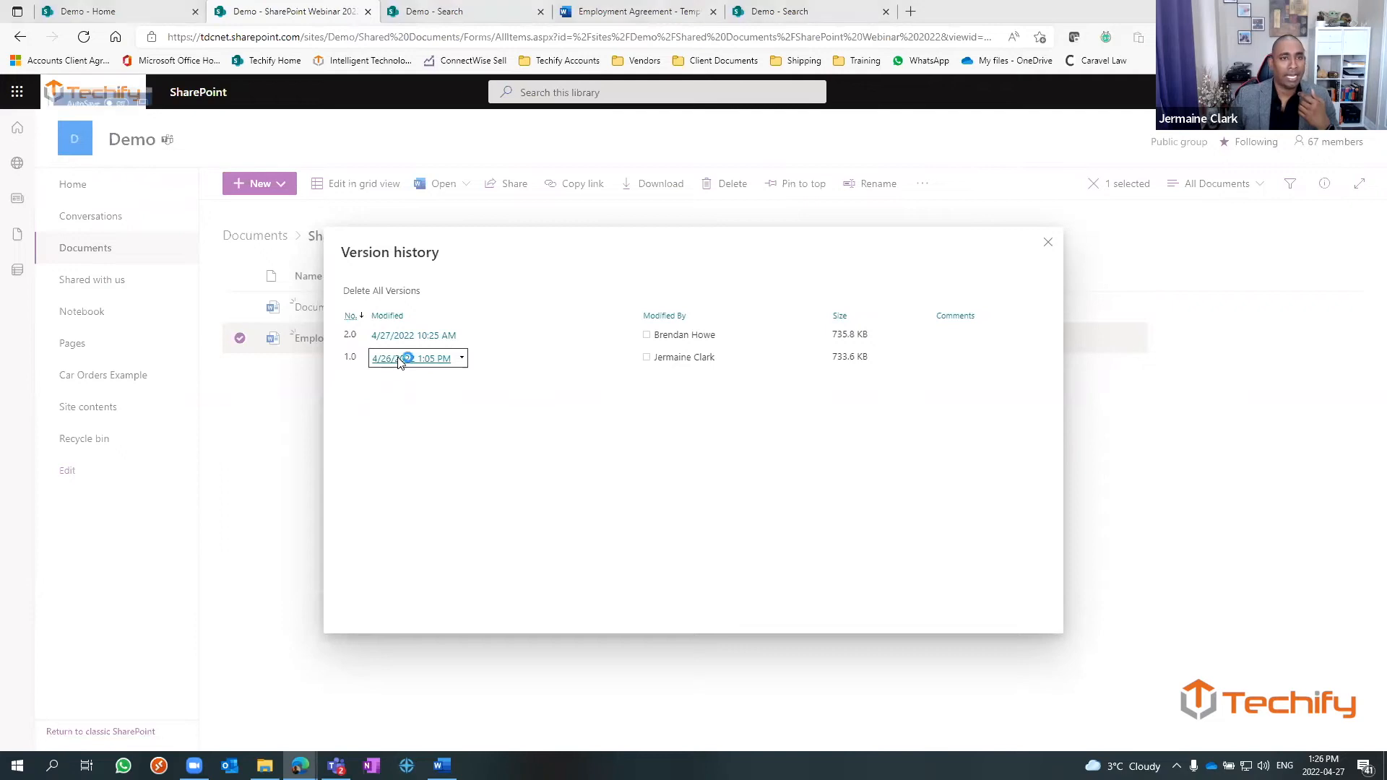
- View the options for version 1.0, then return to the document library tab
left_click(440, 765)
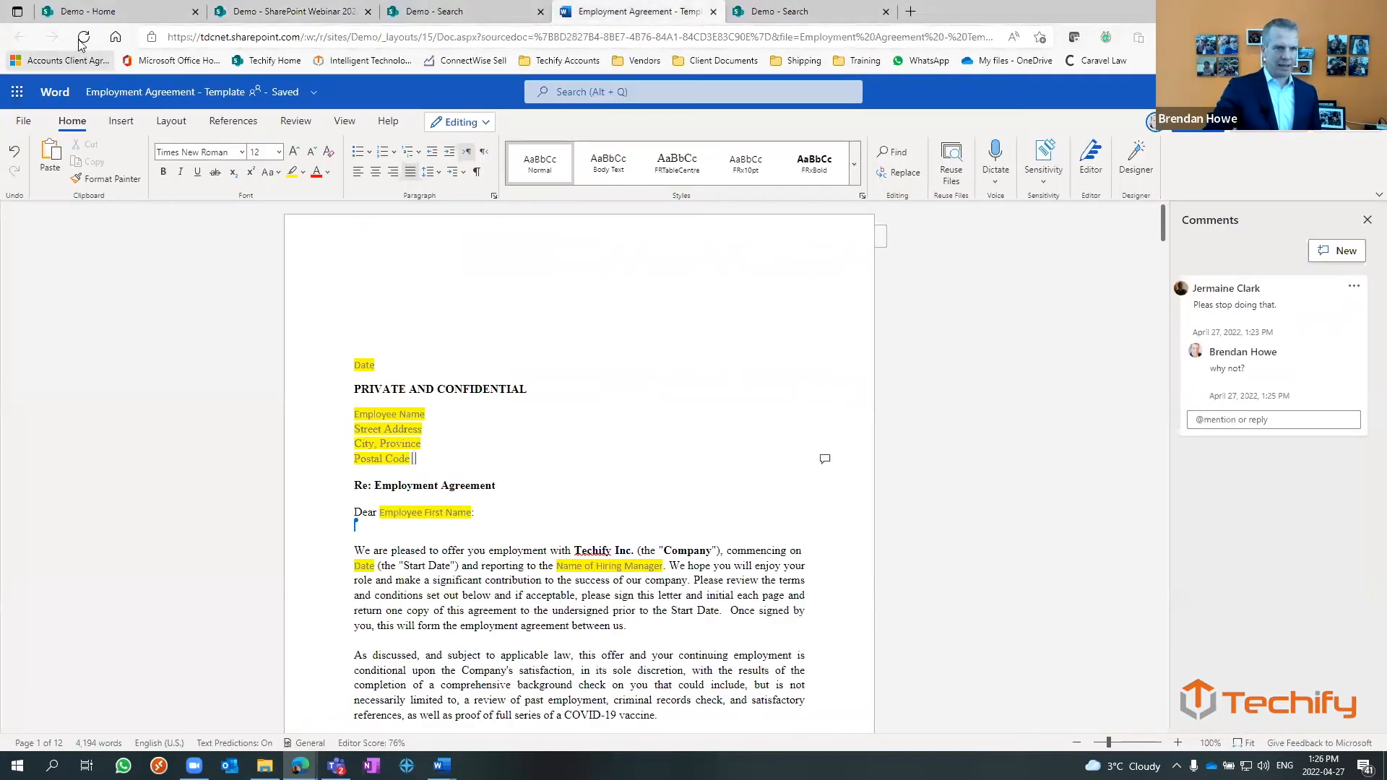
left_click(292, 10)
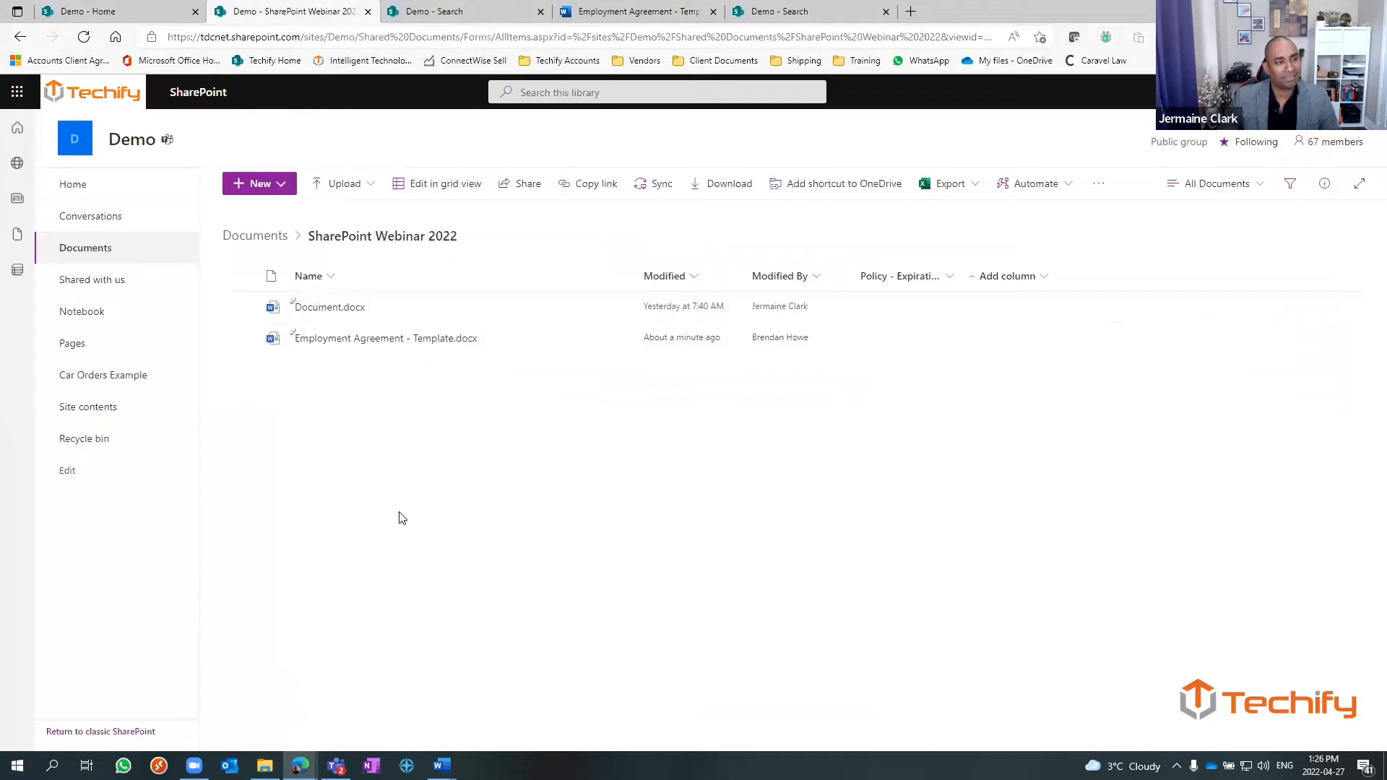
left_click(617, 339)
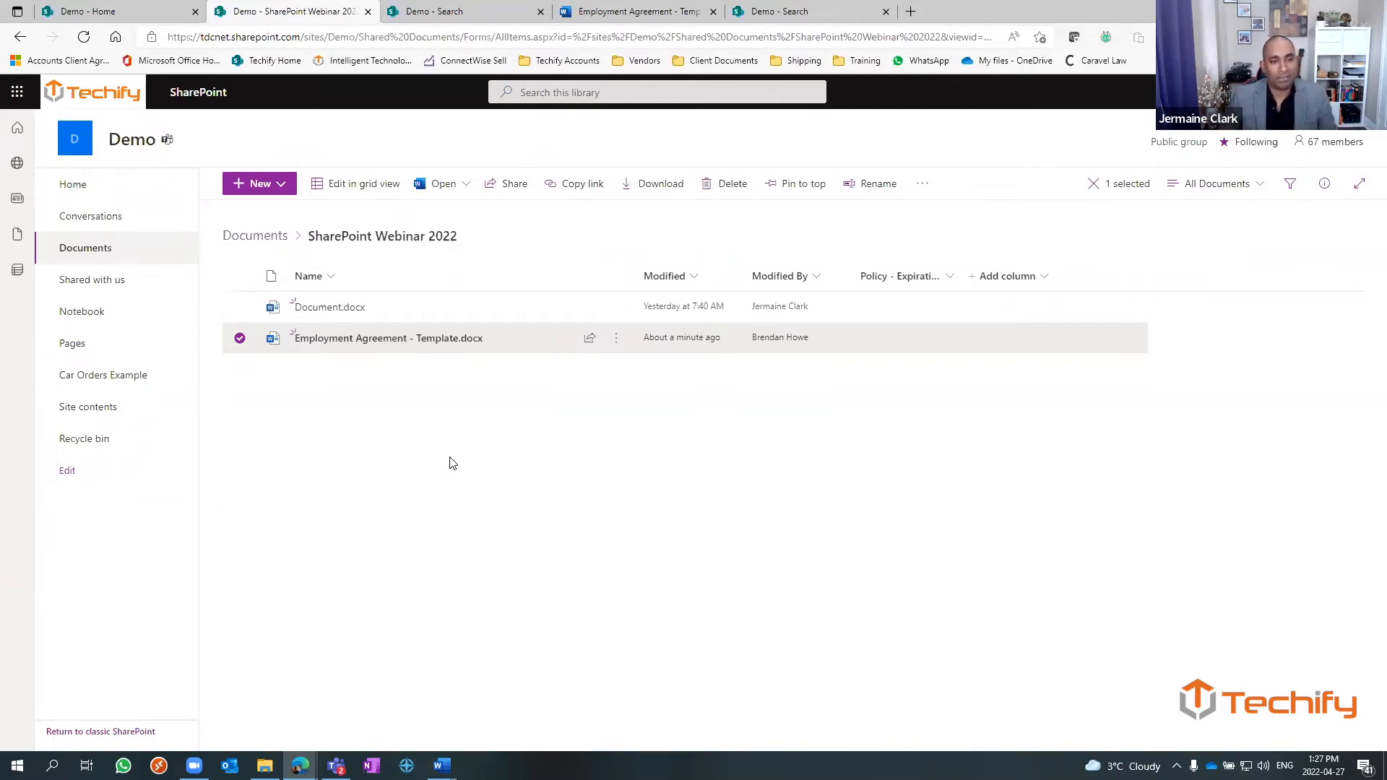
left_click(515, 457)
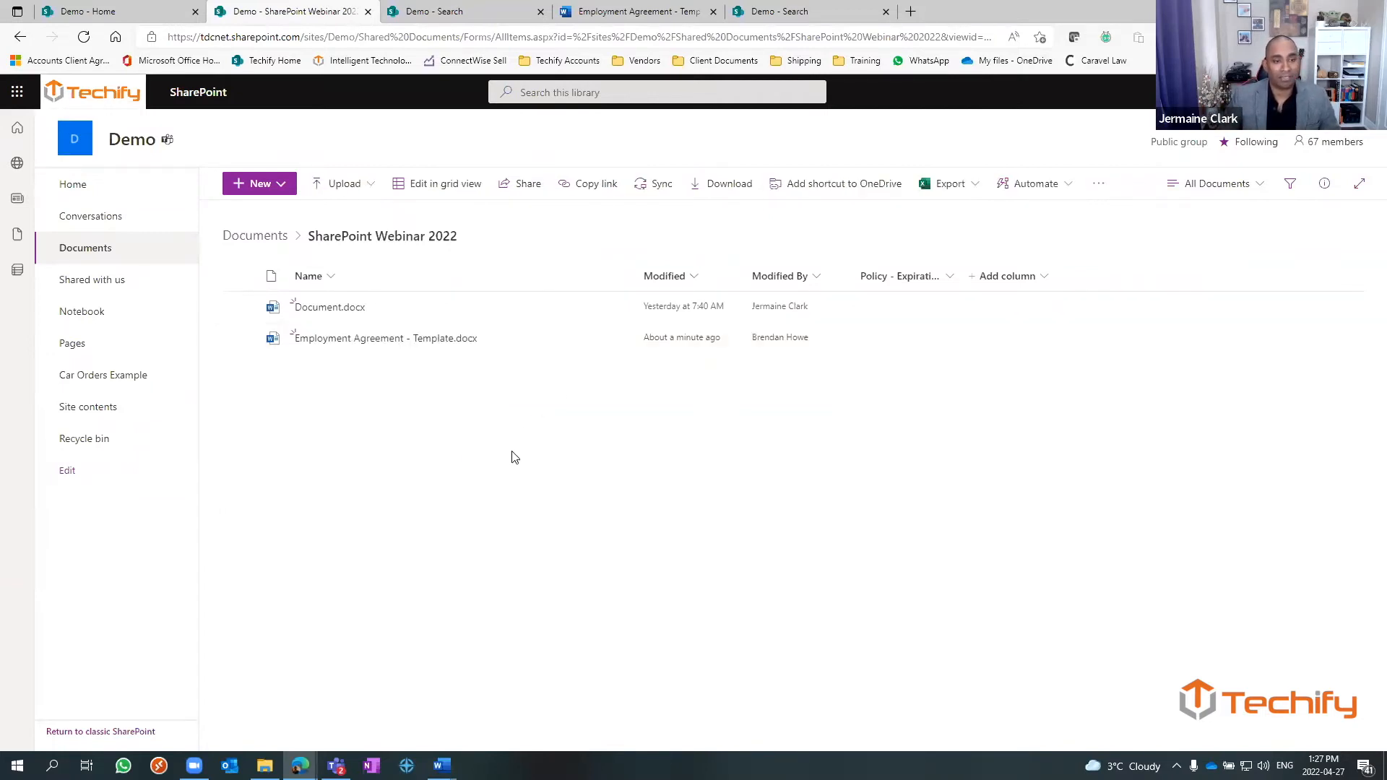
mouse_move(576, 455)
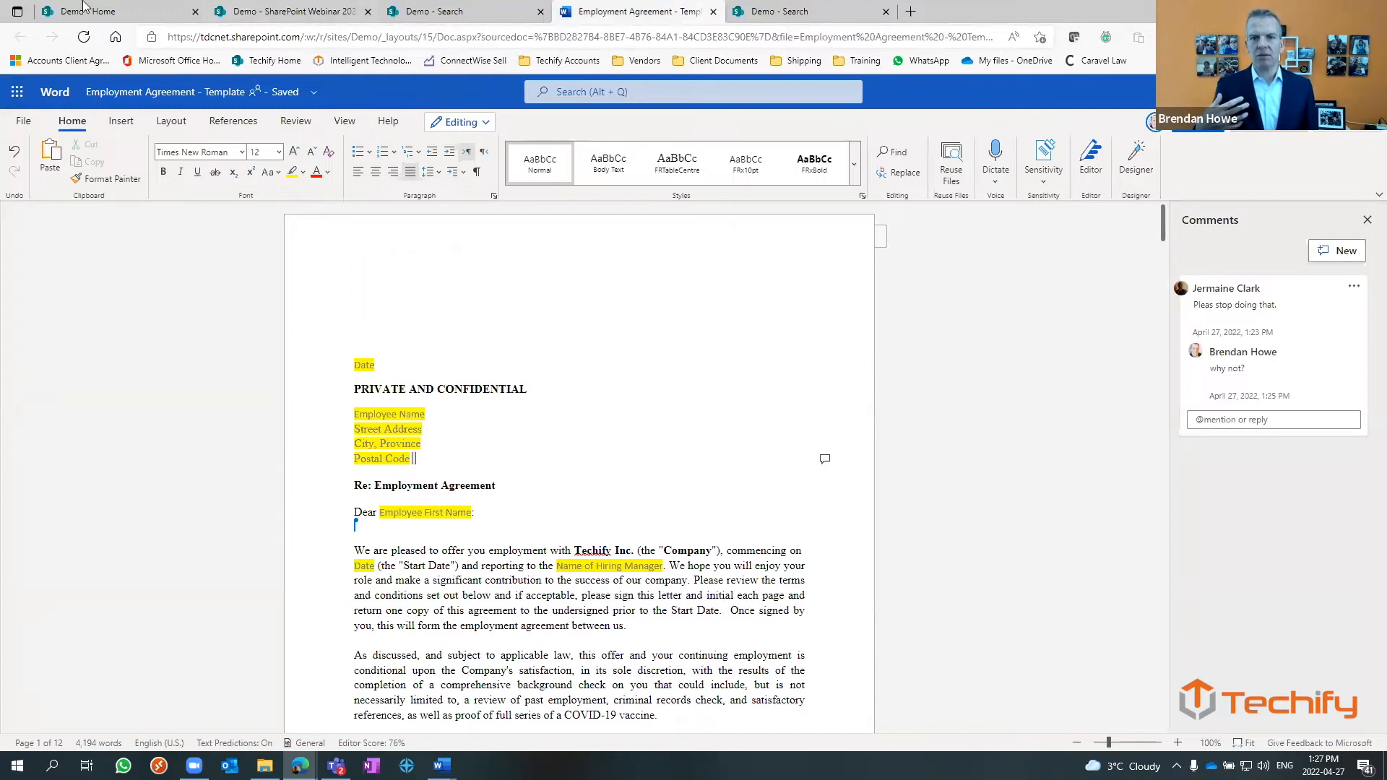
left_click(292, 11)
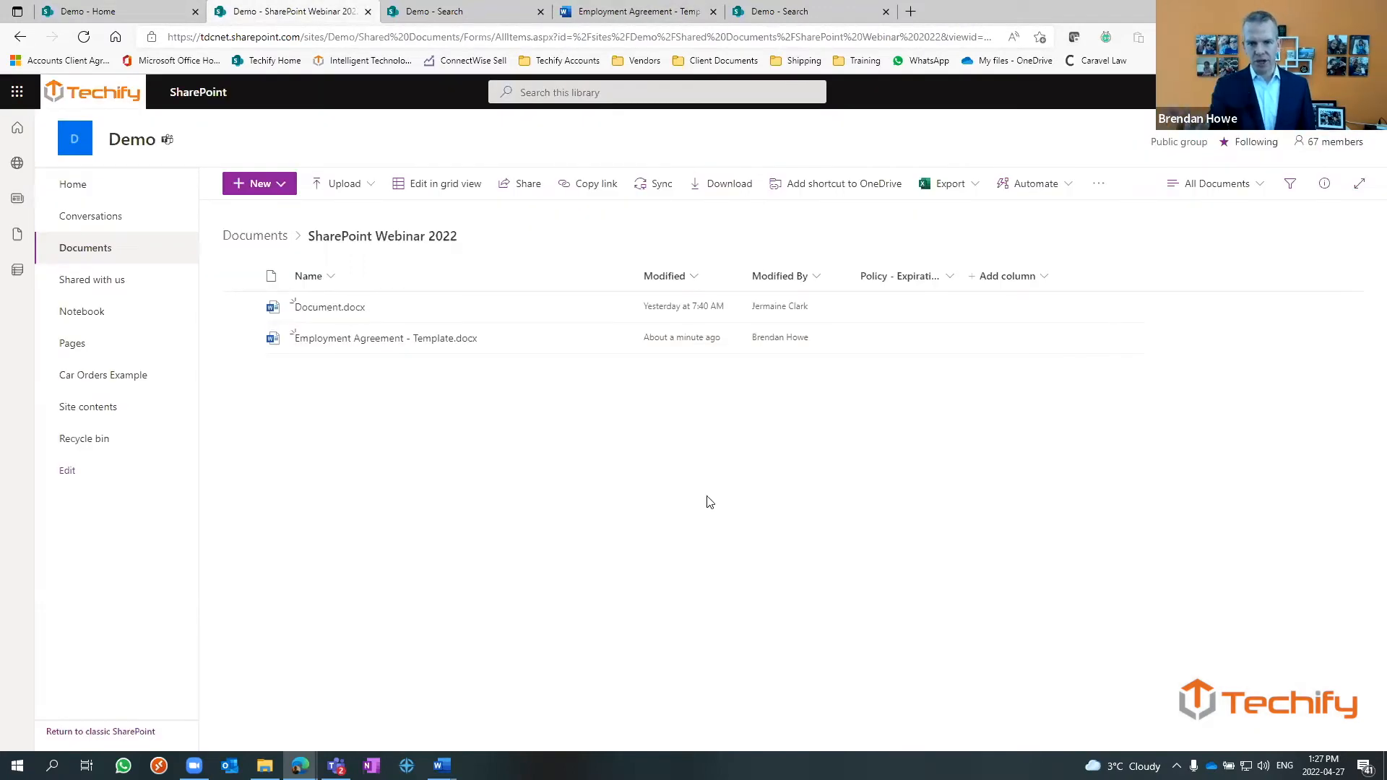
mouse_move(658, 476)
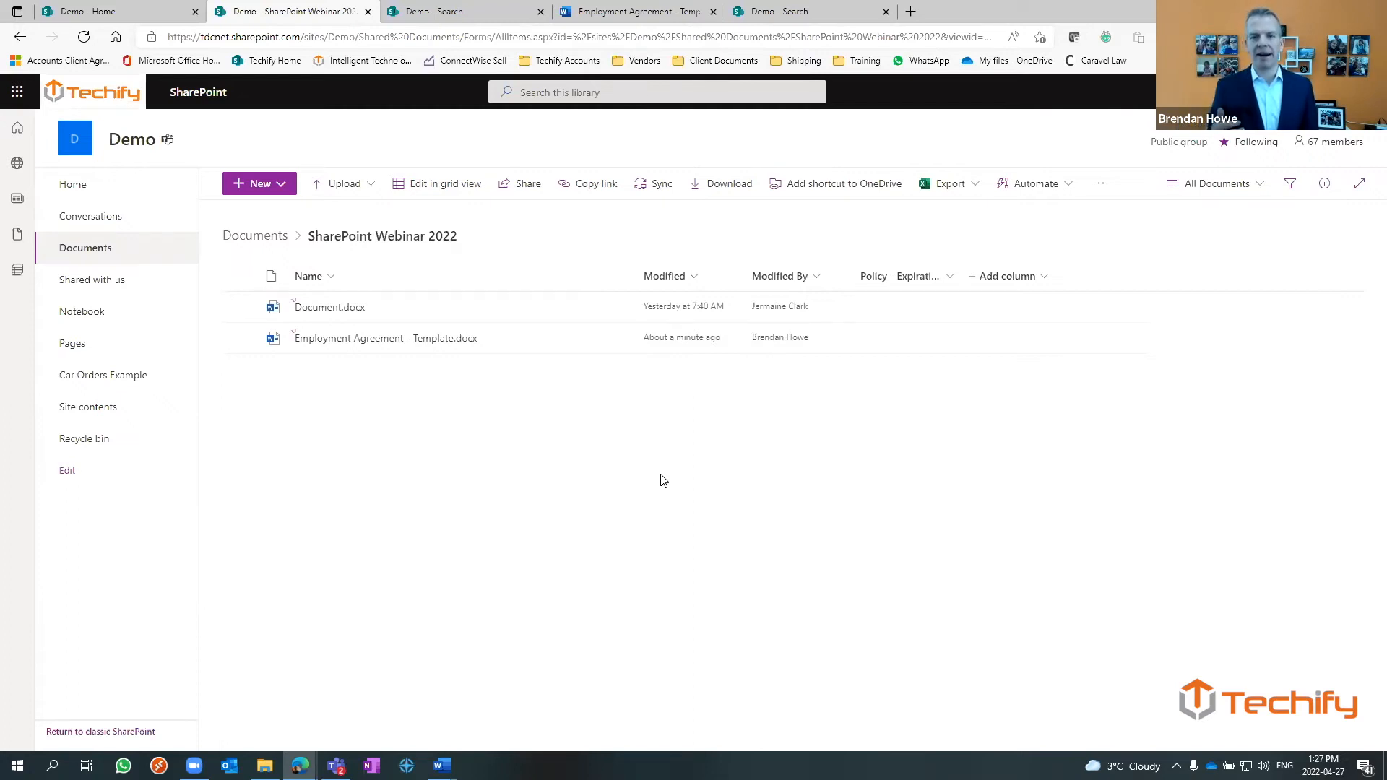
left_click(615, 338)
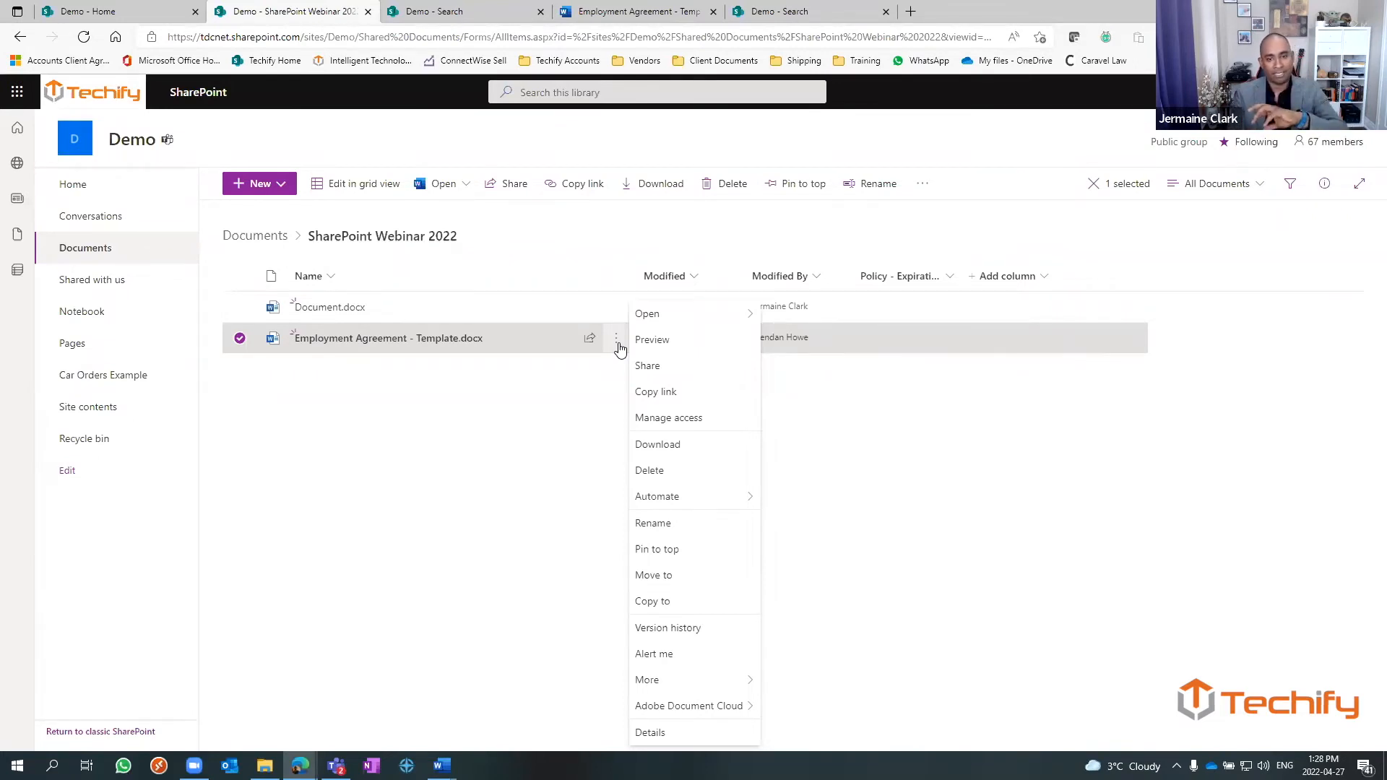
mouse_move(670, 424)
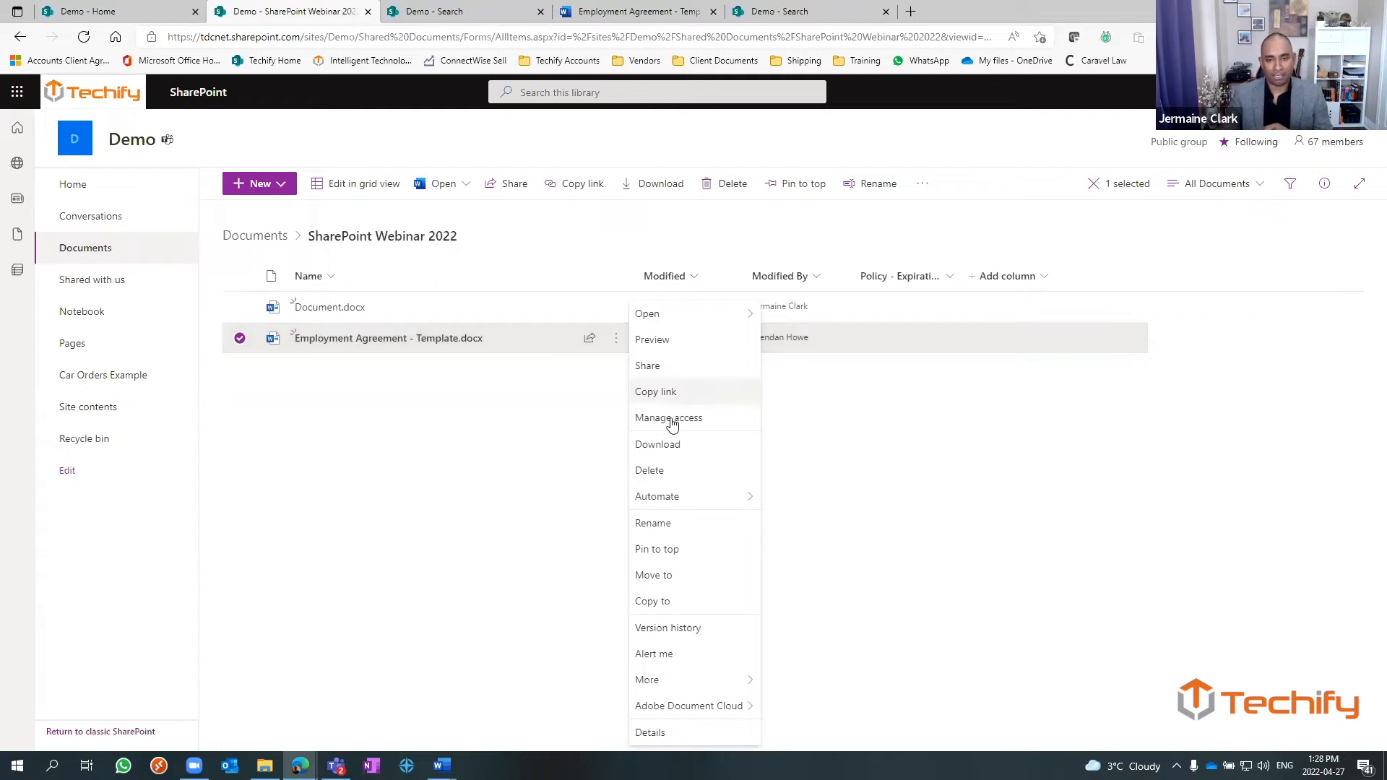
- In Manage access, remove the specific person from the template's sharing link and confirm
left_click(667, 417)
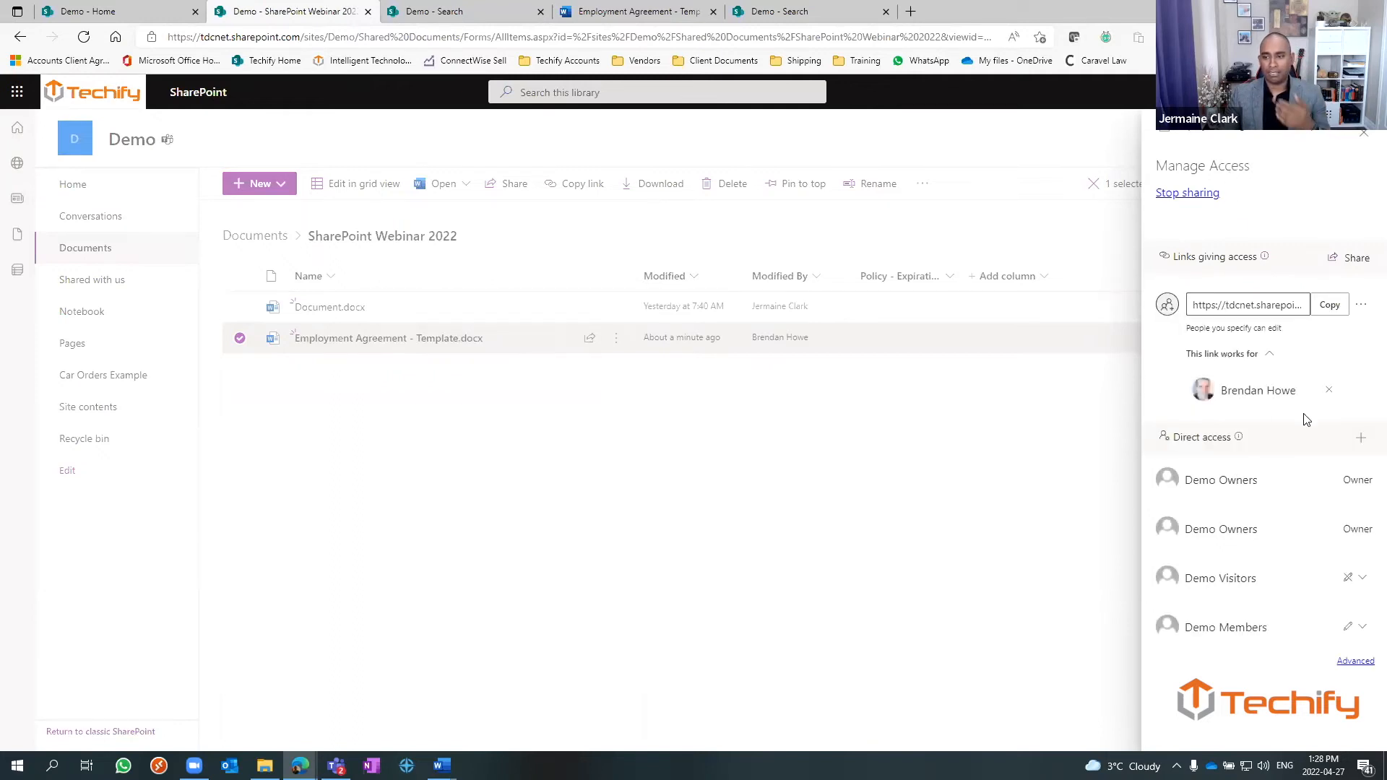
left_click(1328, 389)
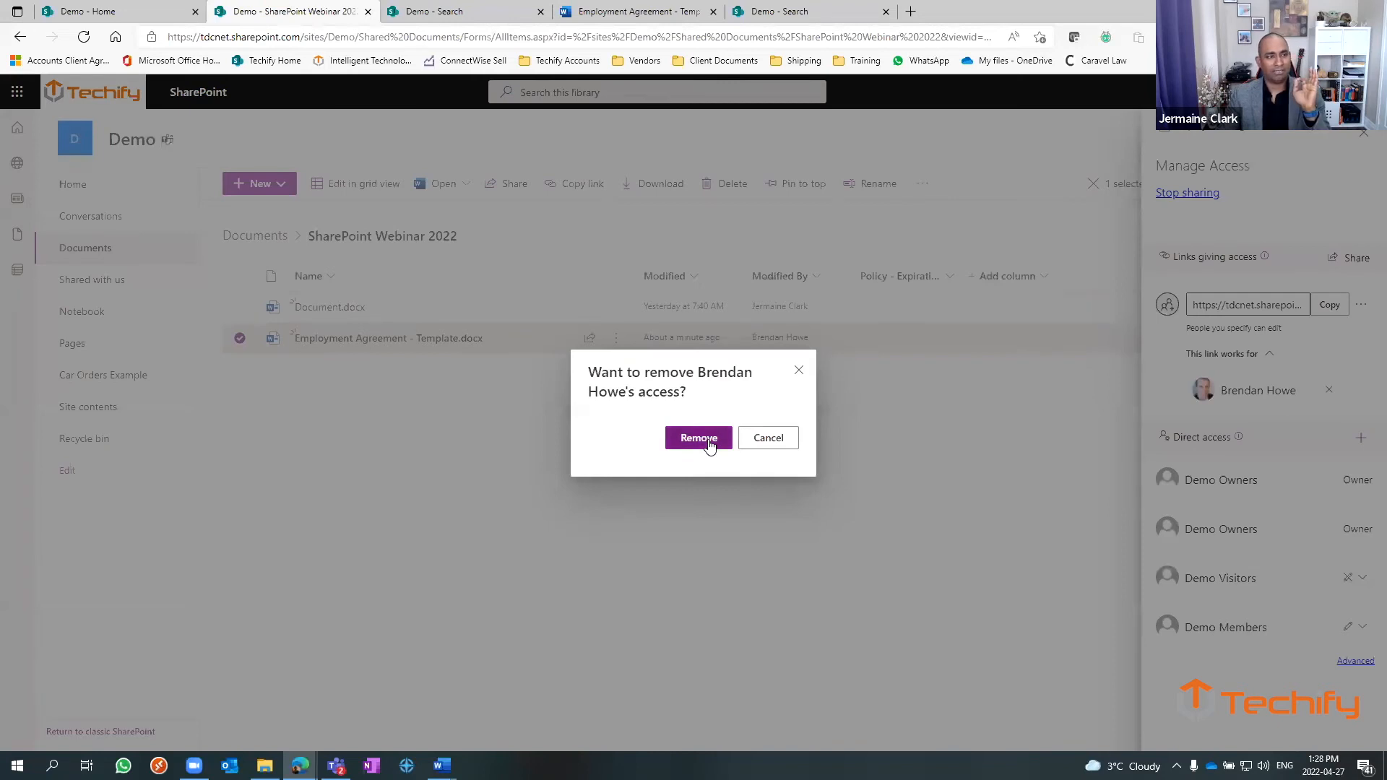
left_click(698, 437)
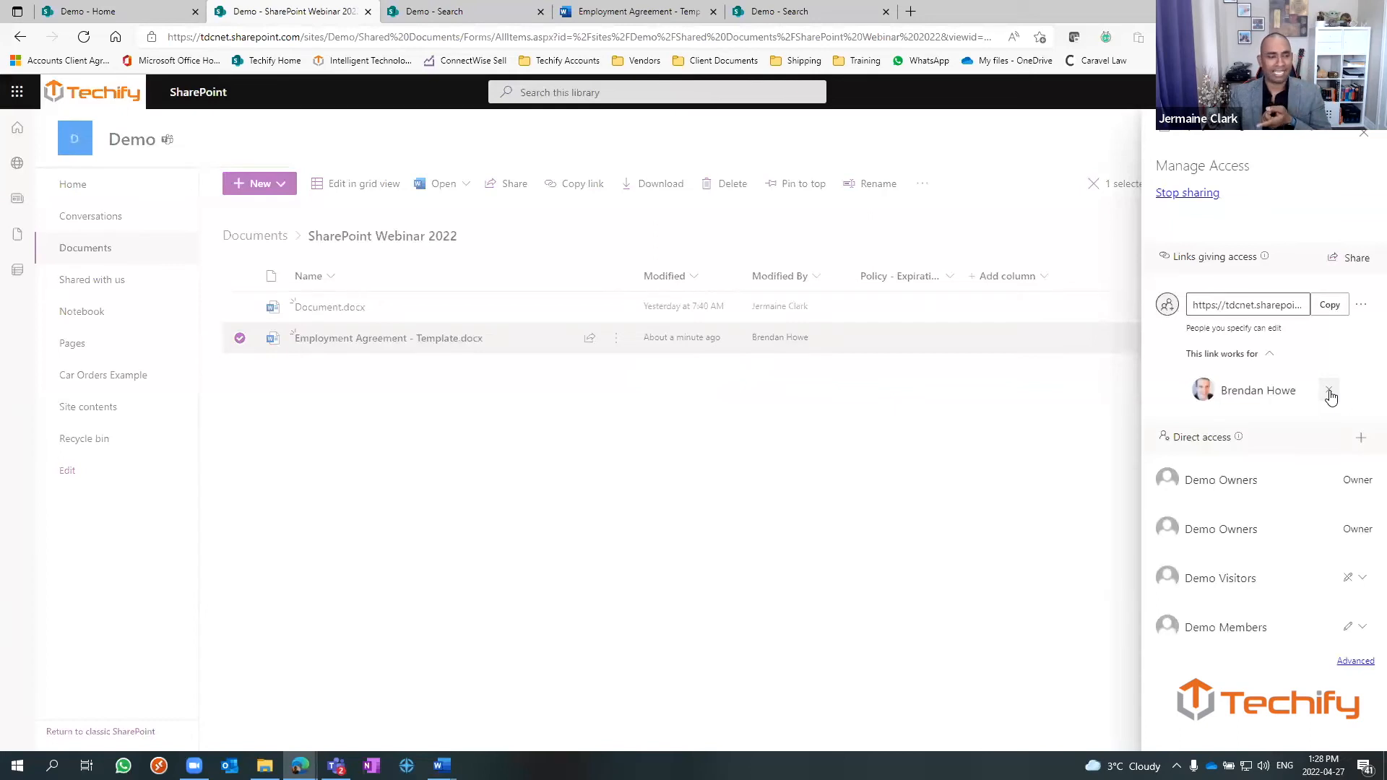
left_click(1327, 390)
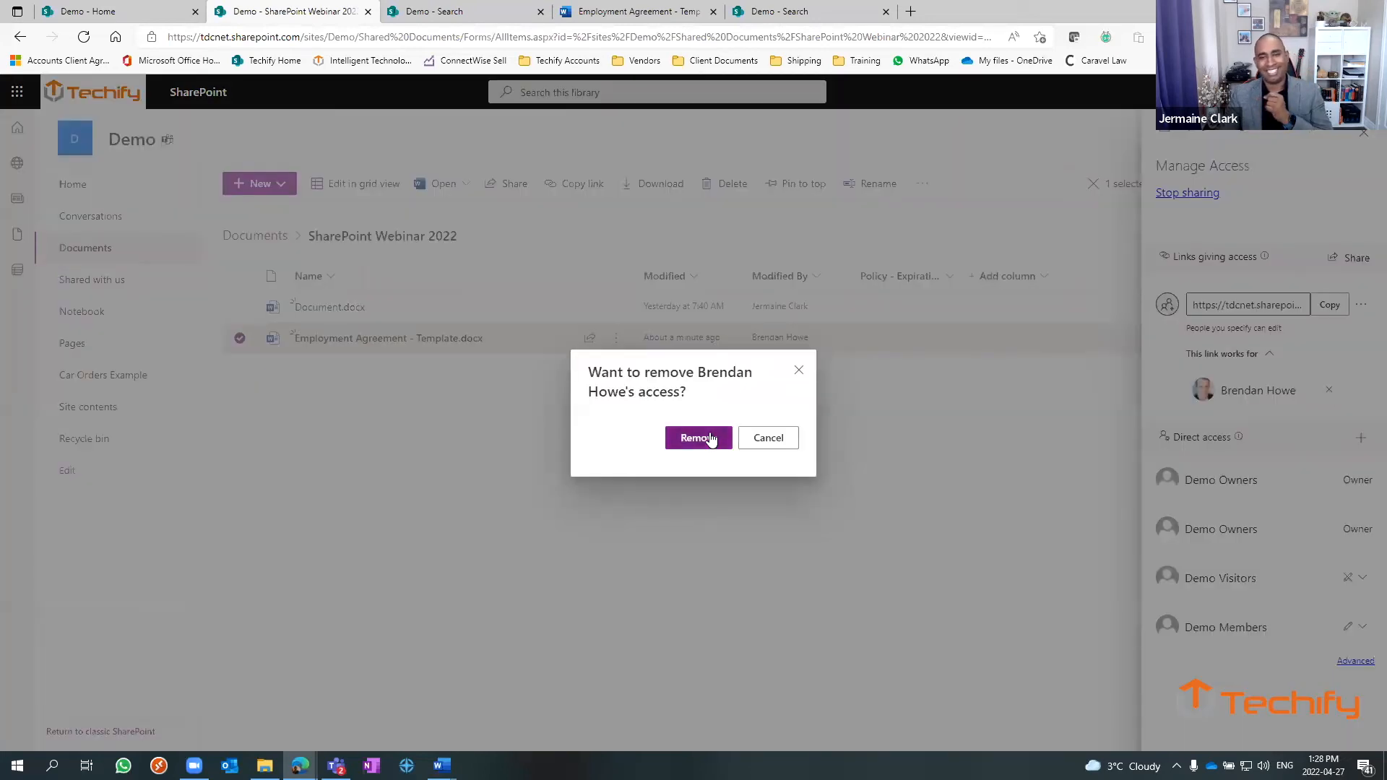
left_click(698, 437)
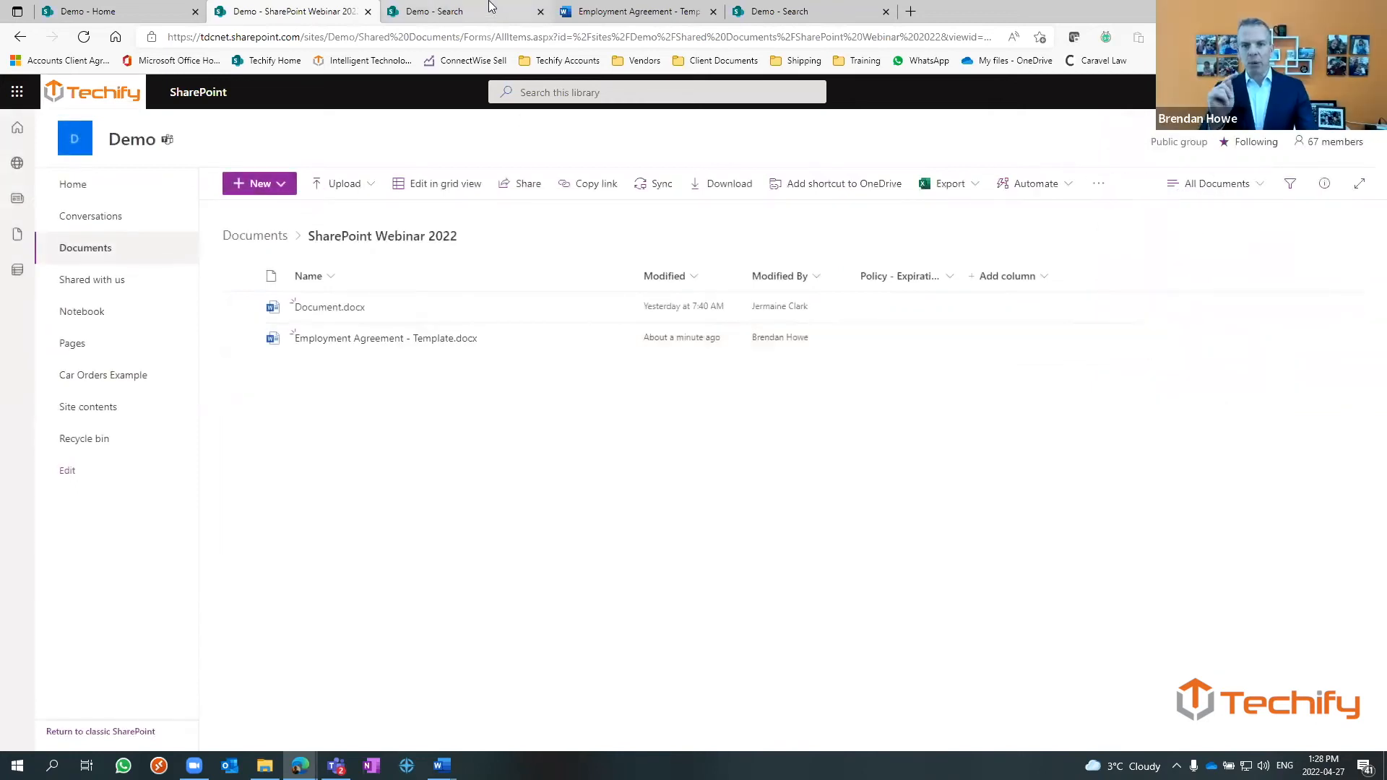
mouse_move(637, 11)
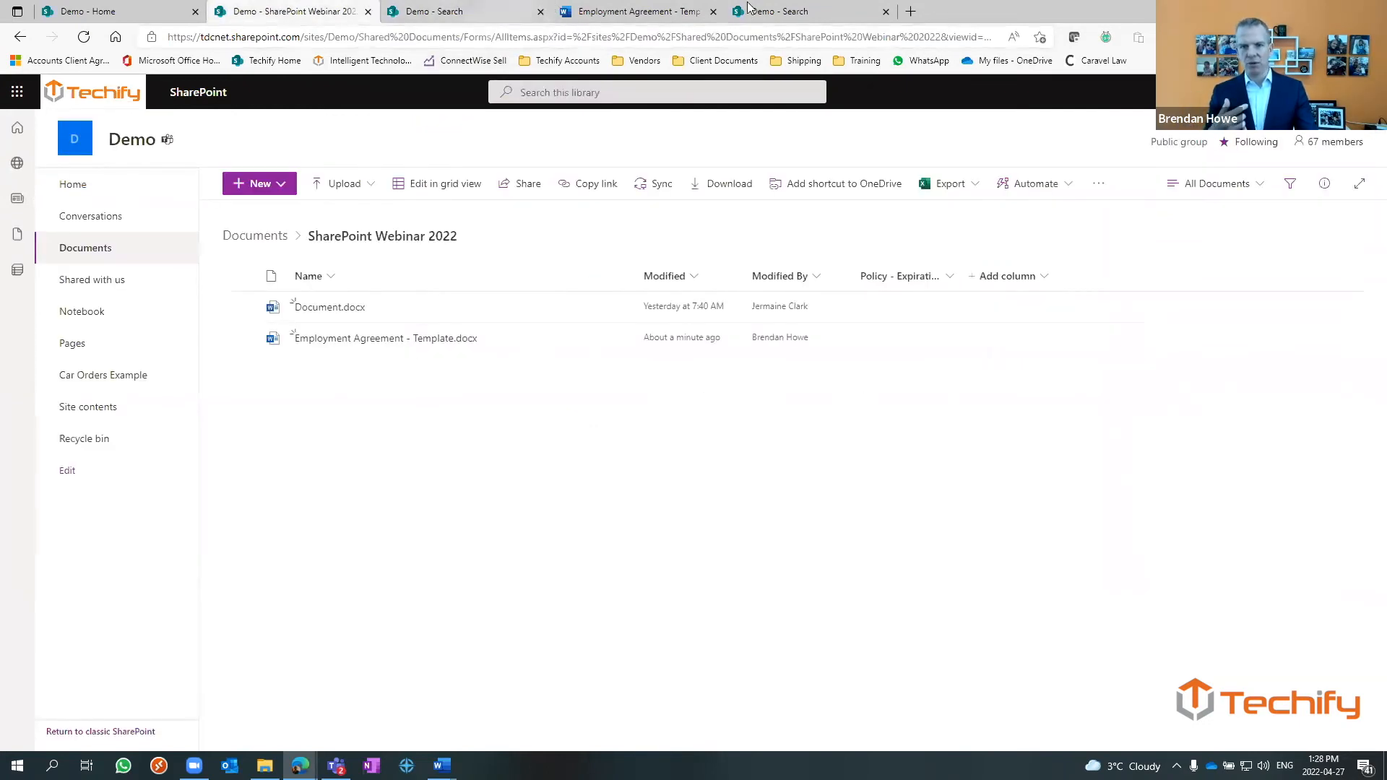
mouse_move(521, 6)
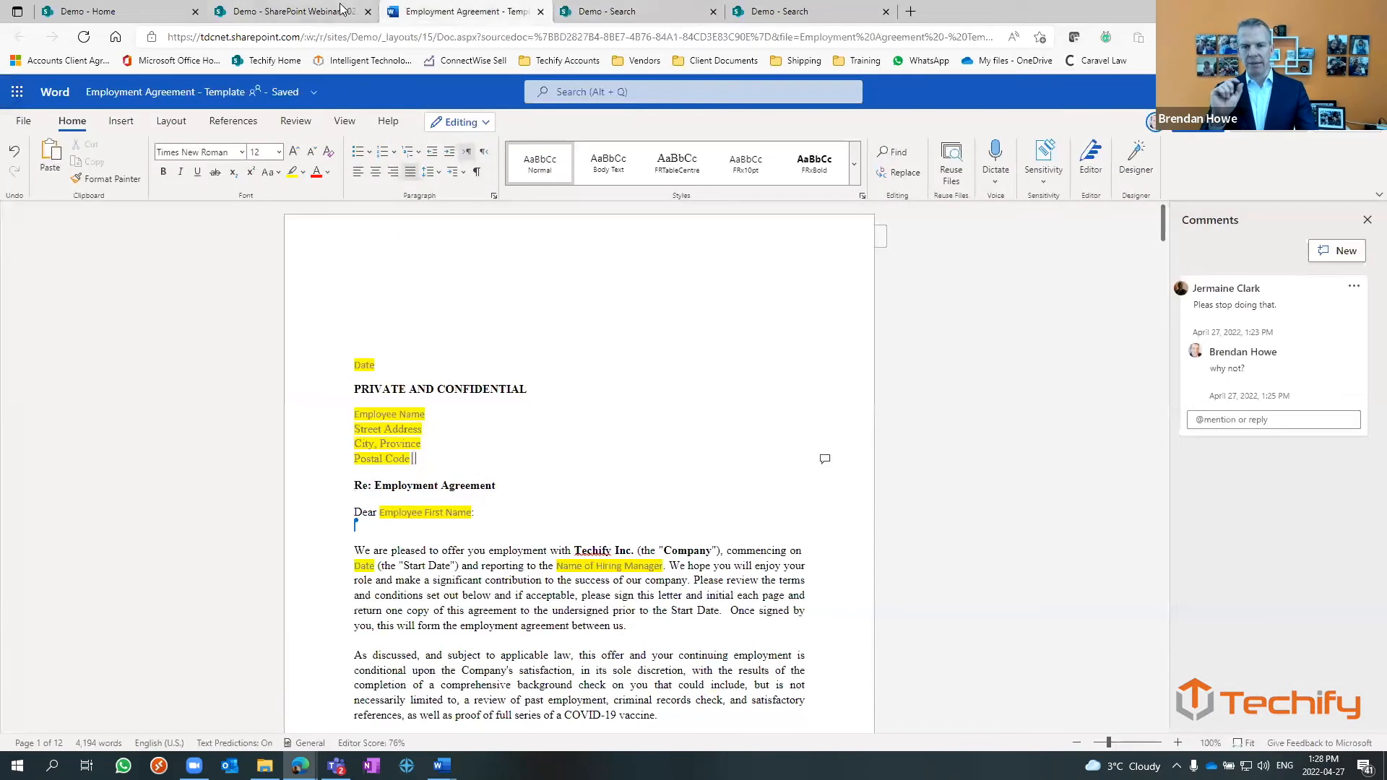
left_click(292, 10)
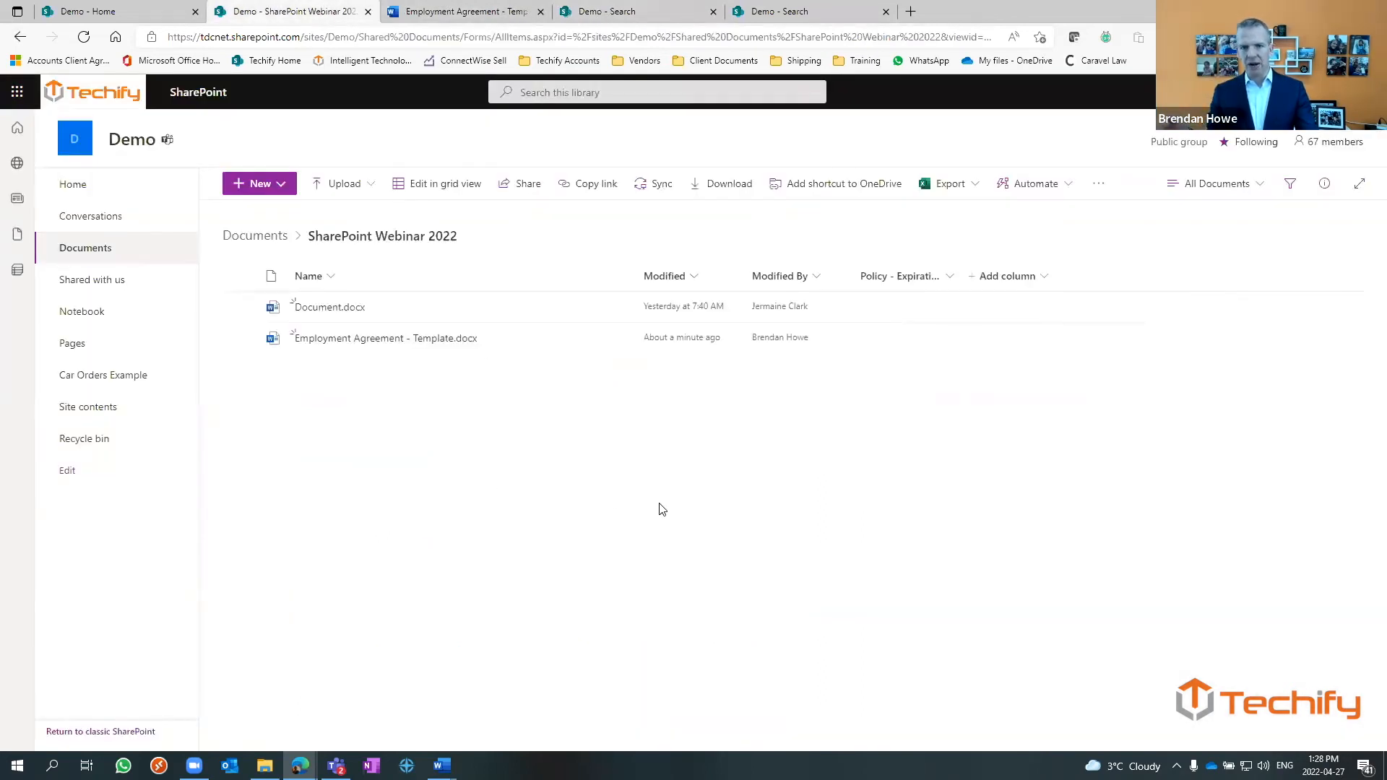
mouse_move(520, 369)
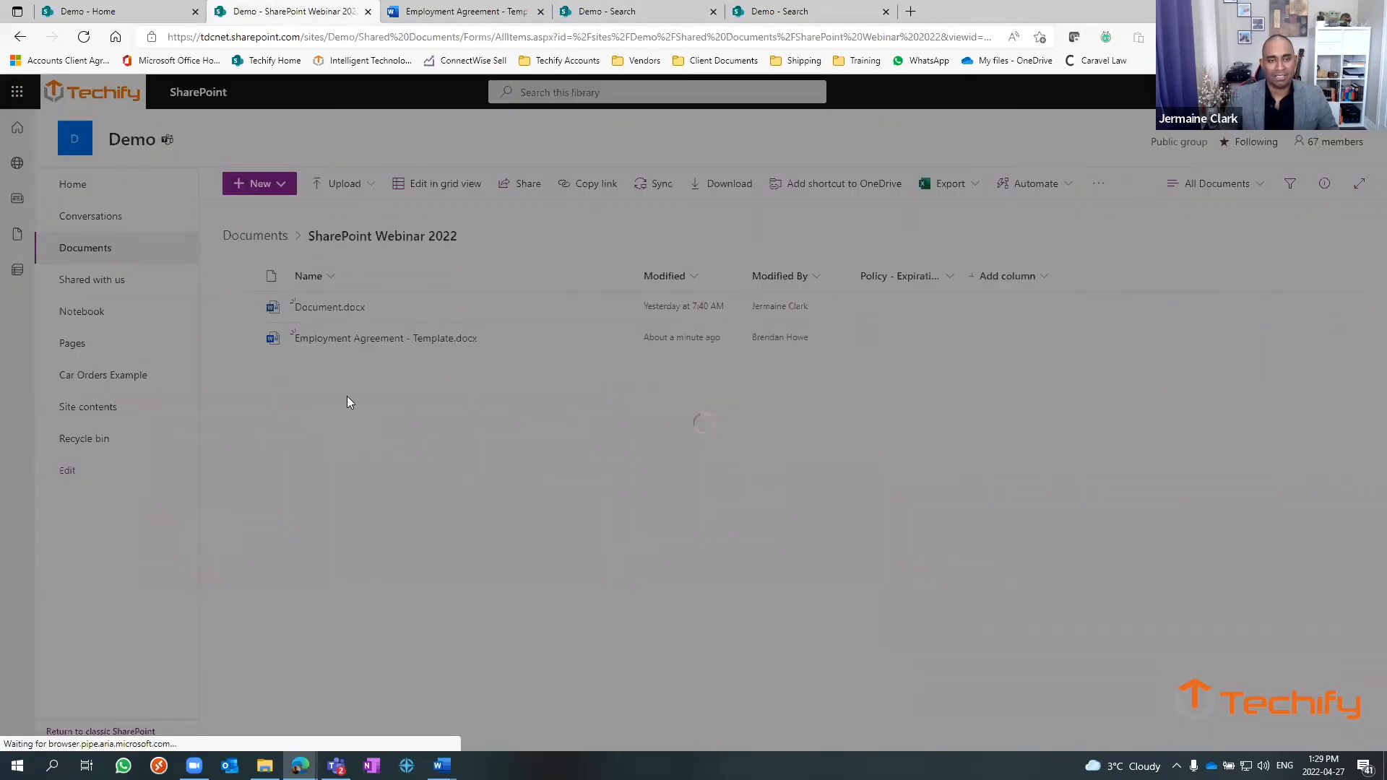
- Review the template's sharing link settings, set to Specific people with editing allowed
left_click(527, 182)
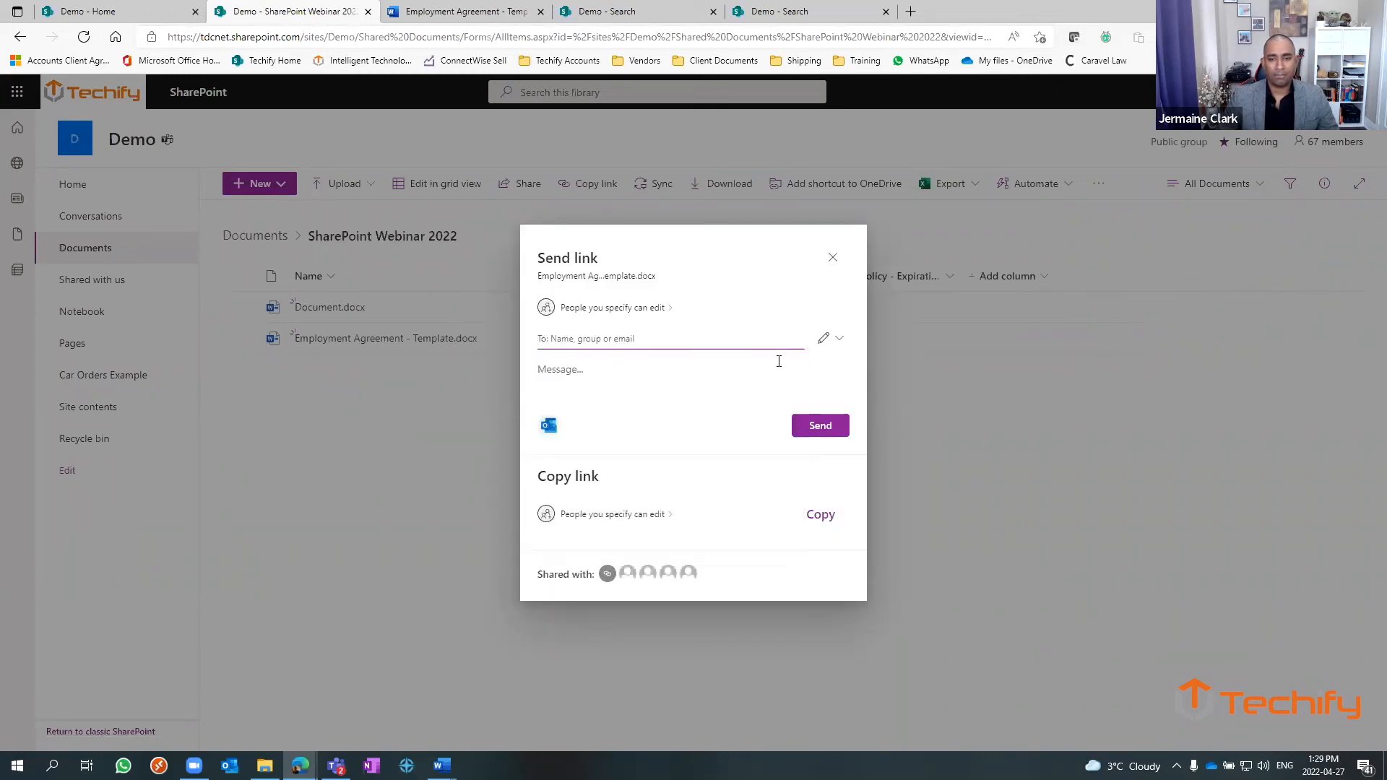
left_click(830, 339)
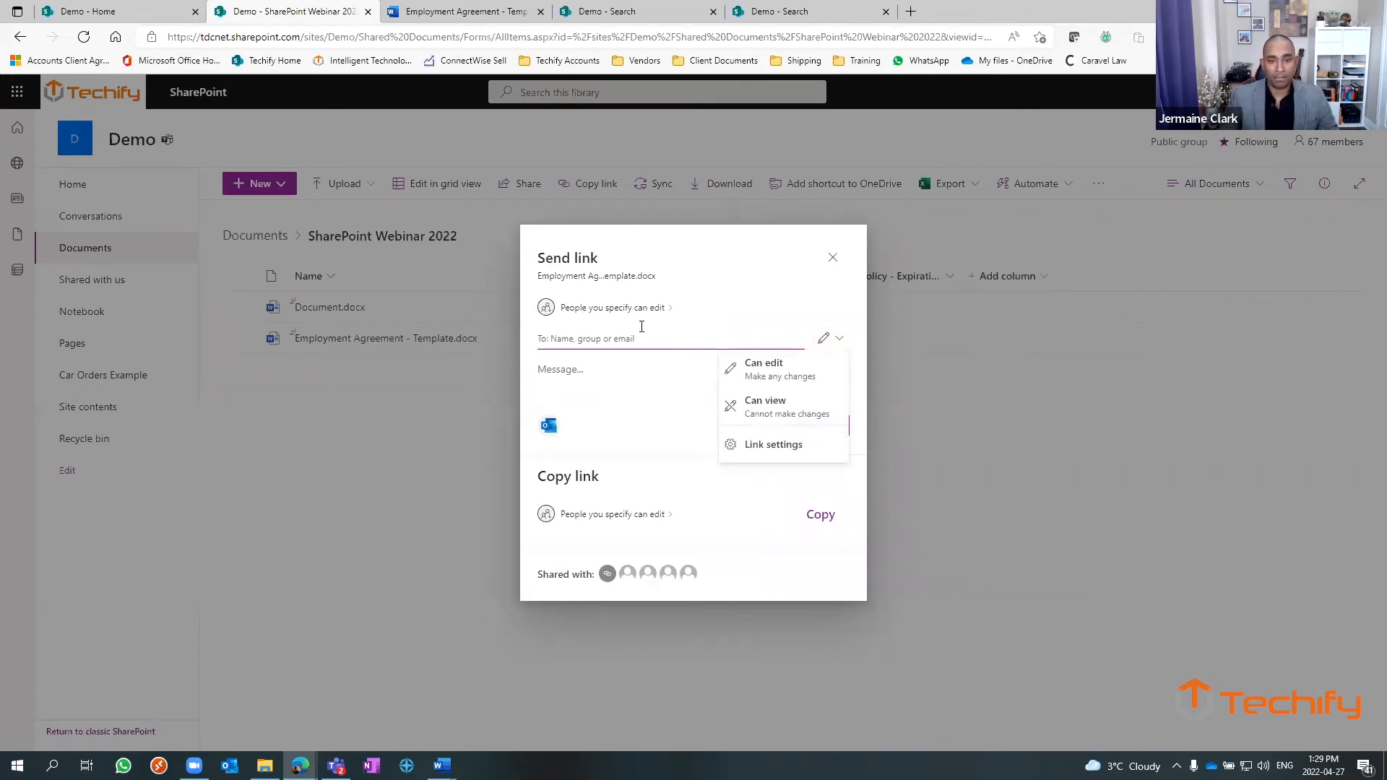
left_click(773, 444)
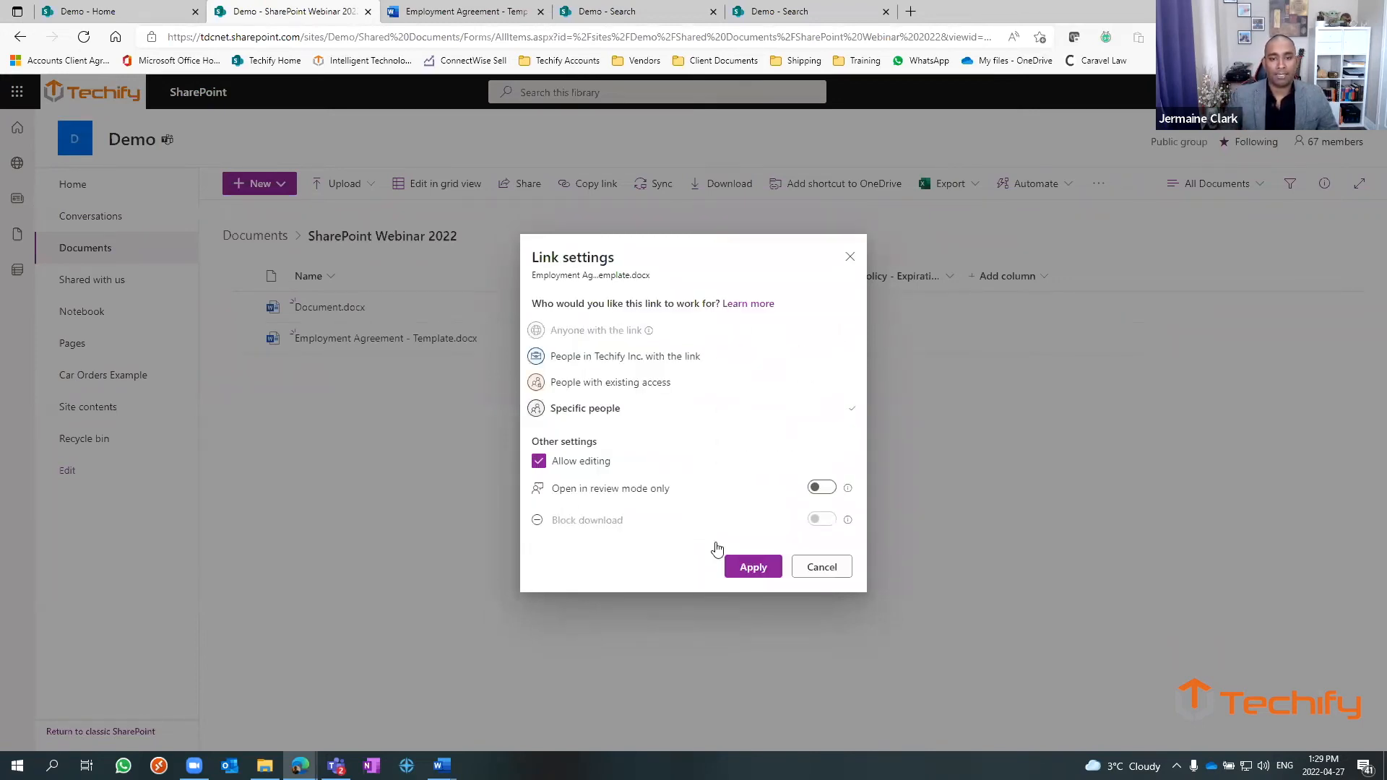
left_click(752, 566)
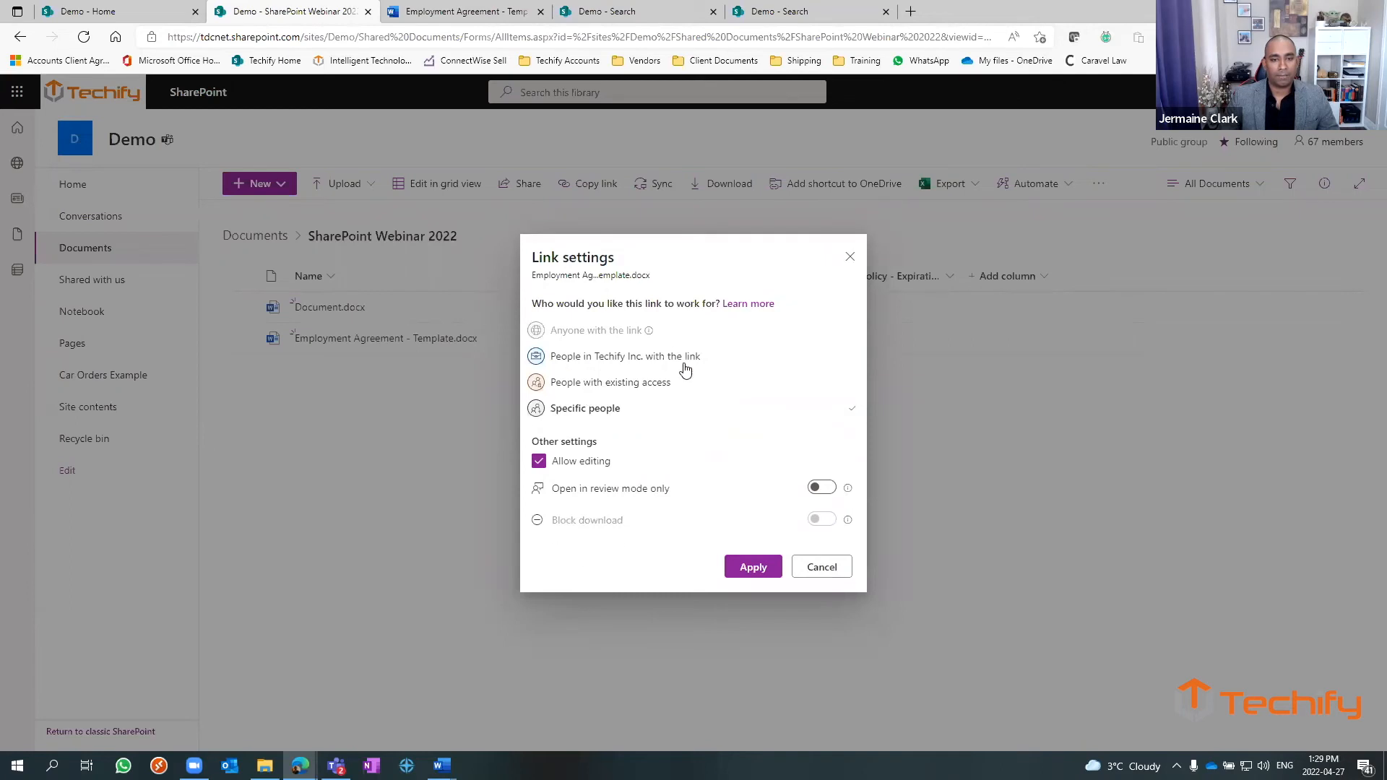
mouse_move(575, 396)
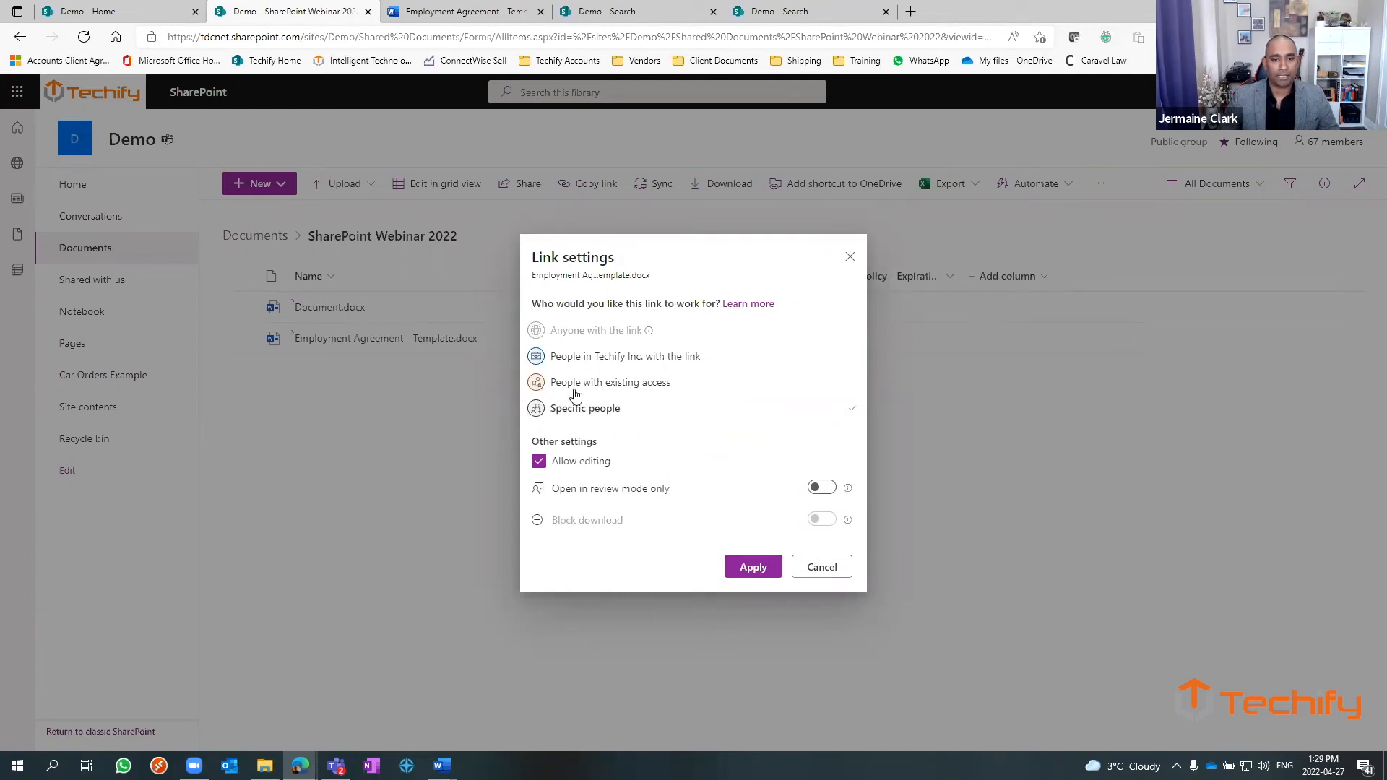
mouse_move(563, 361)
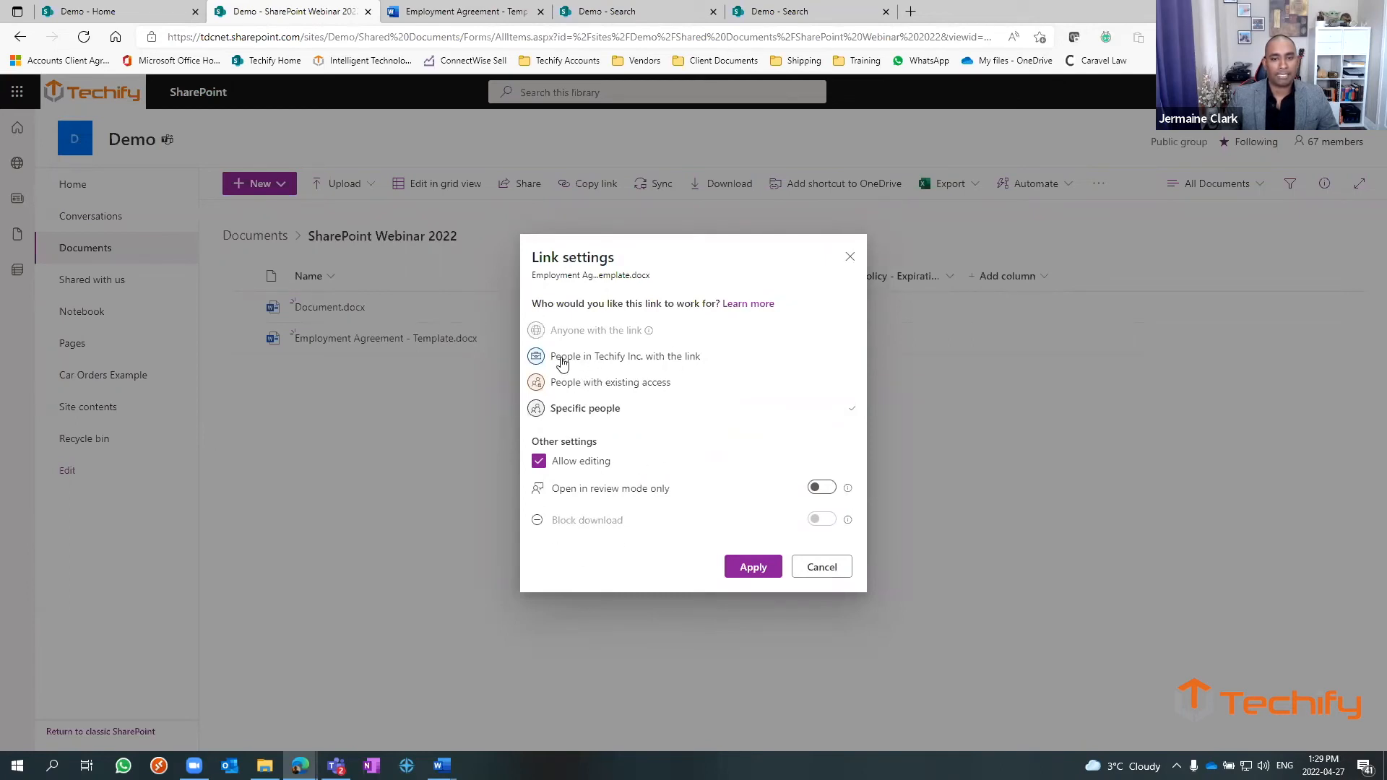
mouse_move(681, 367)
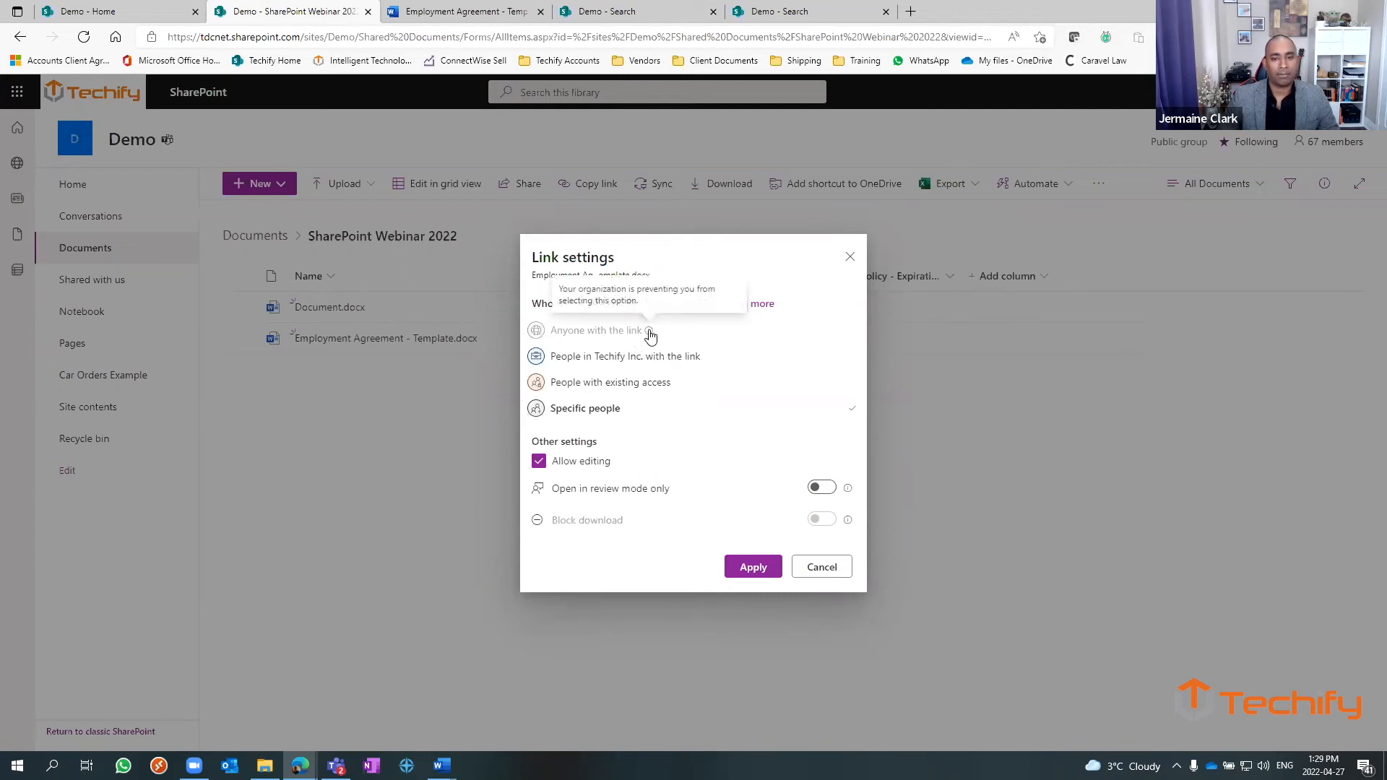
mouse_move(741, 364)
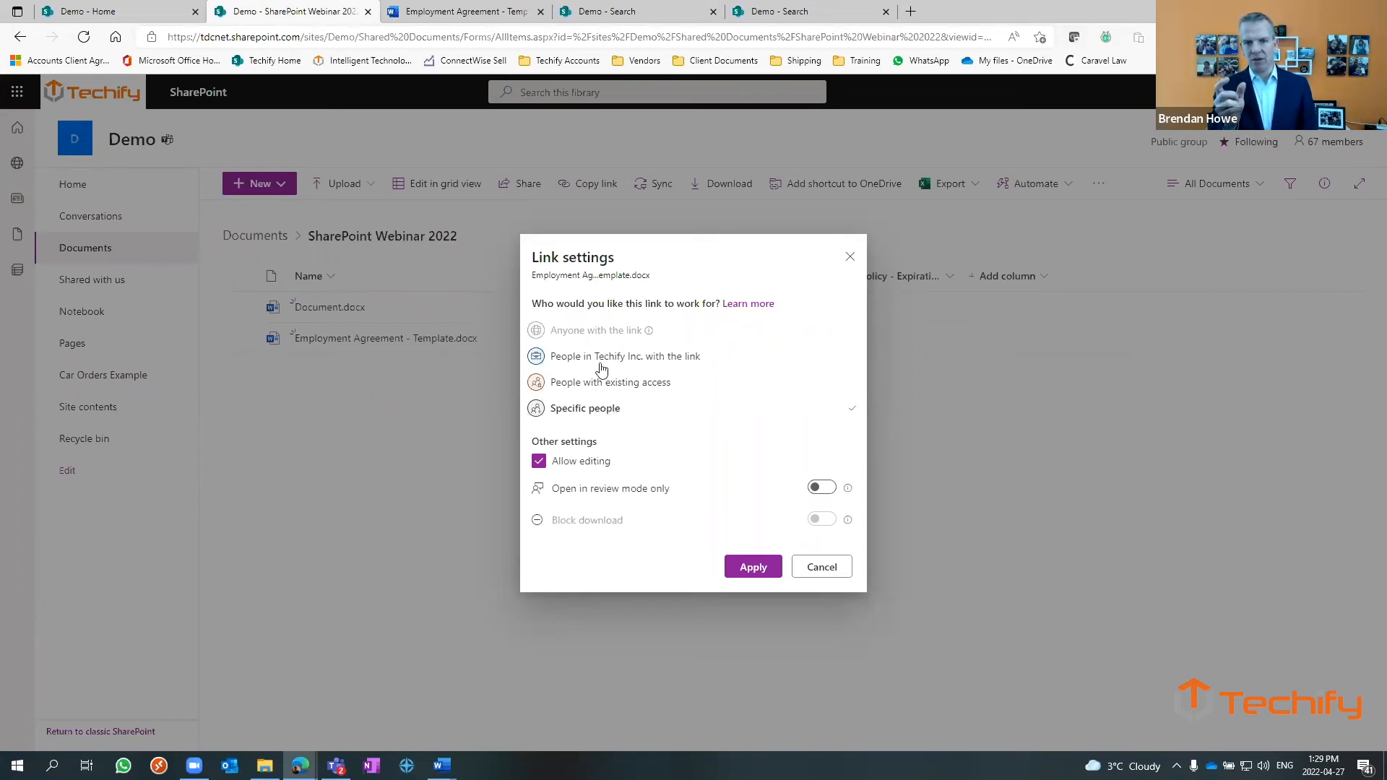
mouse_move(587, 332)
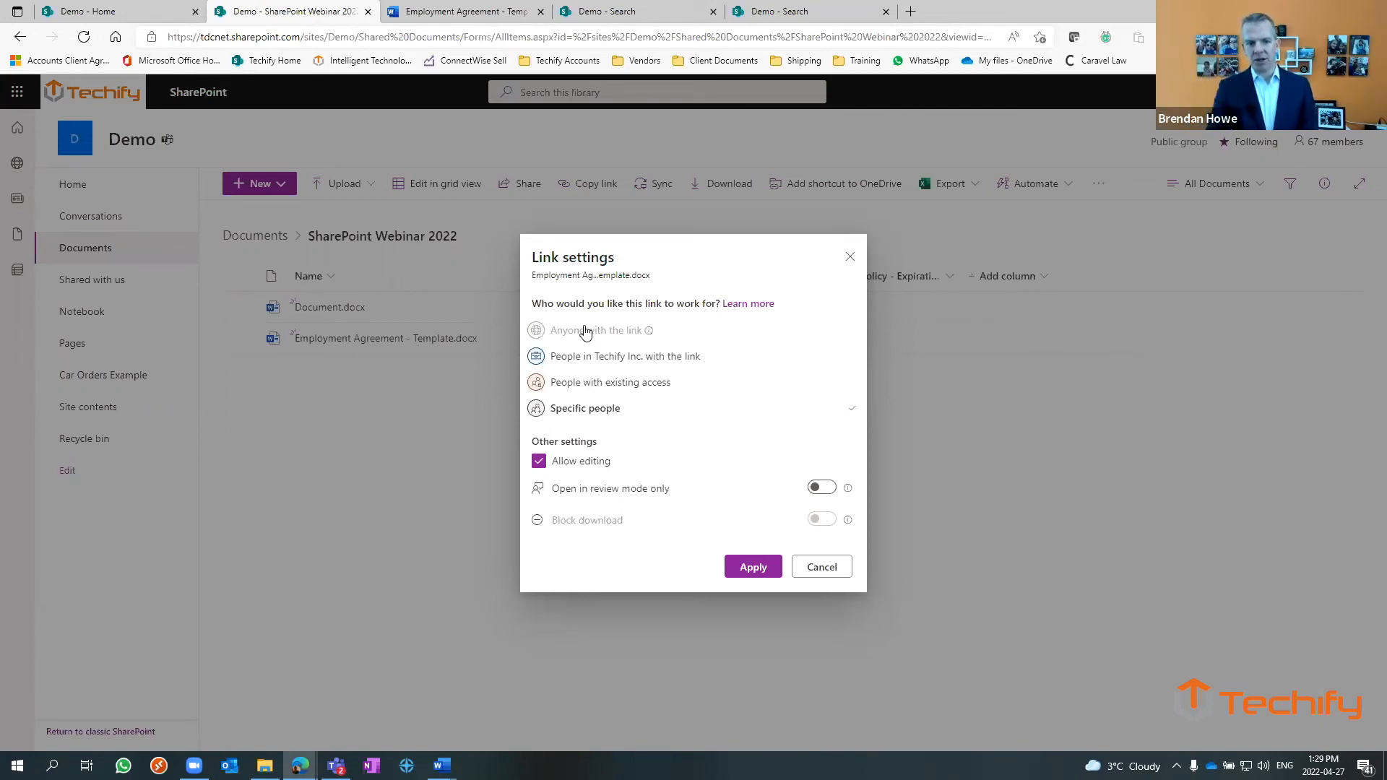
mouse_move(772, 433)
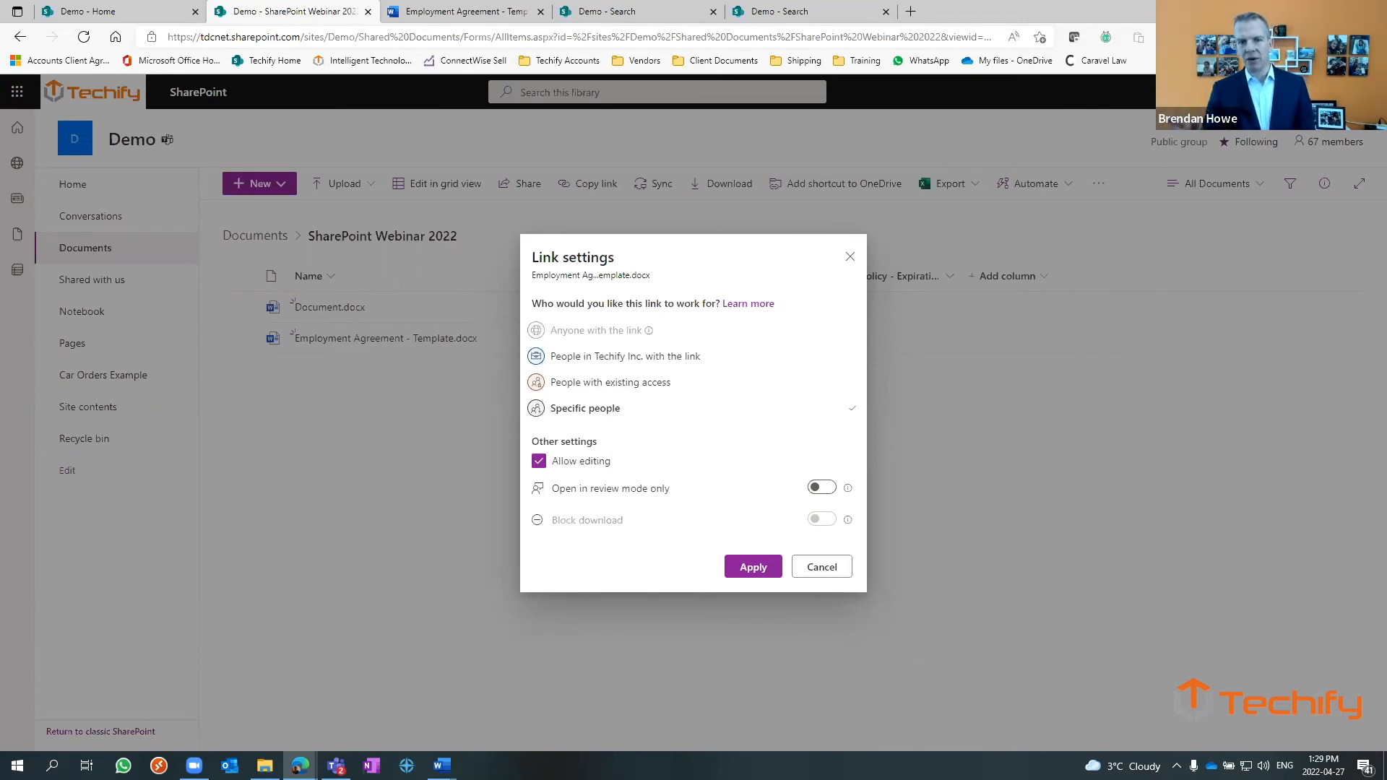
mouse_move(981, 577)
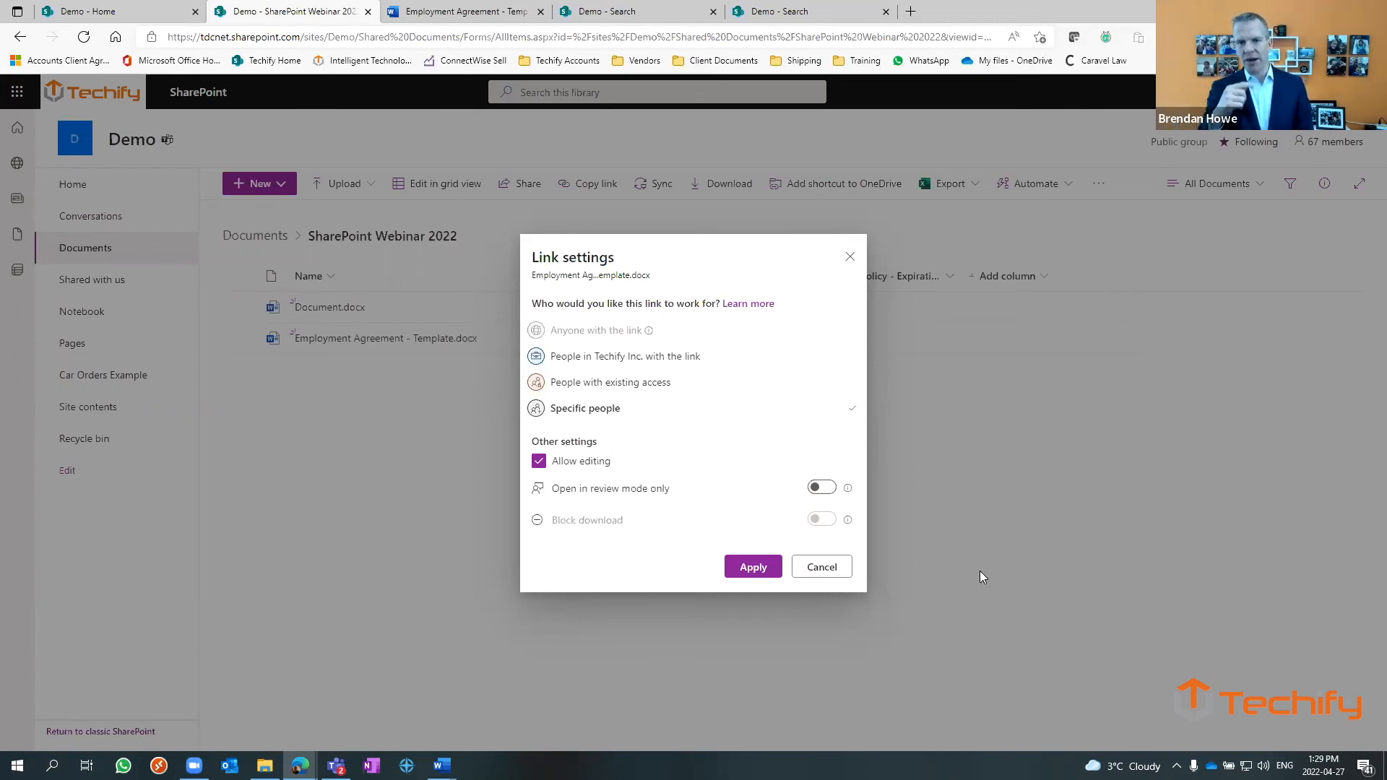
mouse_move(827, 419)
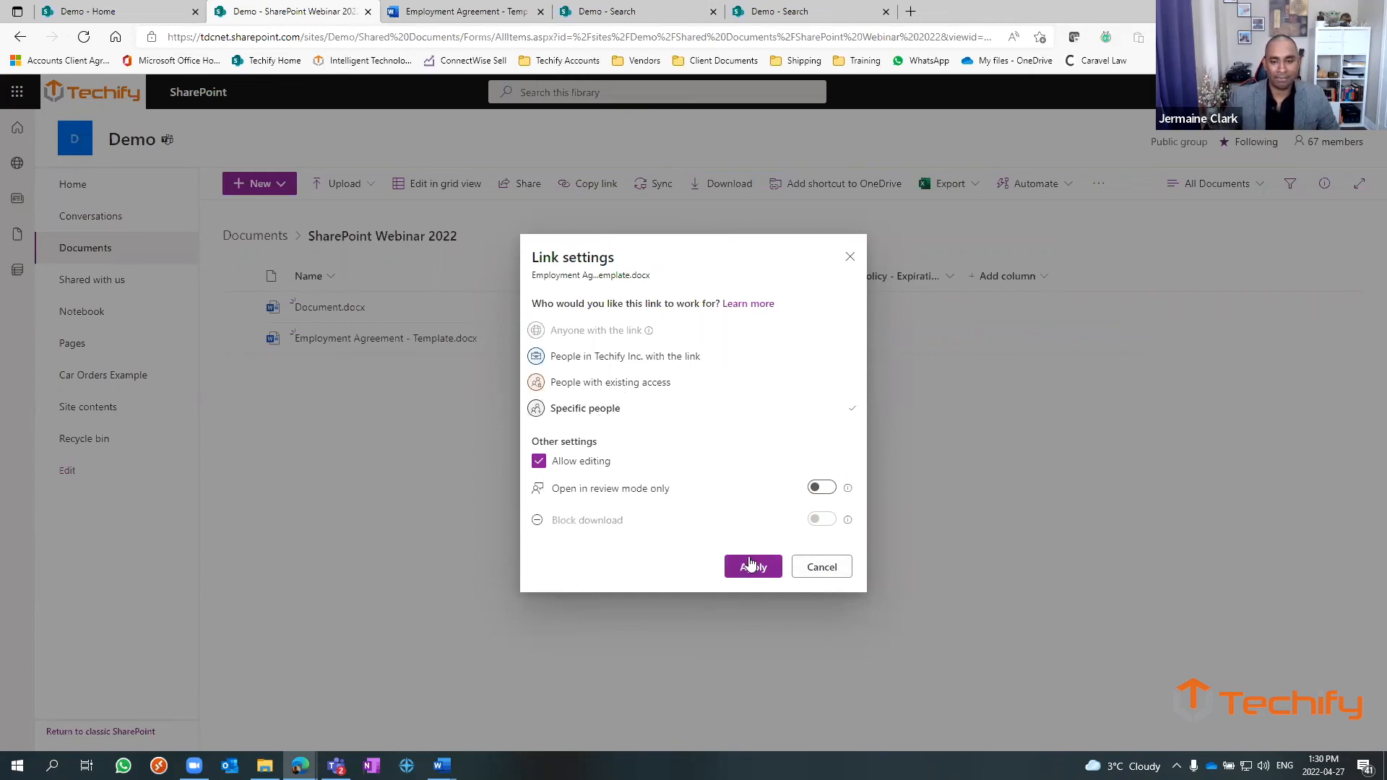
left_click(752, 567)
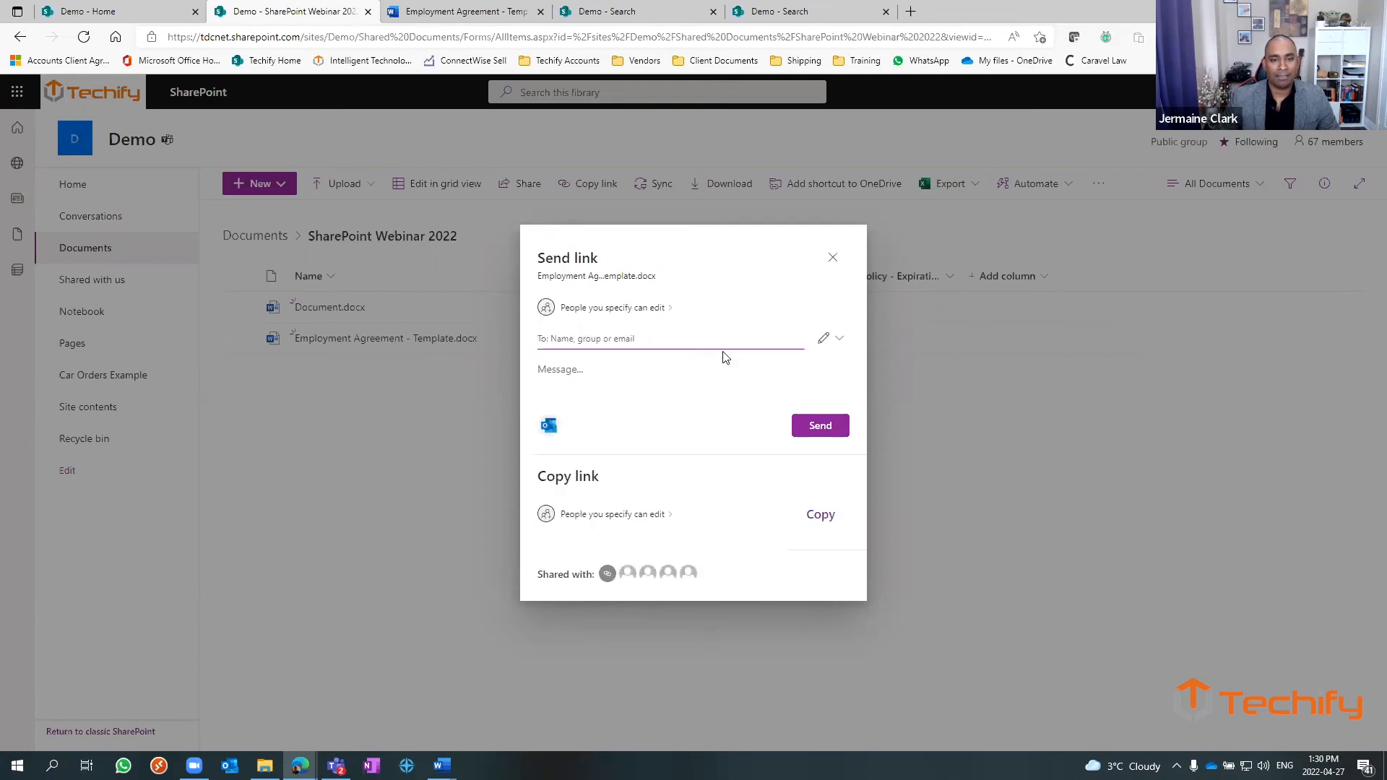
left_click(838, 338)
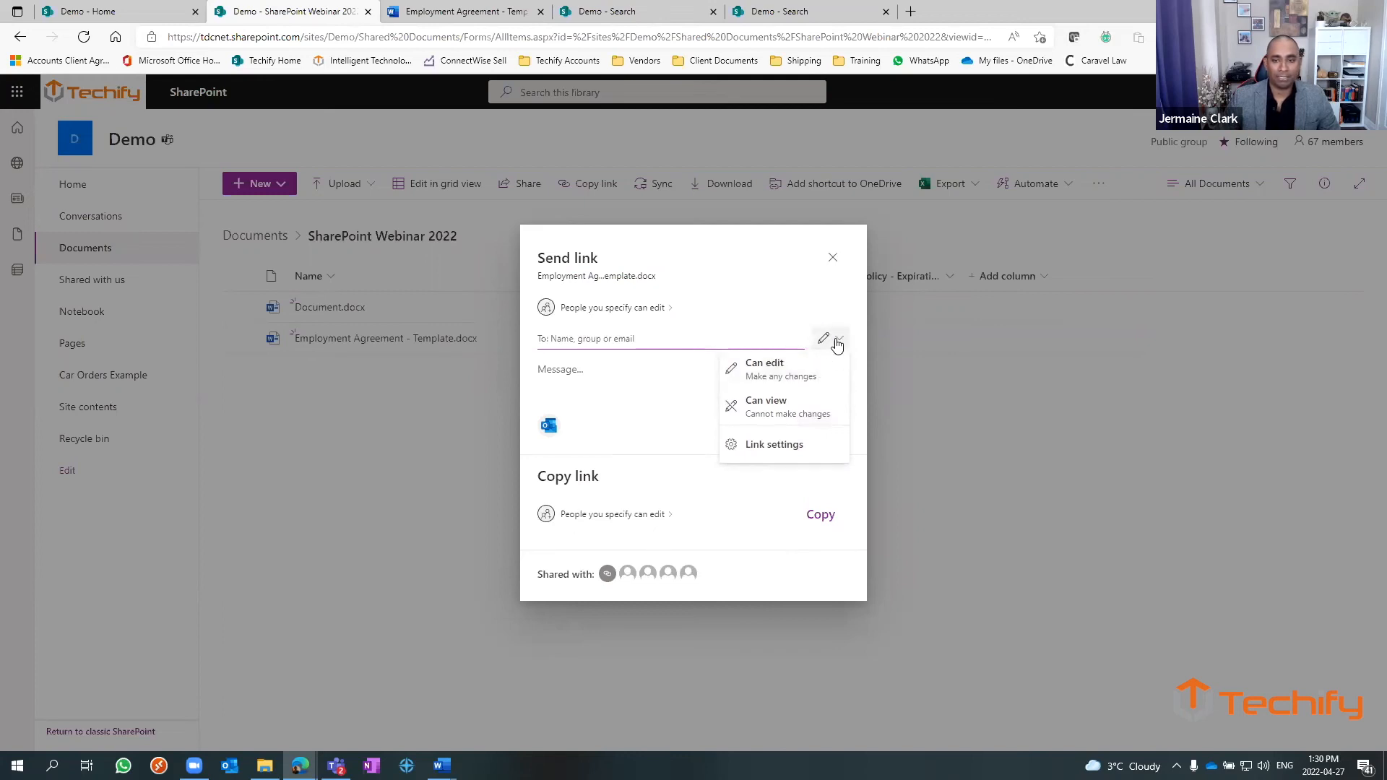
mouse_move(780, 407)
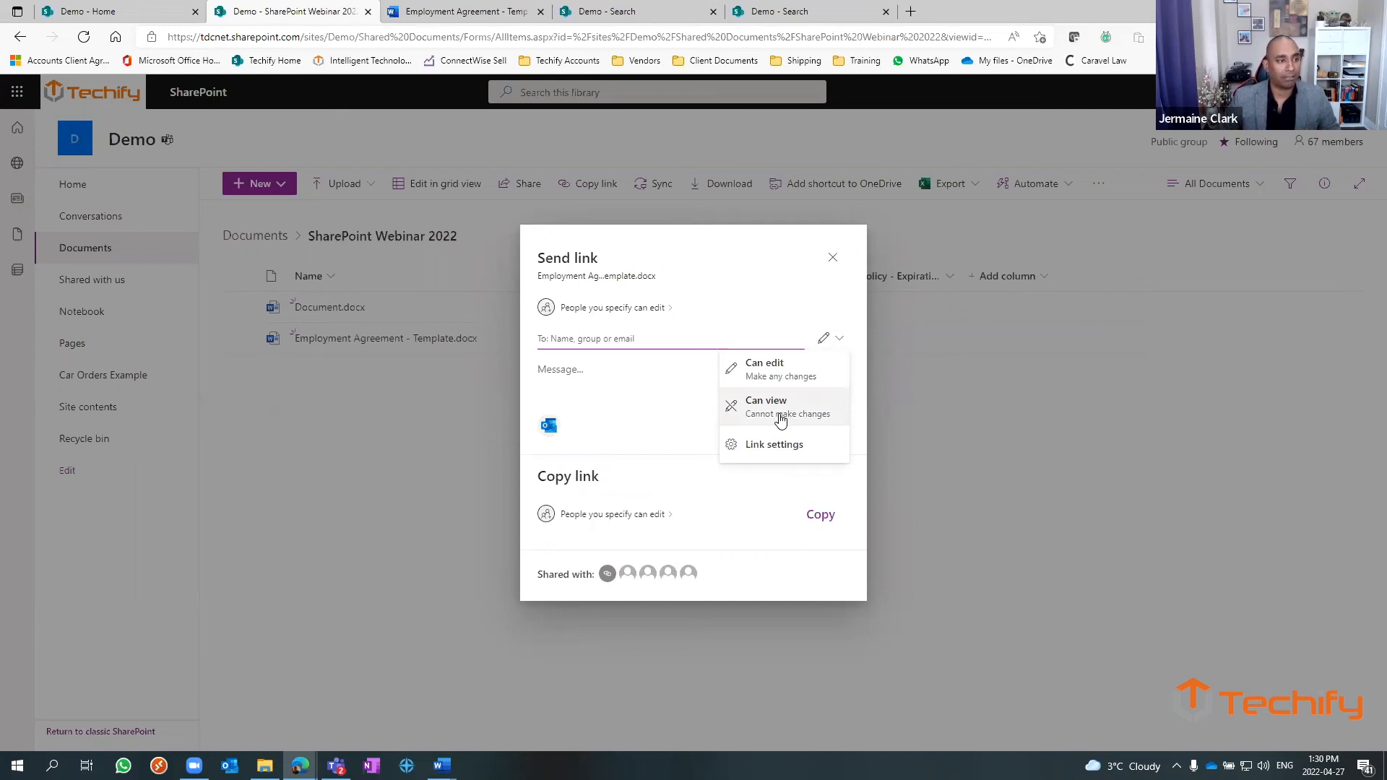
mouse_move(777, 370)
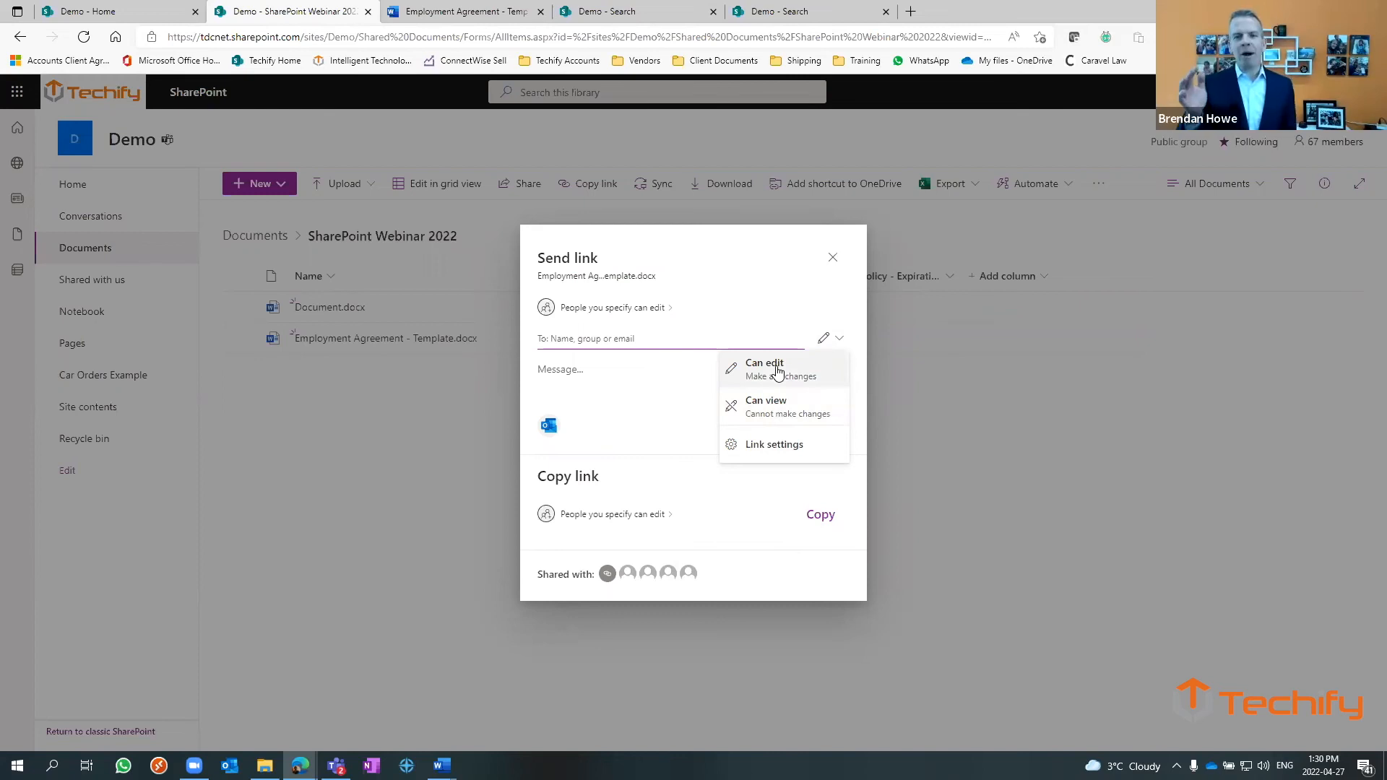
left_click(672, 338)
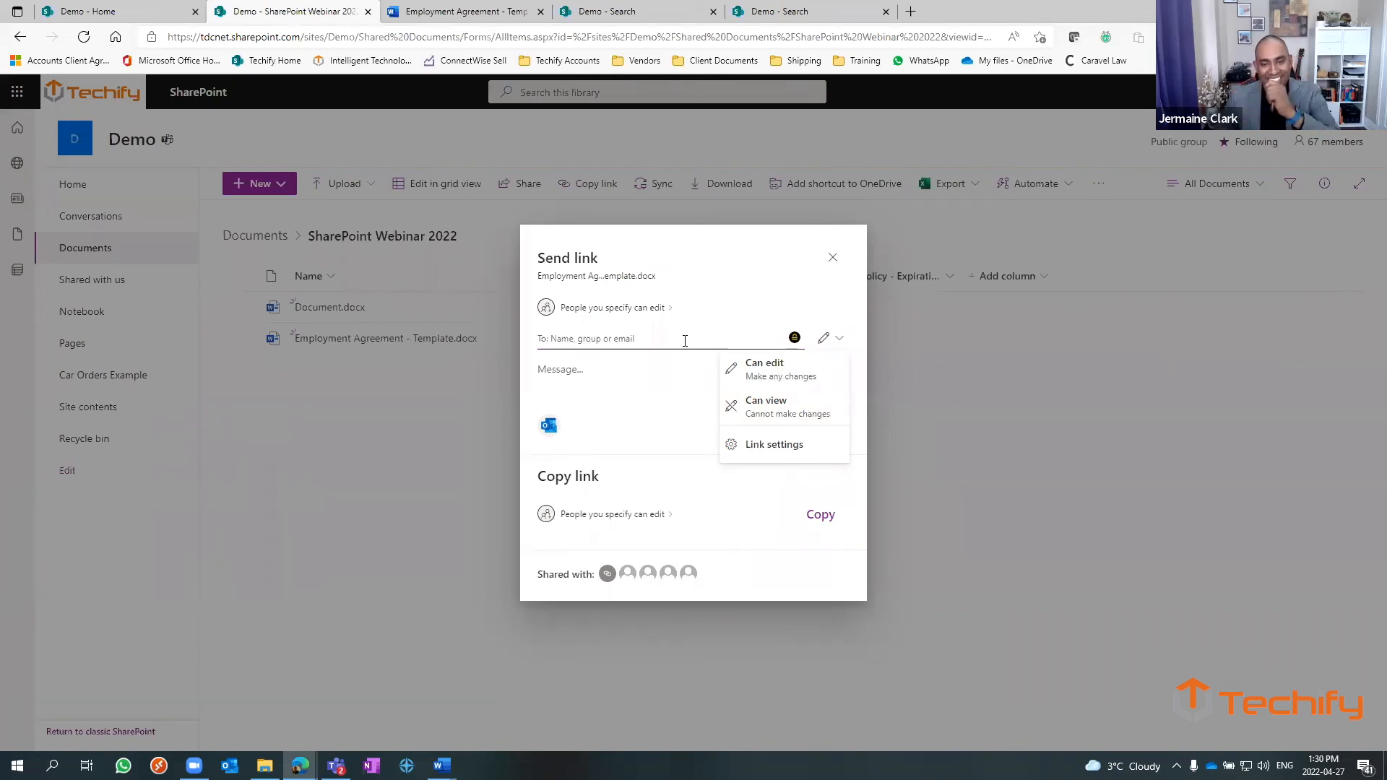
left_click(670, 338)
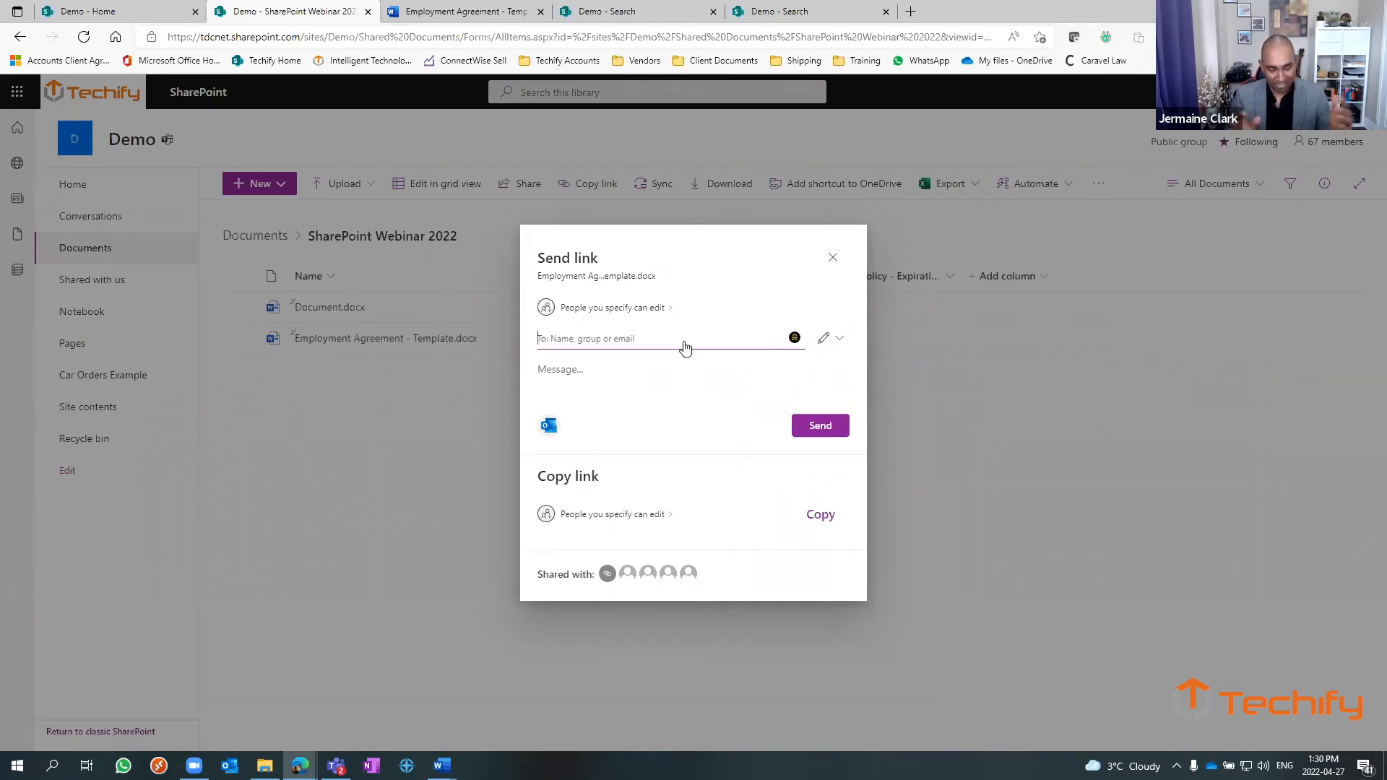
type("b")
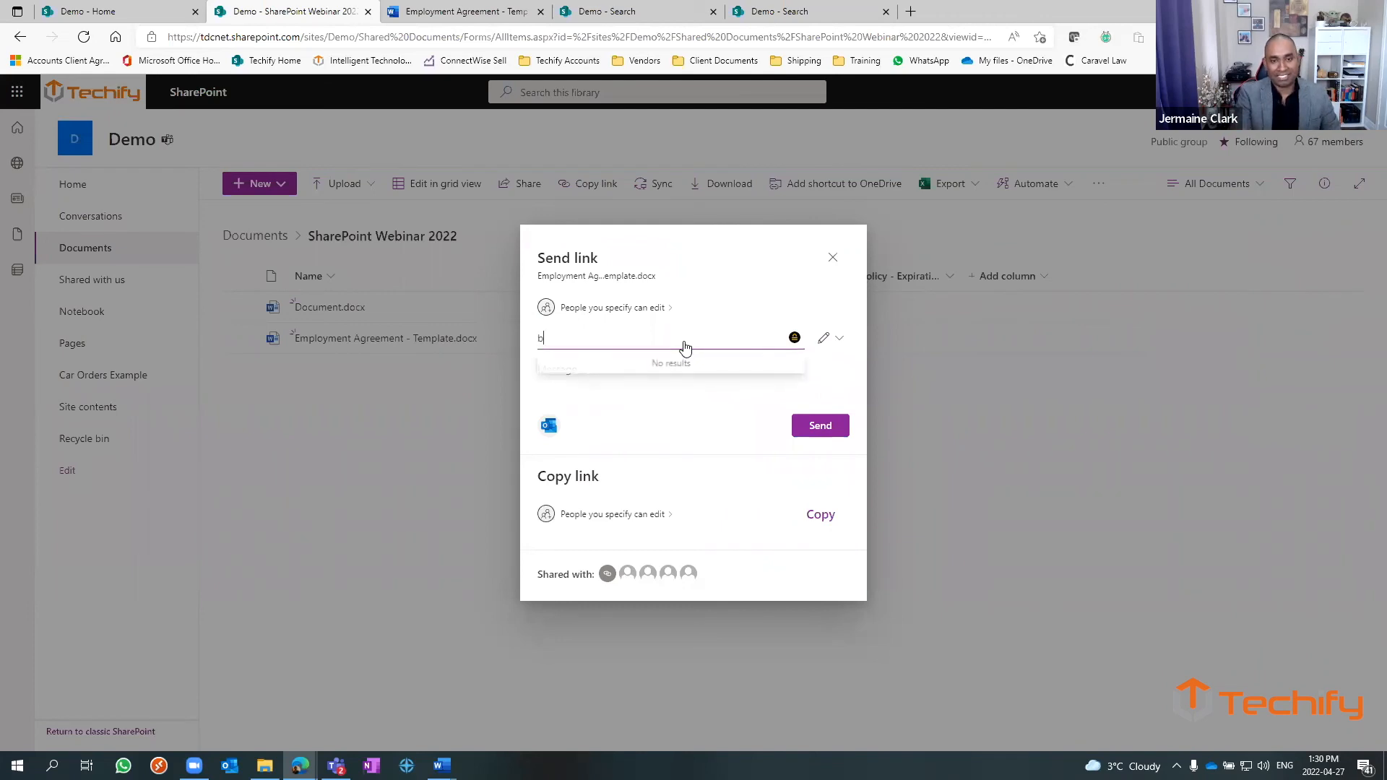
type("rendan Howe")
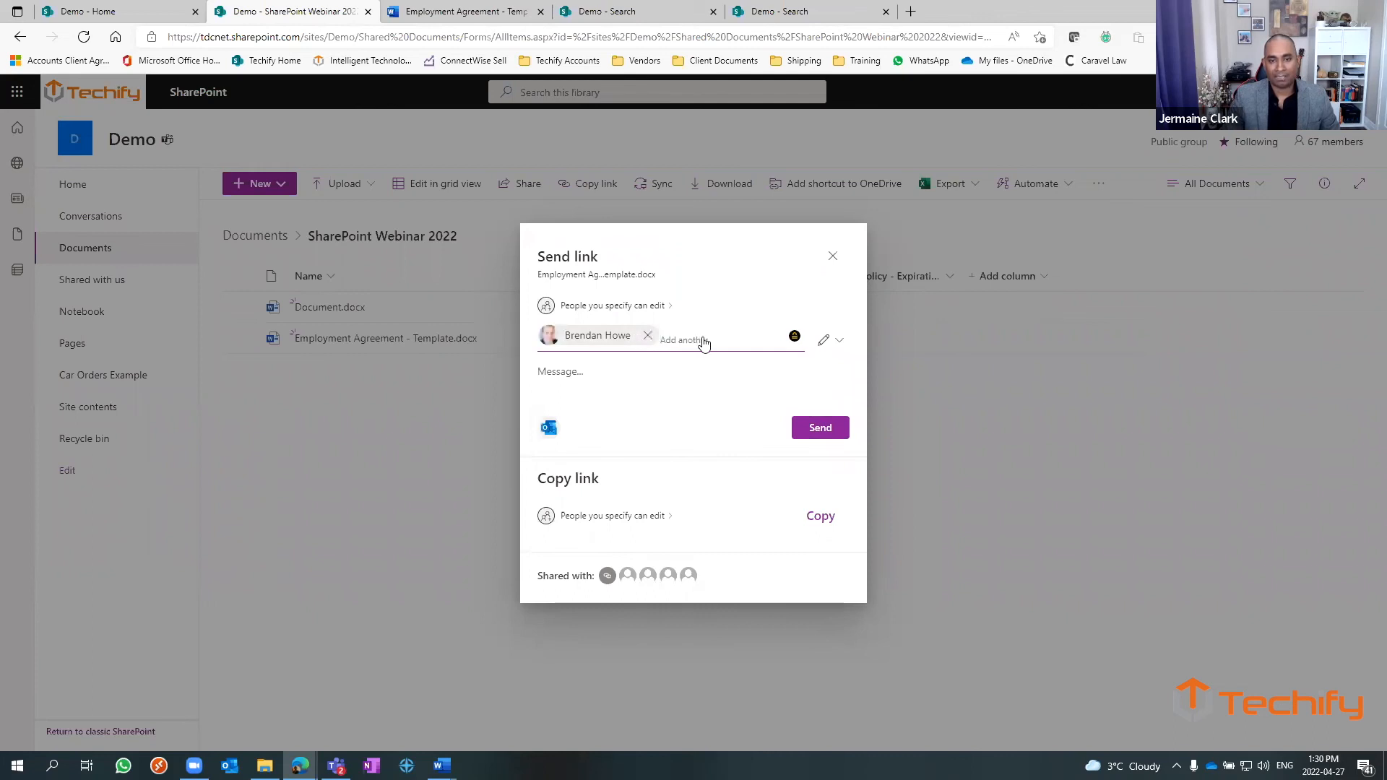
type("jerm")
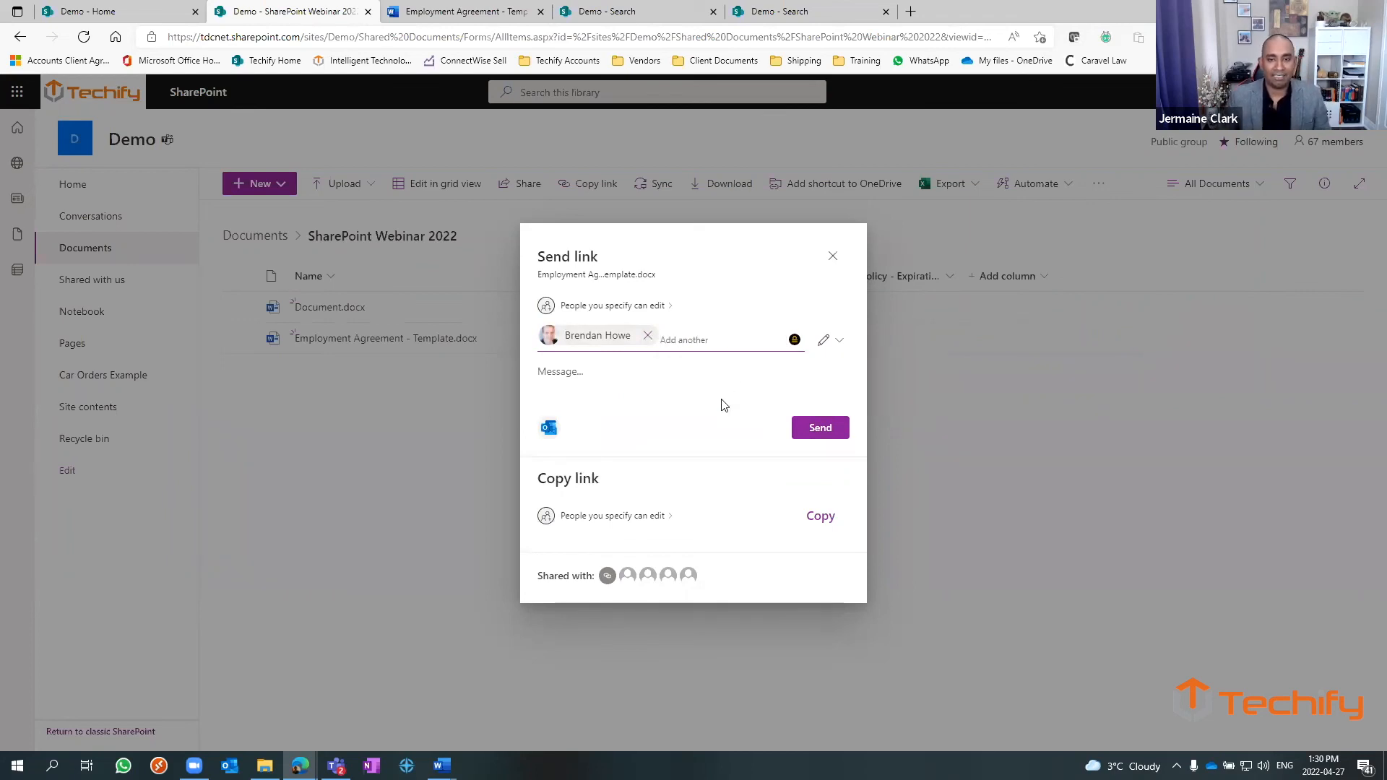
type("jermaine.techify")
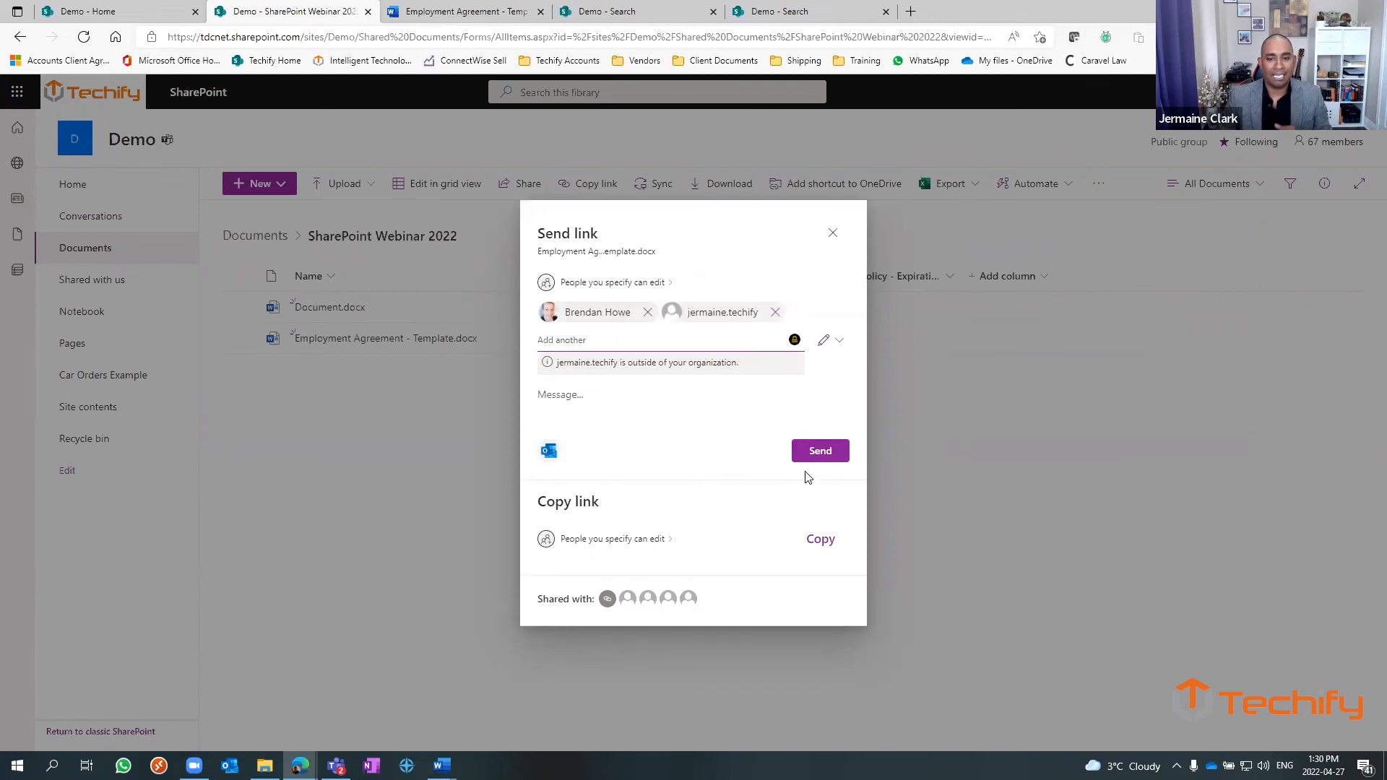
left_click(820, 450)
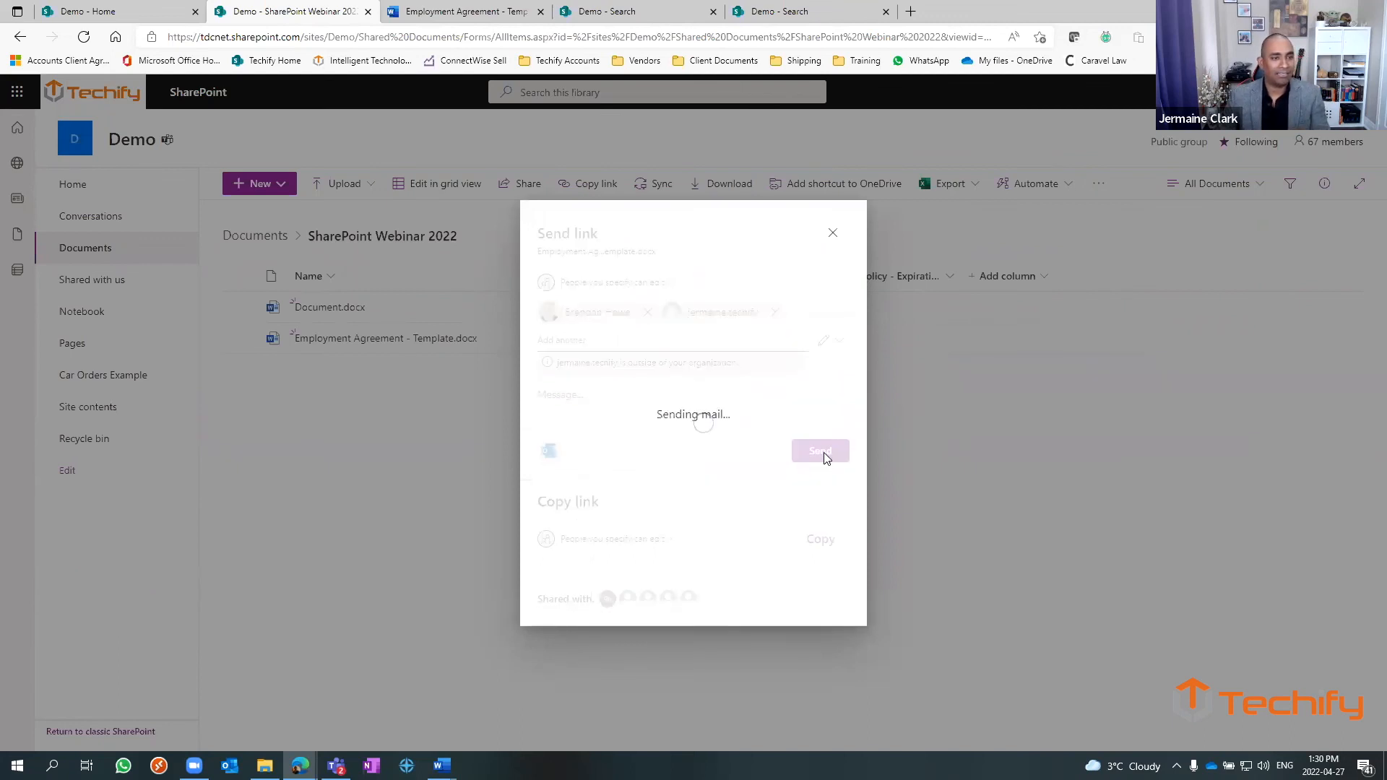
left_click(819, 451)
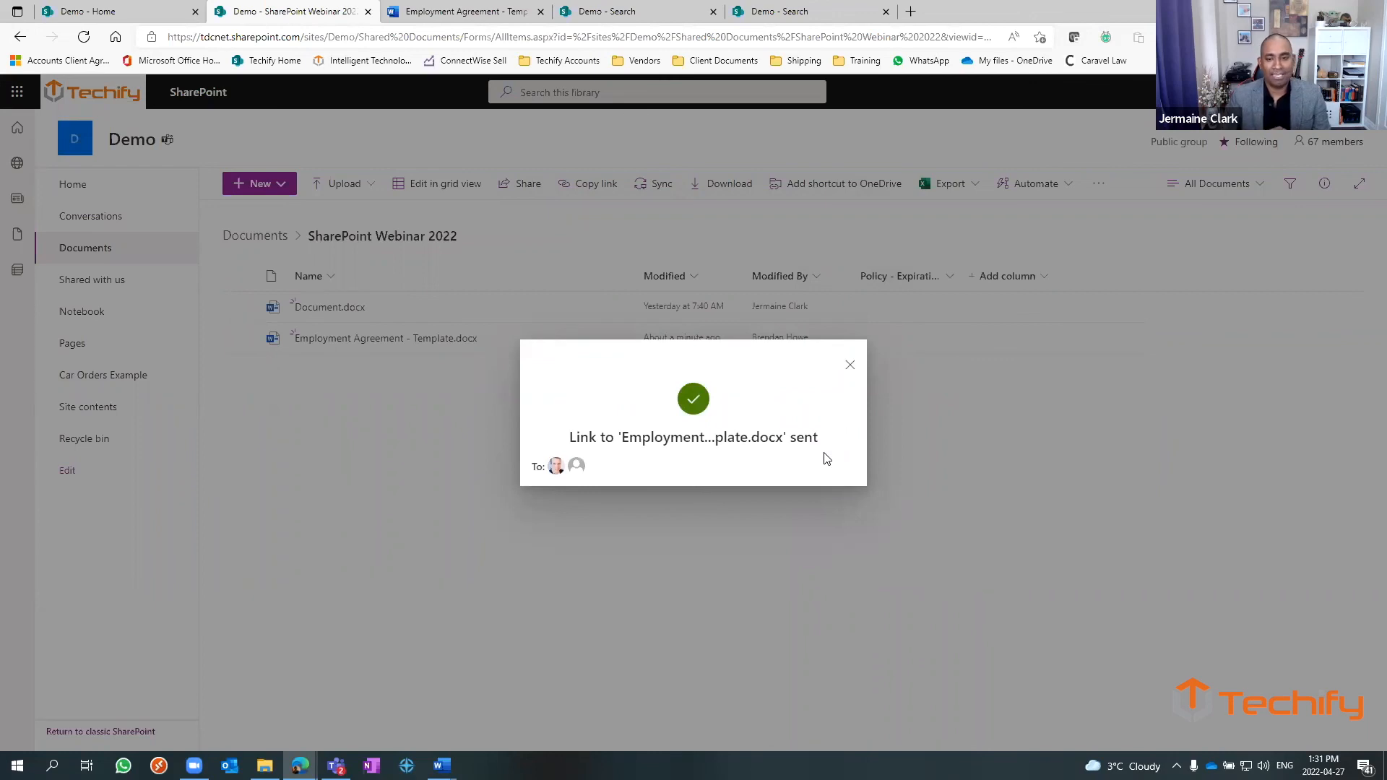
- In Manage access, remove the external user from the template's edit link and confirm
left_click(848, 364)
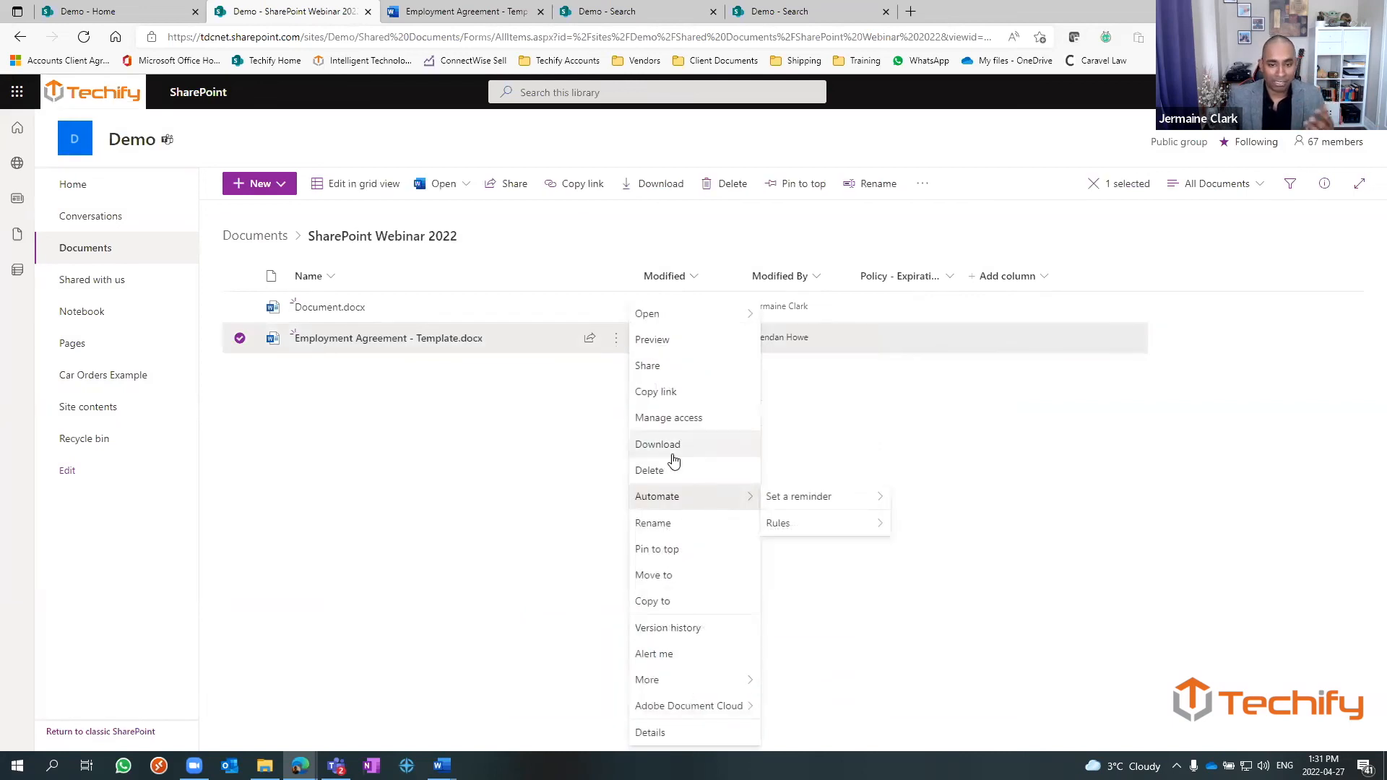
left_click(667, 416)
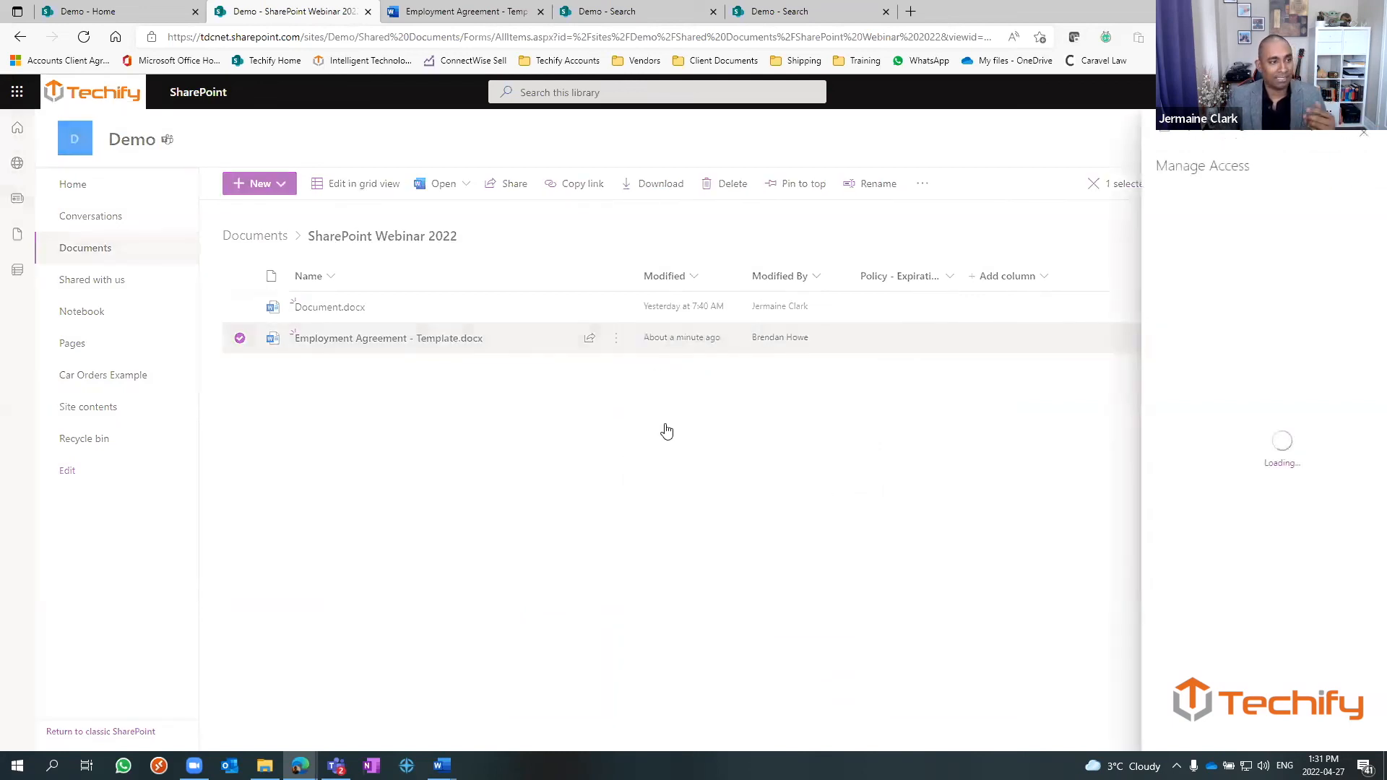
mouse_move(1008, 453)
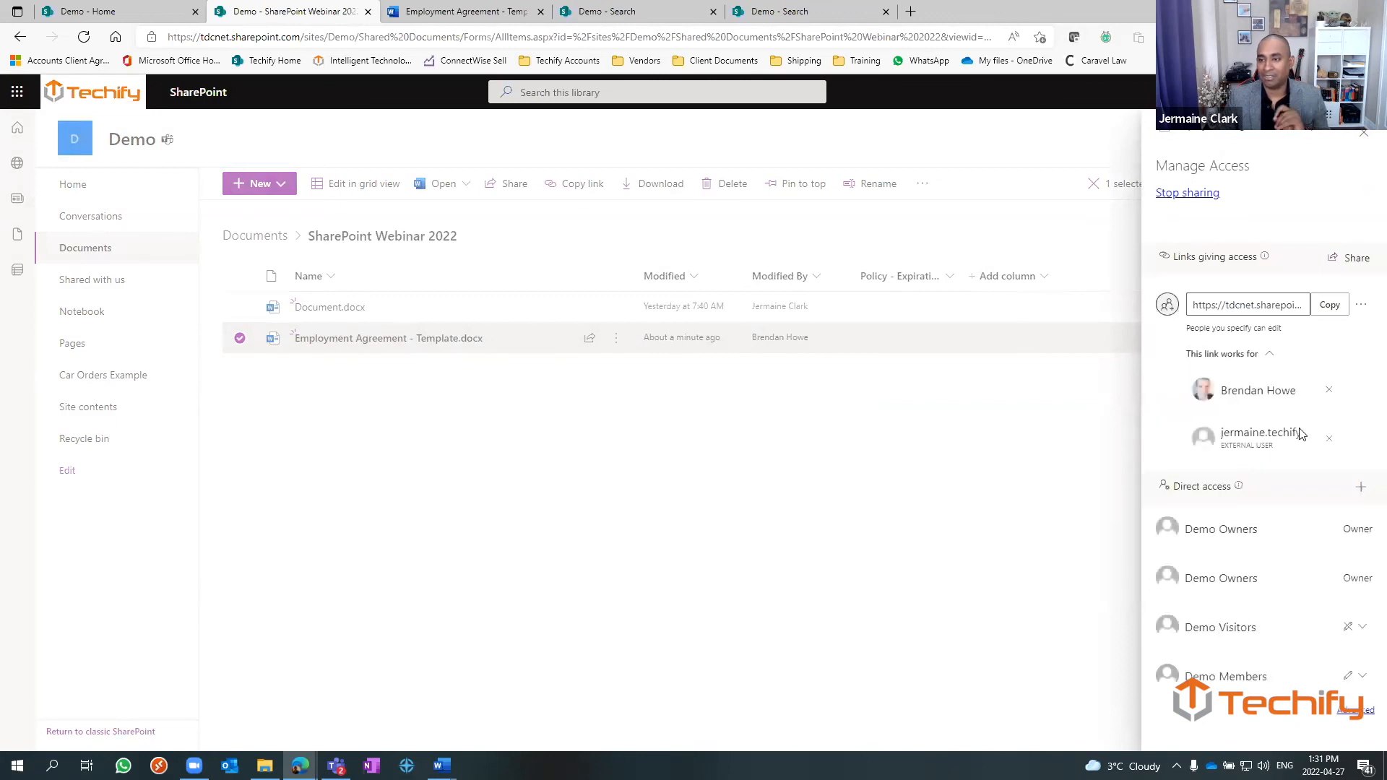
left_click(1327, 389)
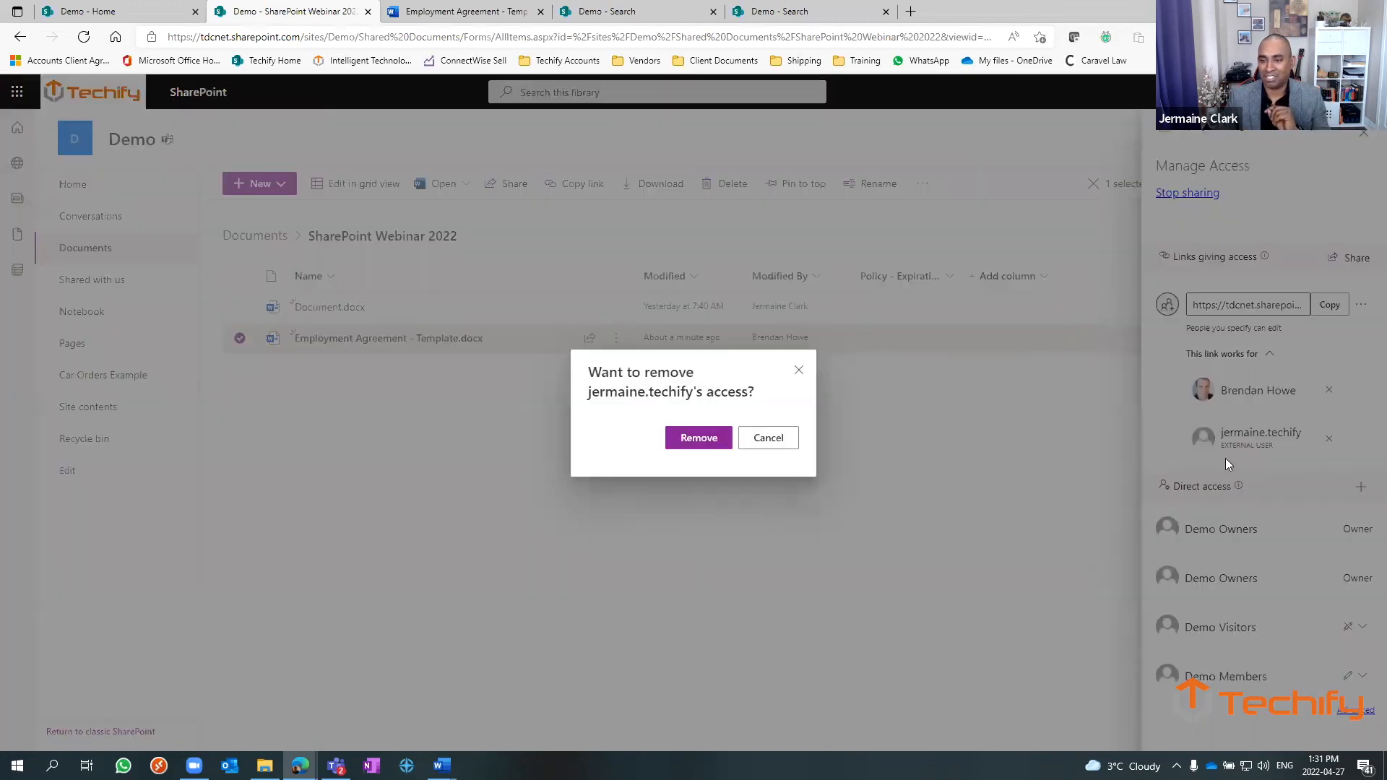
left_click(768, 437)
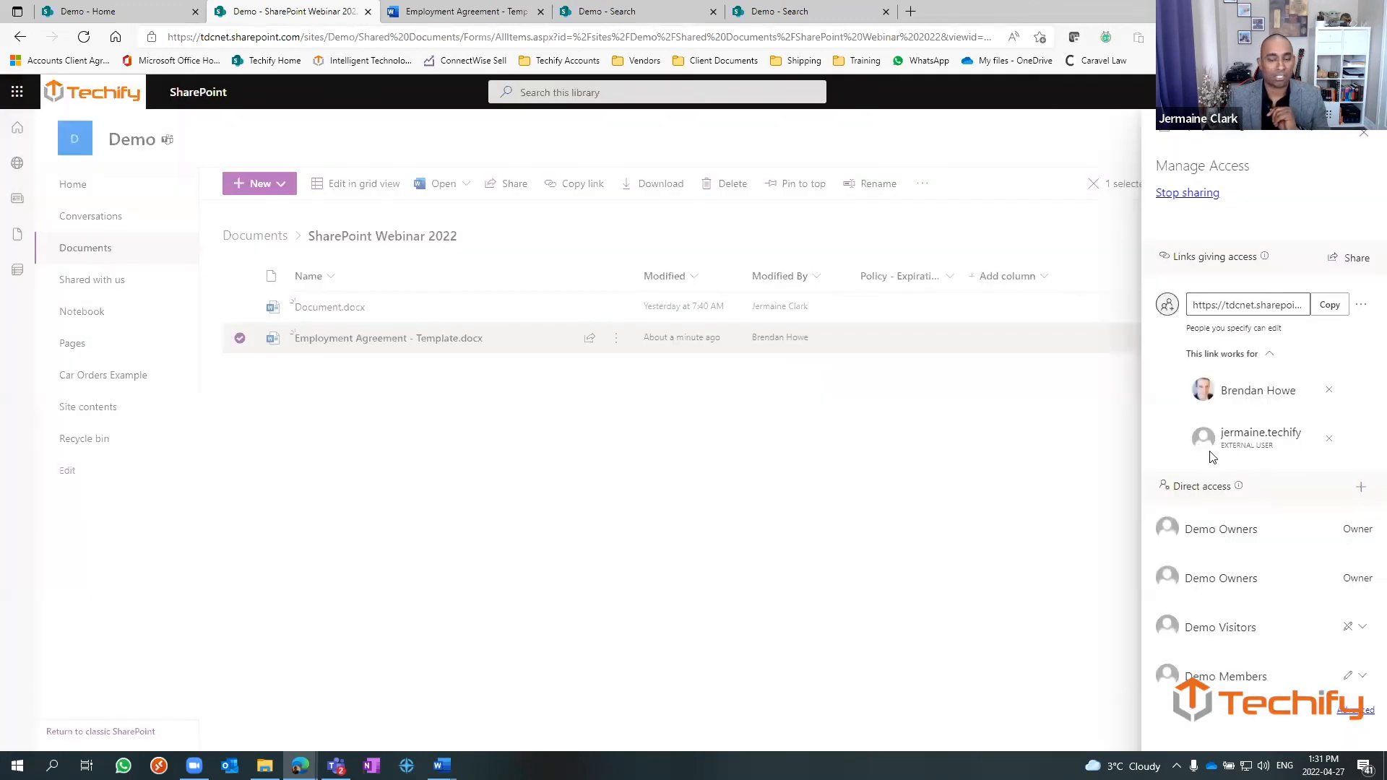